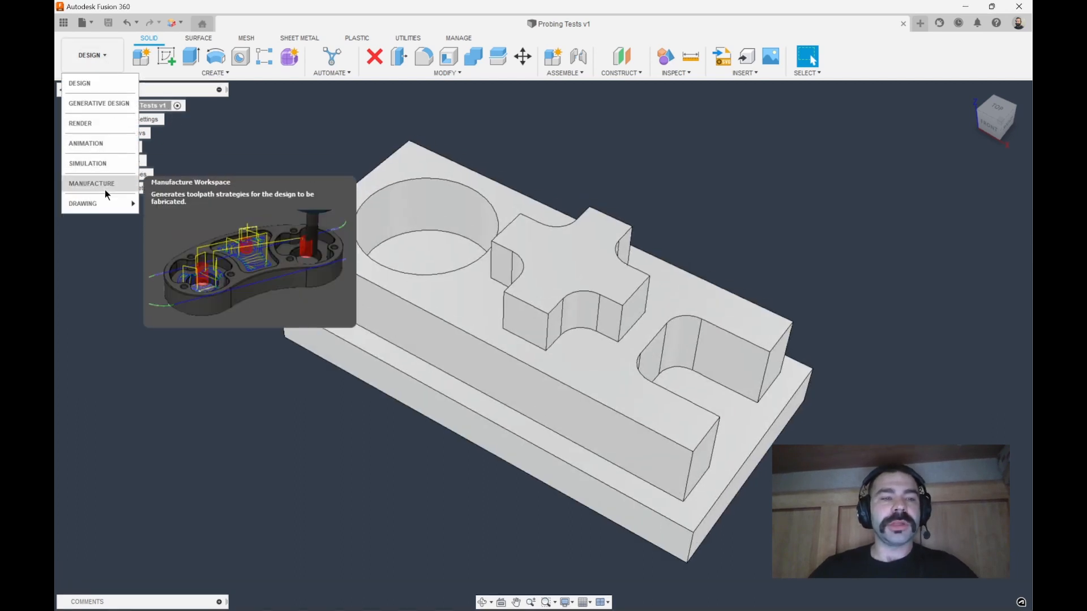
Switch to the Manufacture workspace and accept a new milling setup for the probing part.
{"action": "left_click", "coordinate": [91, 183]}
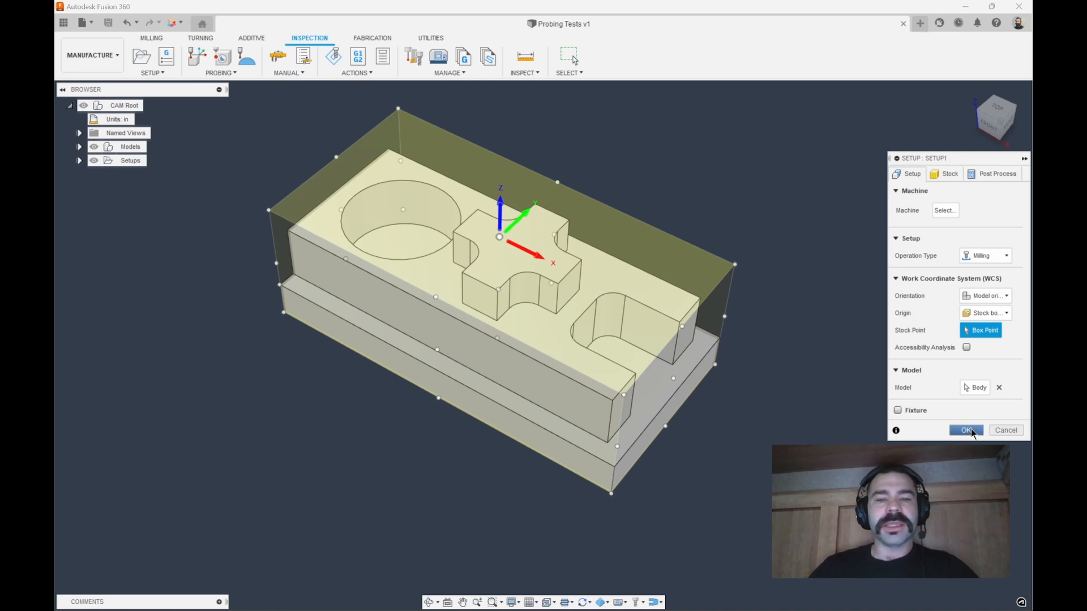
{"action": "left_click", "coordinate": [967, 430]}
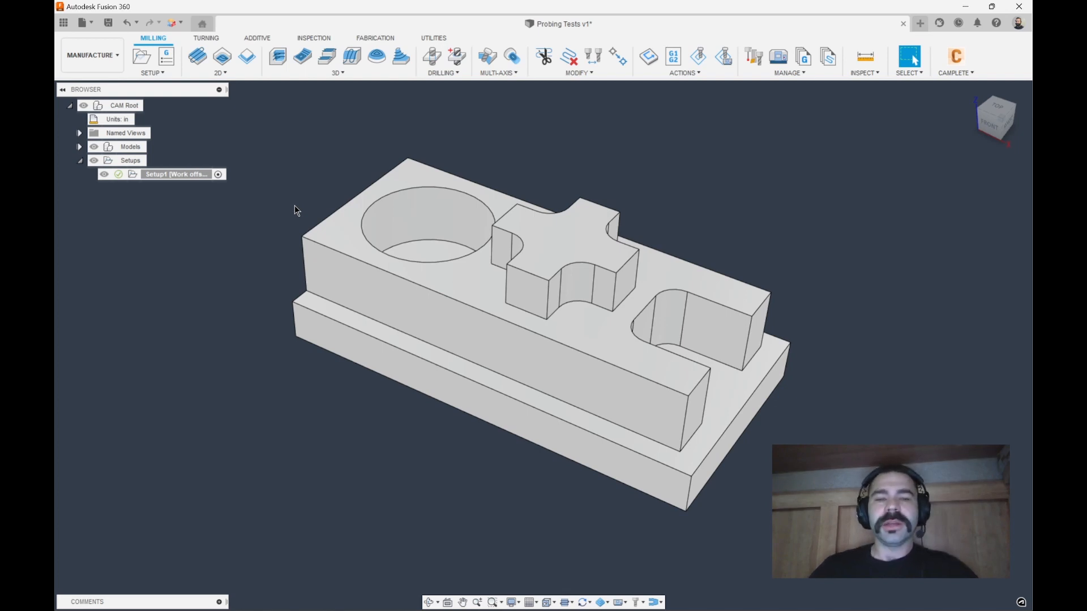
Start a Bore operation using the VF2 library #15 1/2" flat end mill.
{"action": "left_click", "coordinate": [426, 221]}
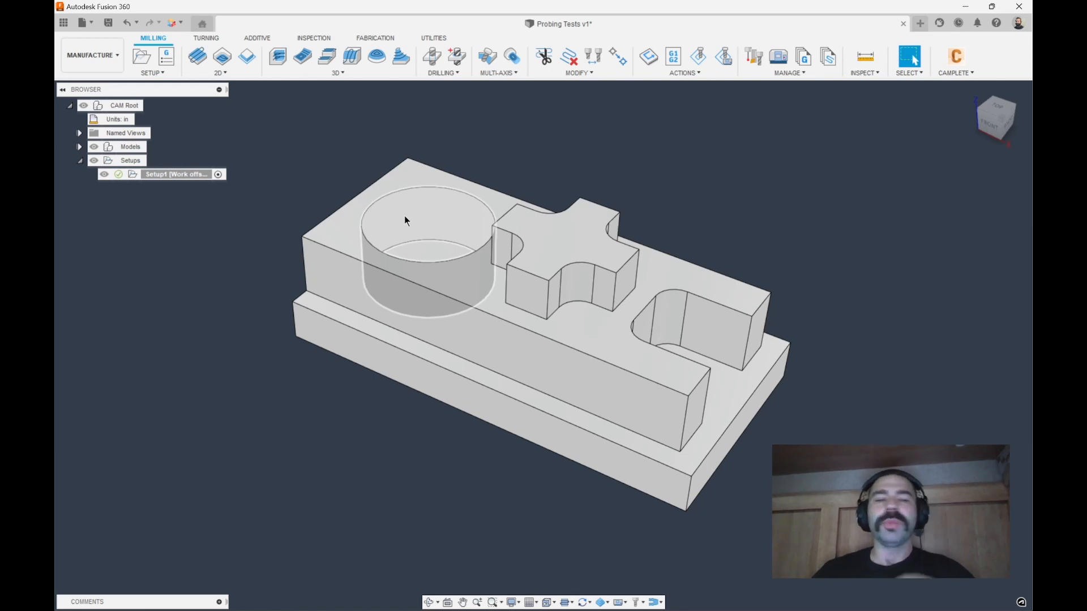
{"action": "mouse_move", "coordinate": [390, 215]}
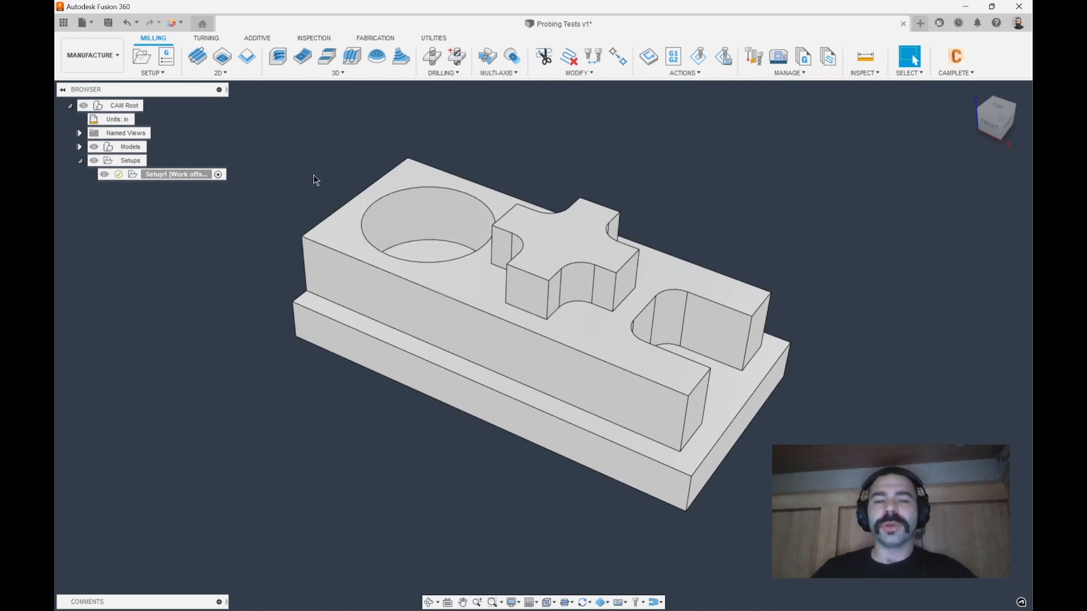
{"action": "left_click", "coordinate": [220, 72]}
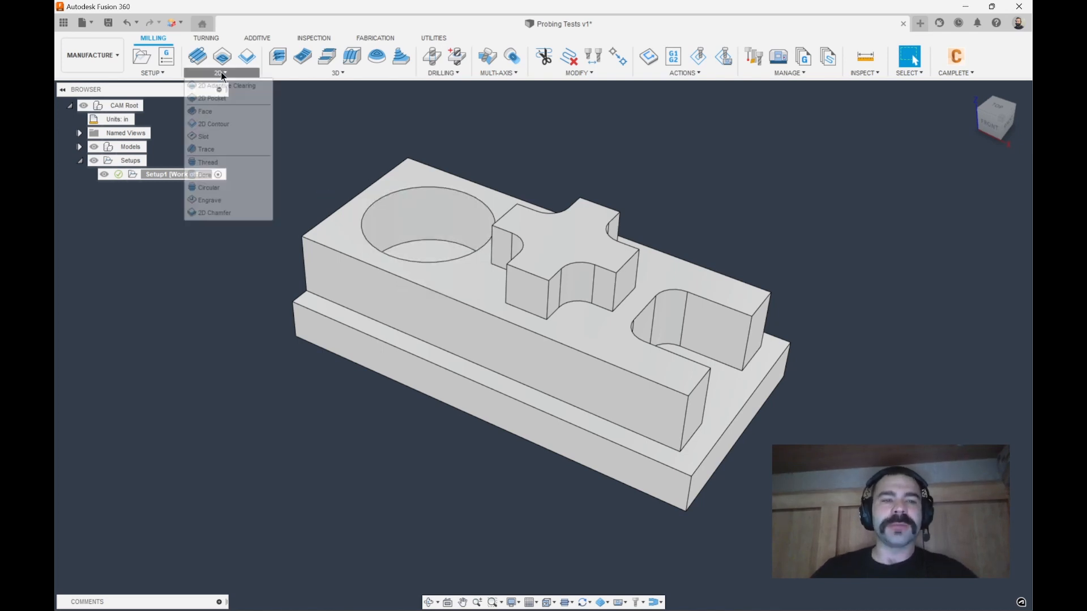
{"action": "mouse_move", "coordinate": [204, 175]}
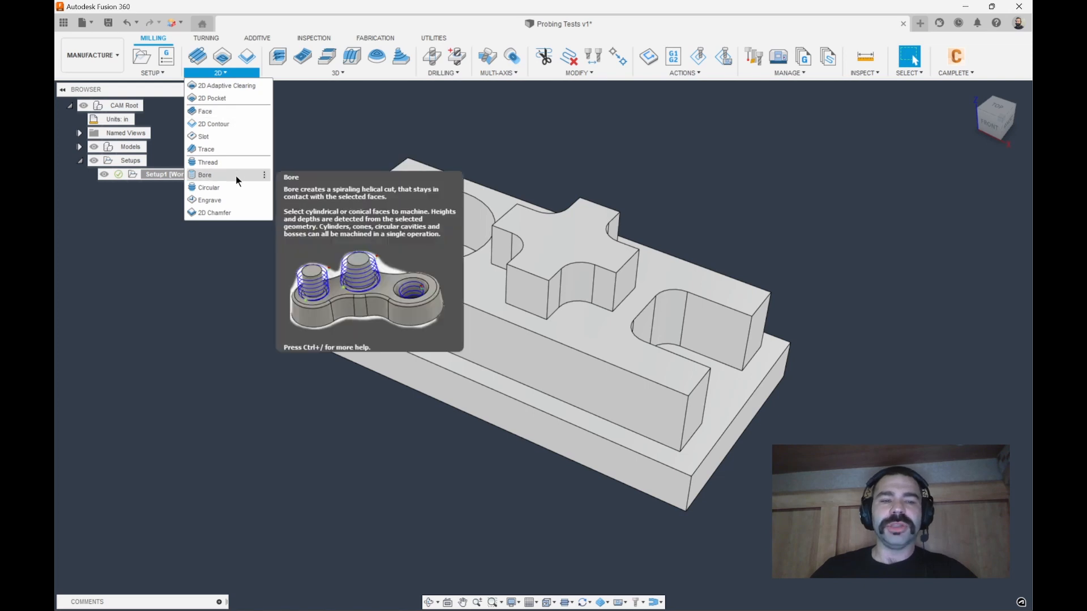
{"action": "left_click", "coordinate": [204, 175]}
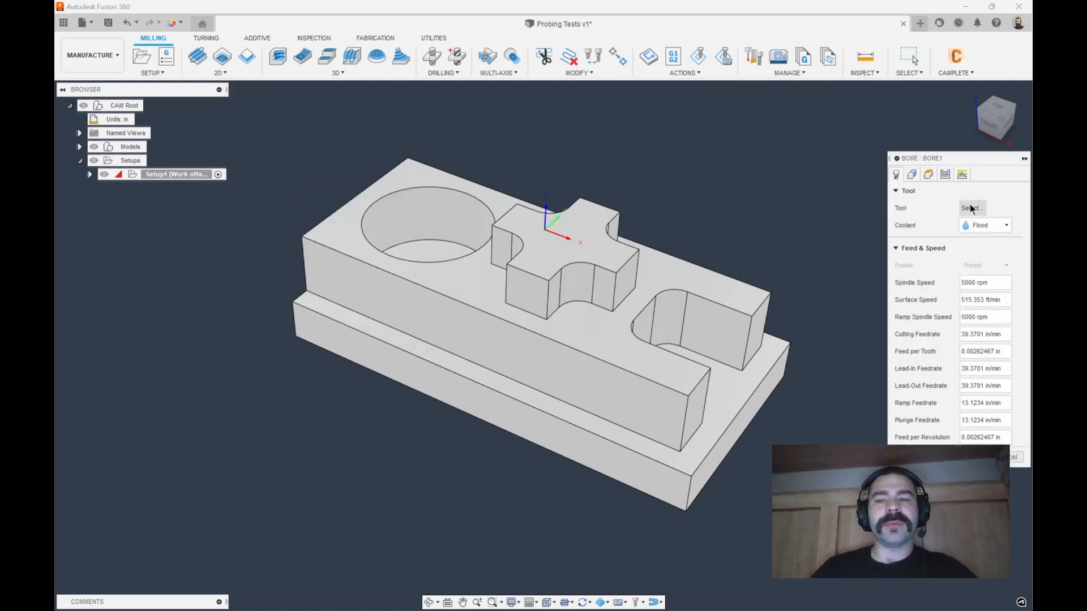
{"action": "left_click", "coordinate": [971, 207]}
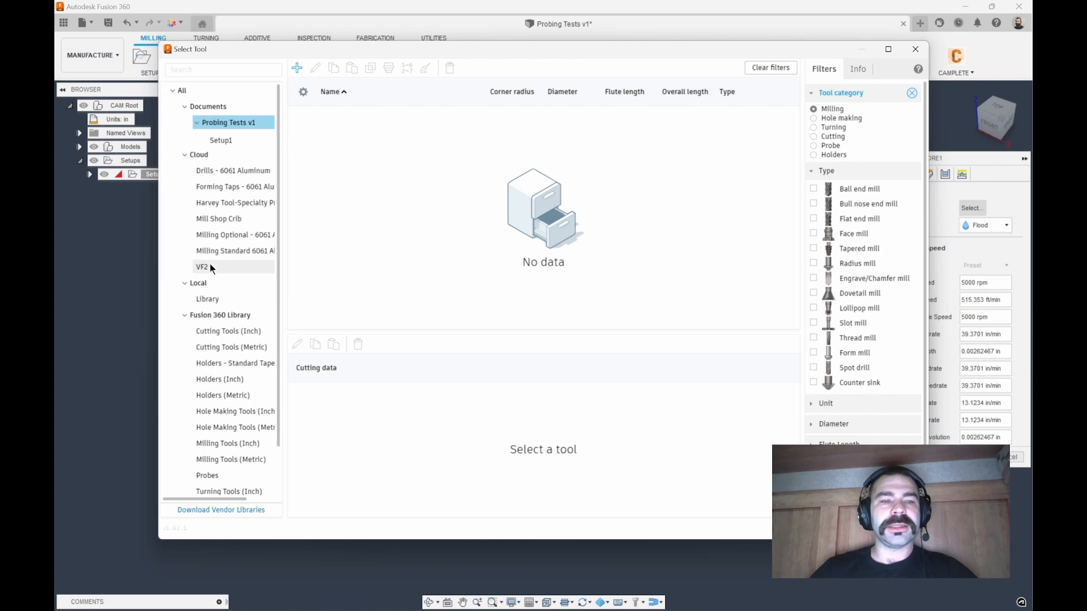
{"action": "left_click", "coordinate": [202, 266]}
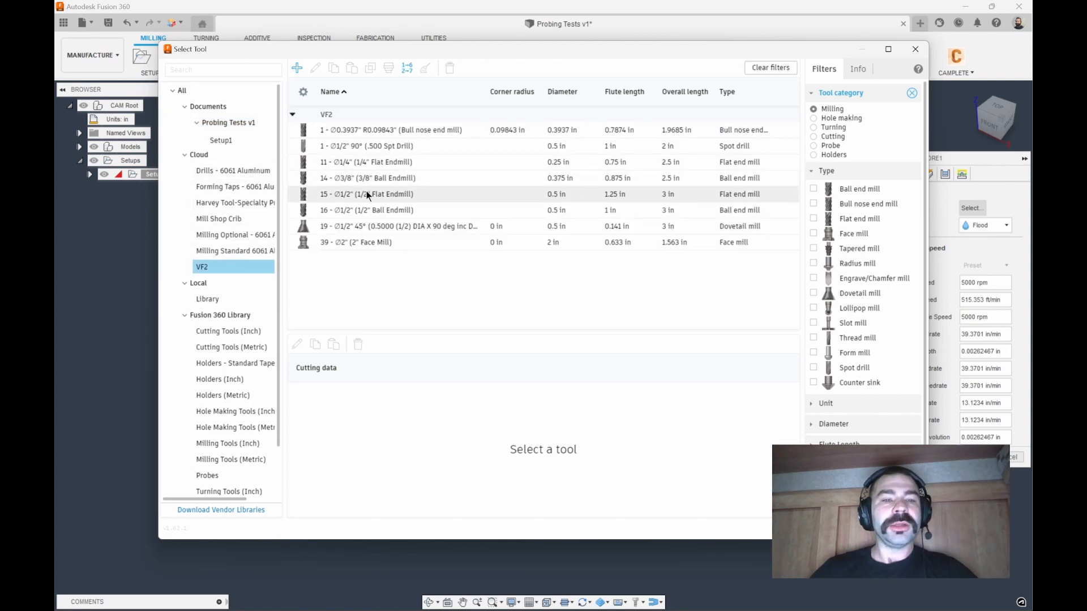
{"action": "left_click", "coordinate": [366, 194]}
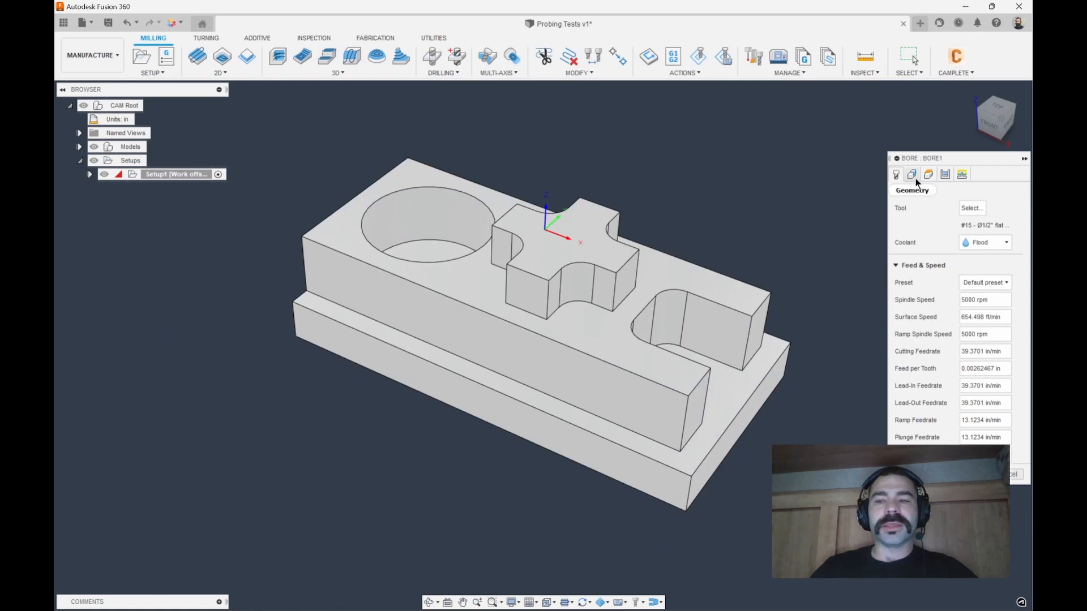
Set the bore passes to wear compensation with .05 stock to leave.
{"action": "left_click", "coordinate": [429, 250]}
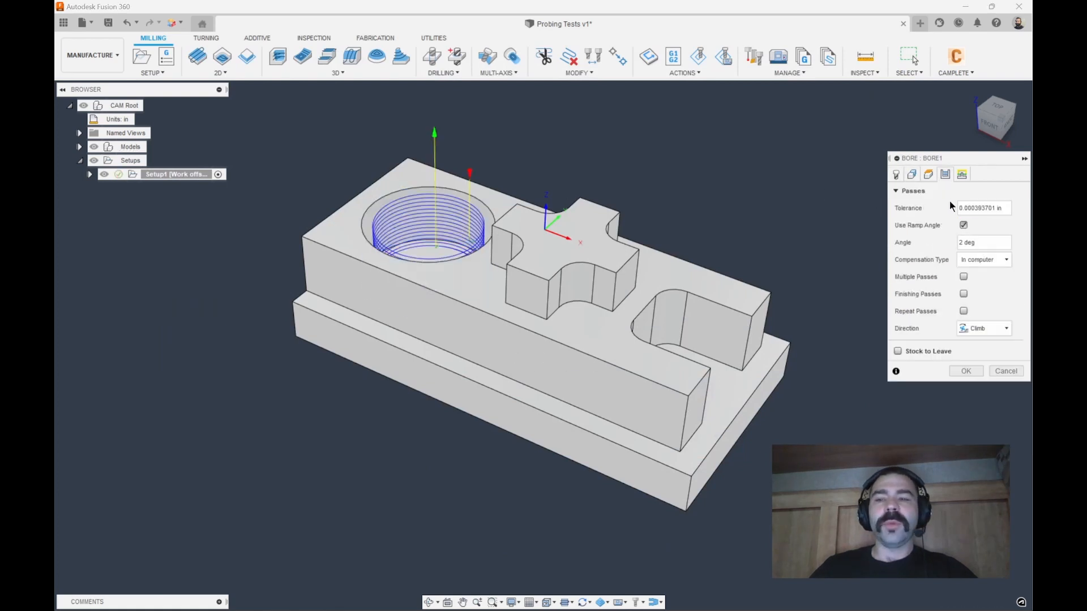
{"action": "left_click", "coordinate": [983, 260]}
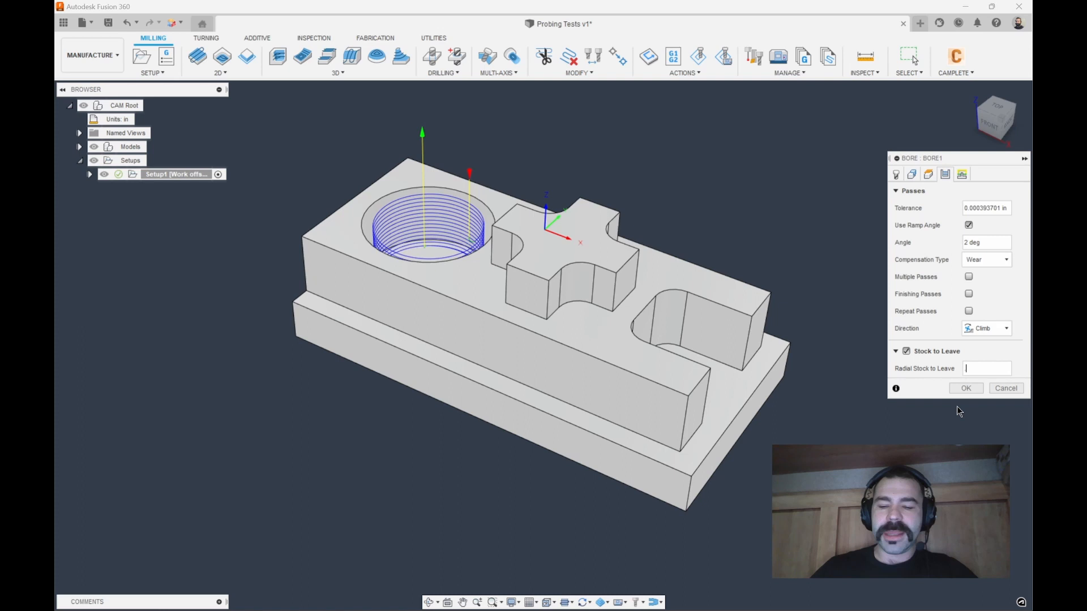
{"action": "type", "text": ".05"}
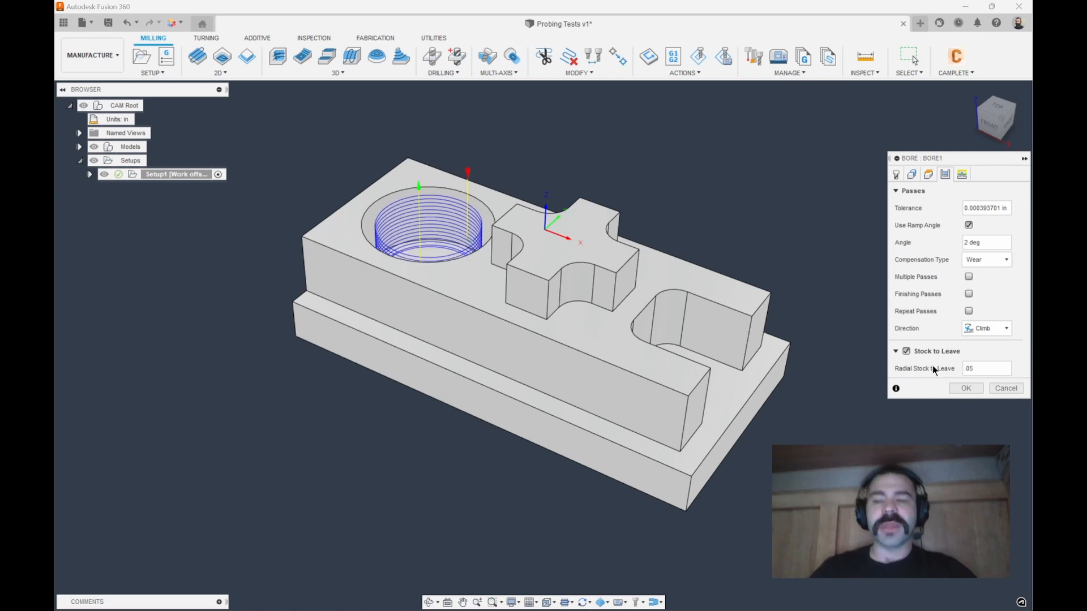
{"action": "mouse_move", "coordinate": [965, 388]}
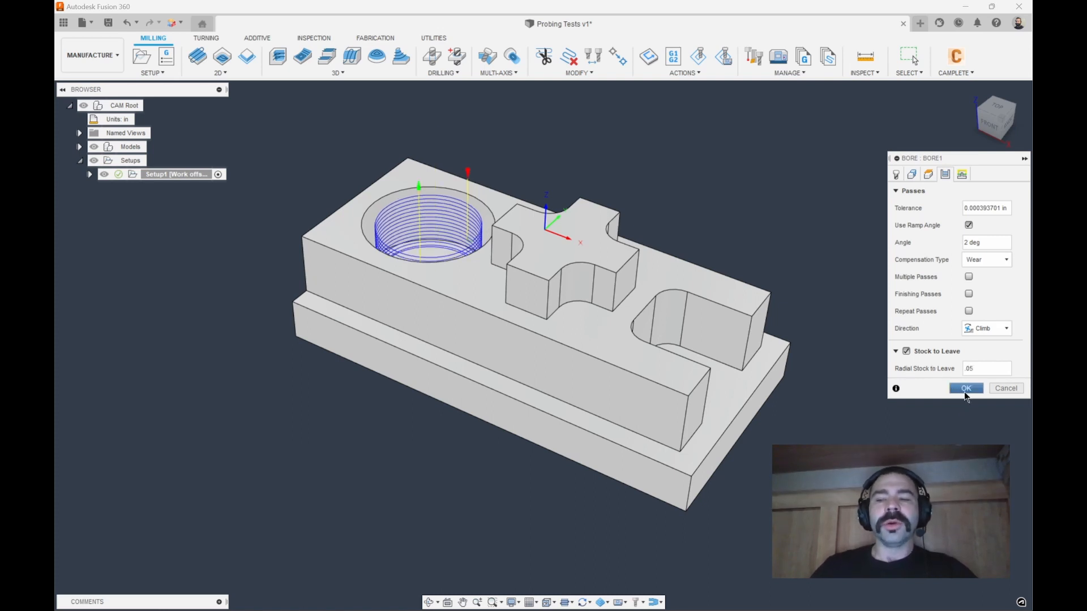
Generate the bore toolpath and rename the operation to 'Pre Bore'.
{"action": "left_click", "coordinate": [966, 388]}
{"action": "type", "text": "Pre"}
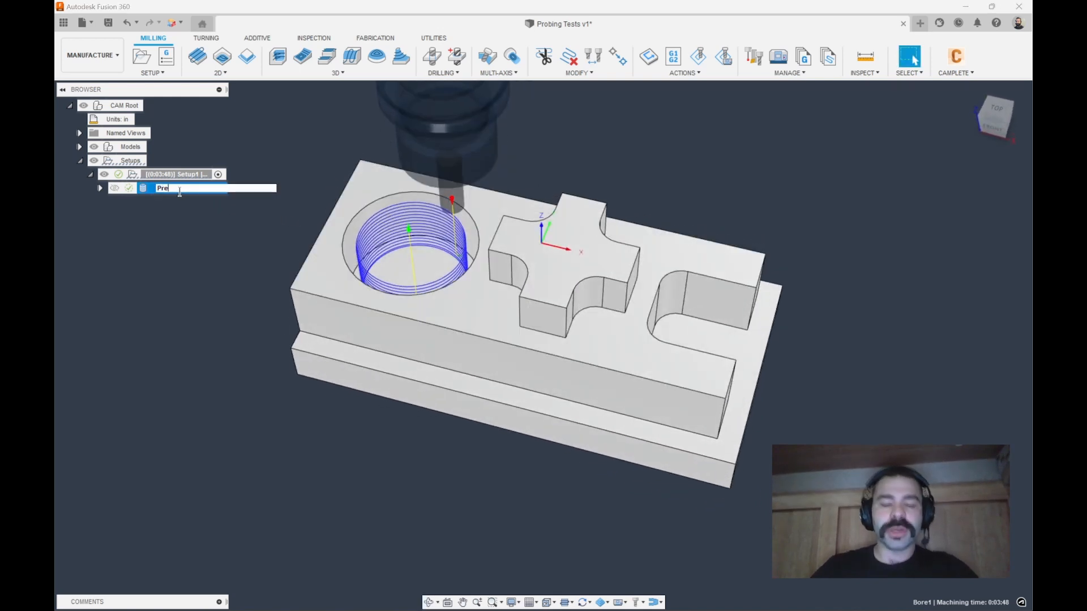
{"action": "type", "text": "Bore"}
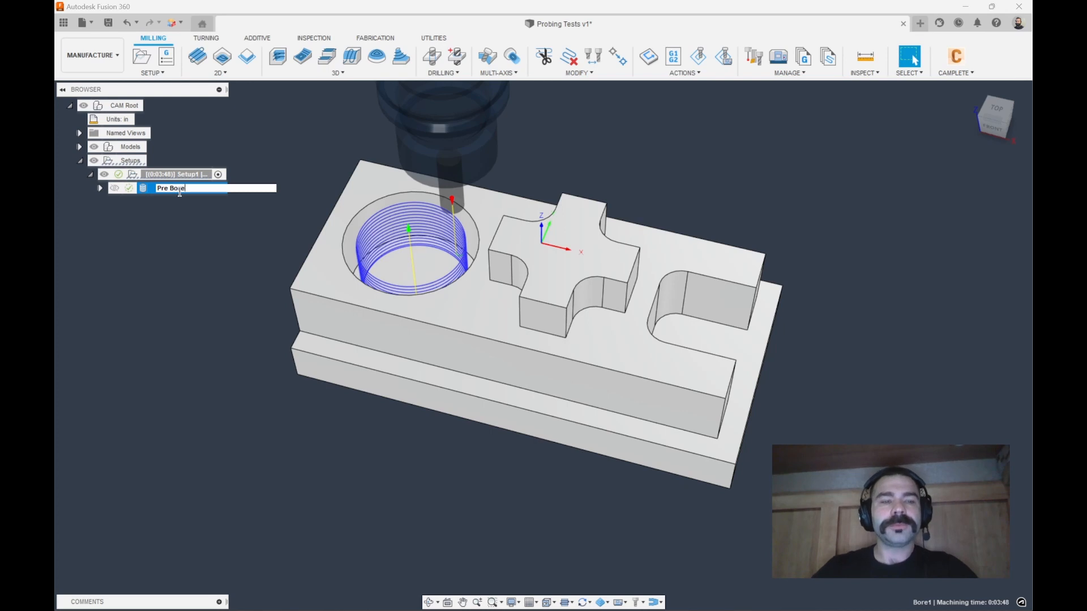
{"action": "key", "text": "Return"}
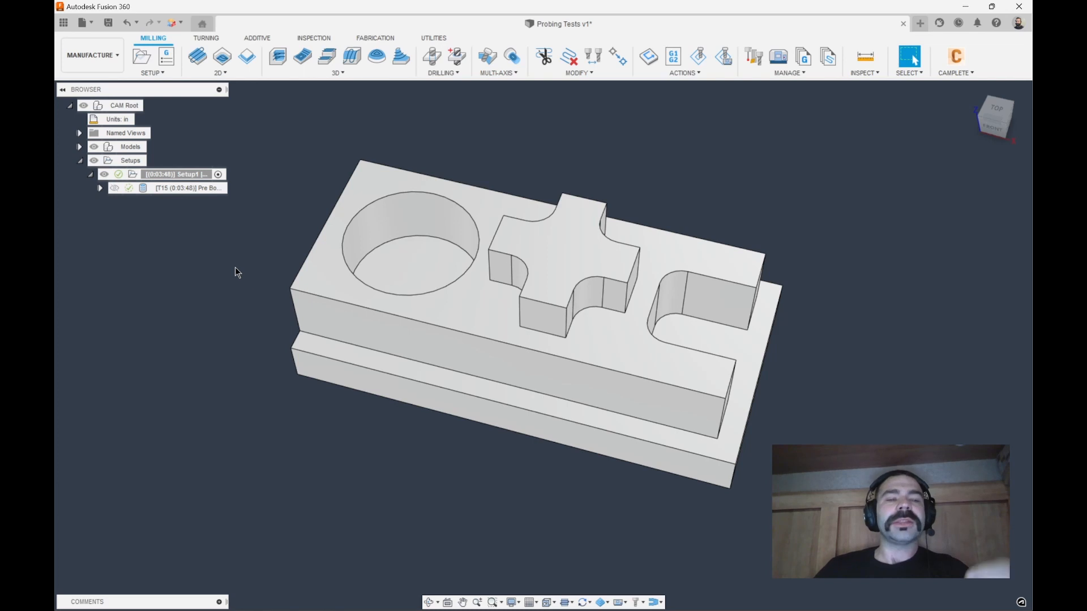
{"action": "mouse_move", "coordinate": [268, 241]}
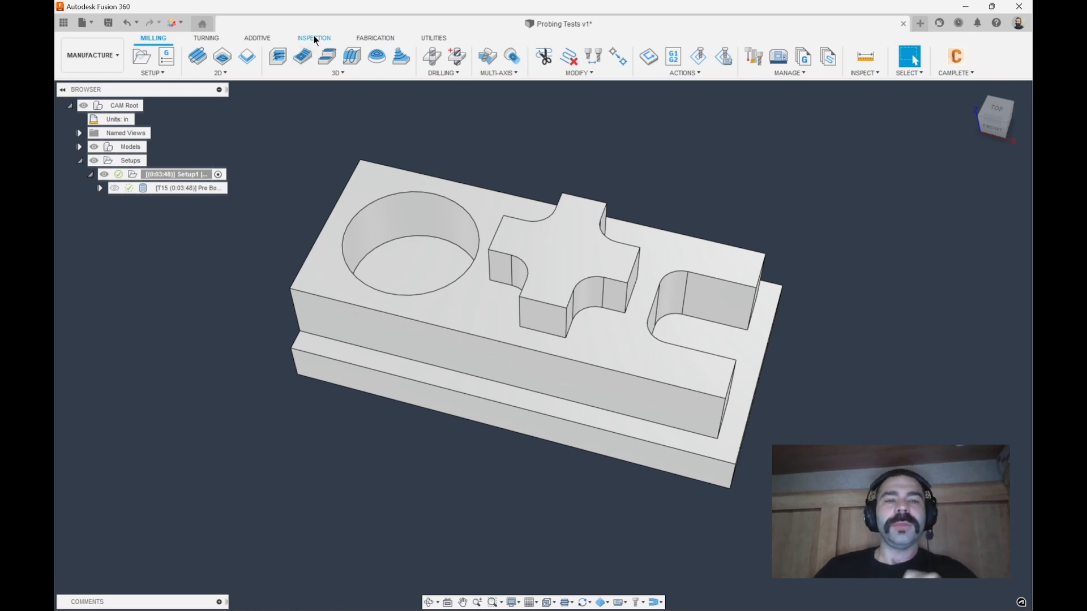
Create a Probe Geometry with the T40 probe on the round pocket wall, entering .001.
{"action": "left_click", "coordinate": [222, 56]}
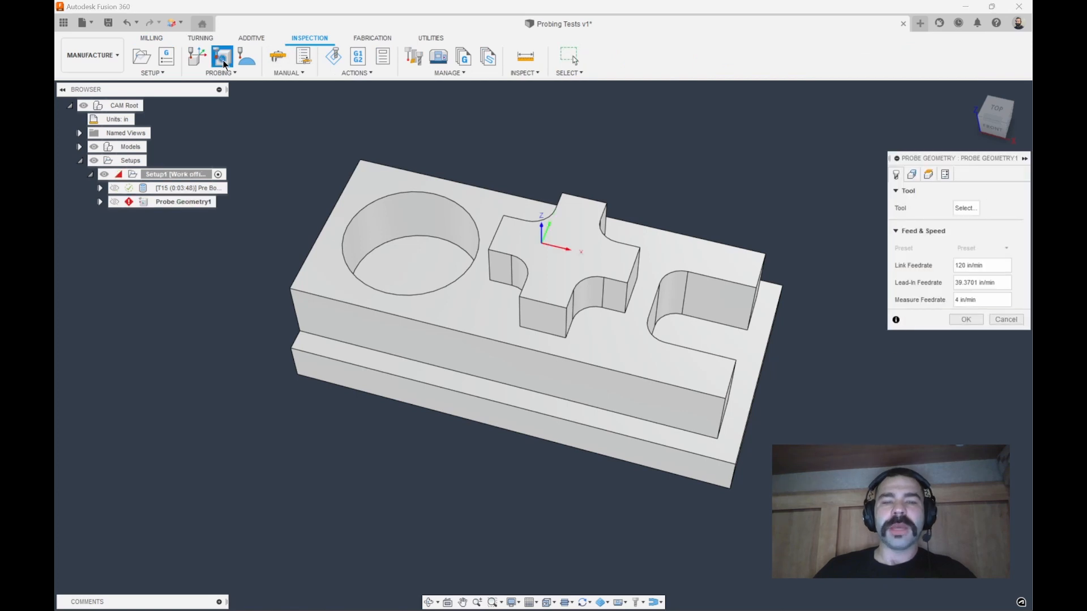
{"action": "mouse_move", "coordinate": [661, 206]}
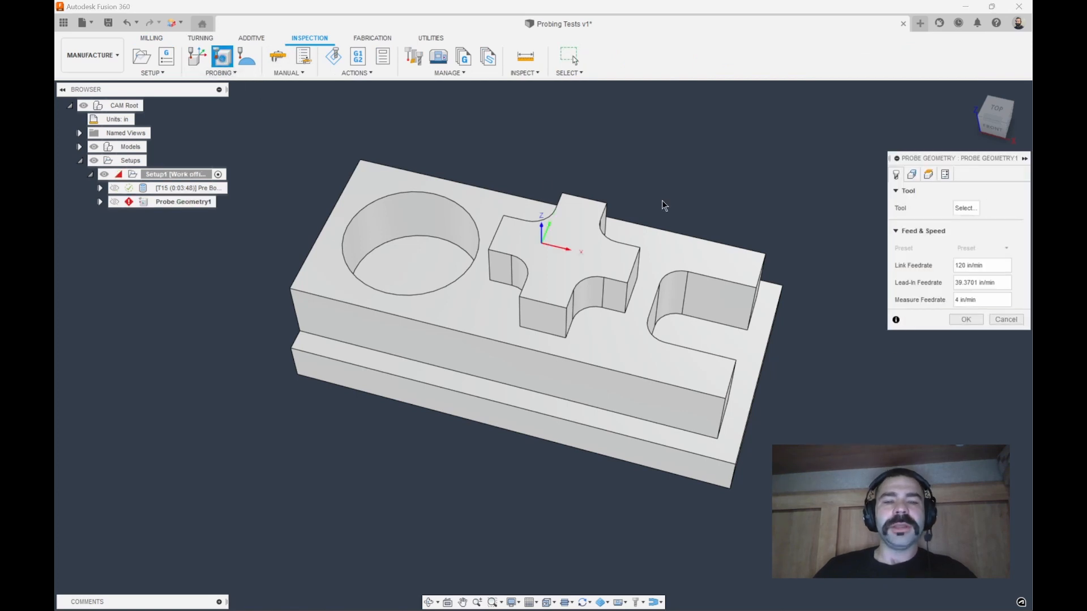
{"action": "left_click", "coordinate": [965, 207]}
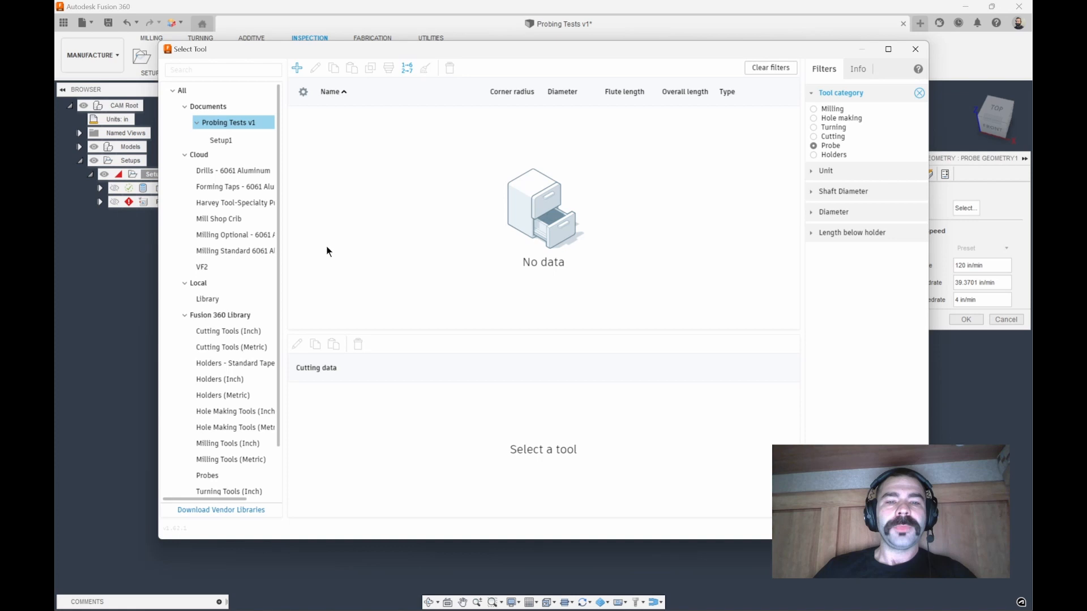
{"action": "left_click", "coordinate": [202, 267]}
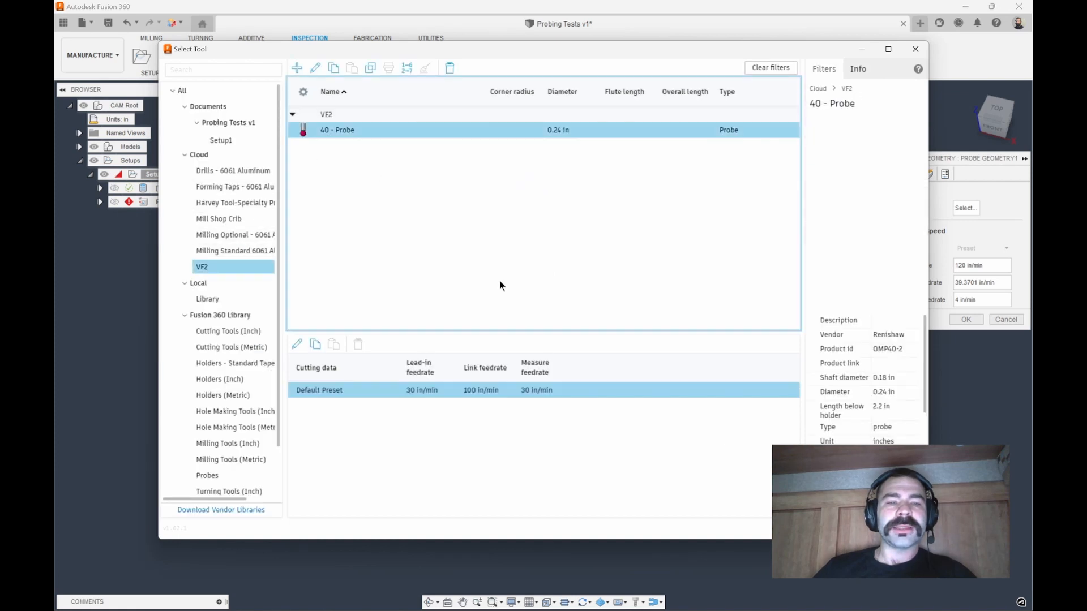
{"action": "left_click", "coordinate": [965, 320]}
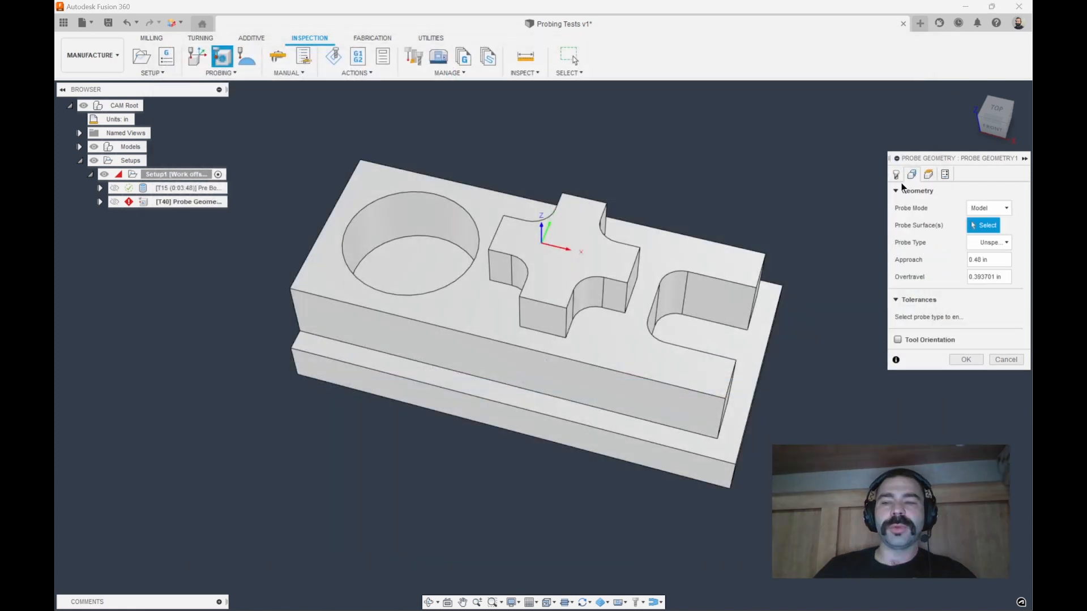
{"action": "left_click", "coordinate": [409, 243]}
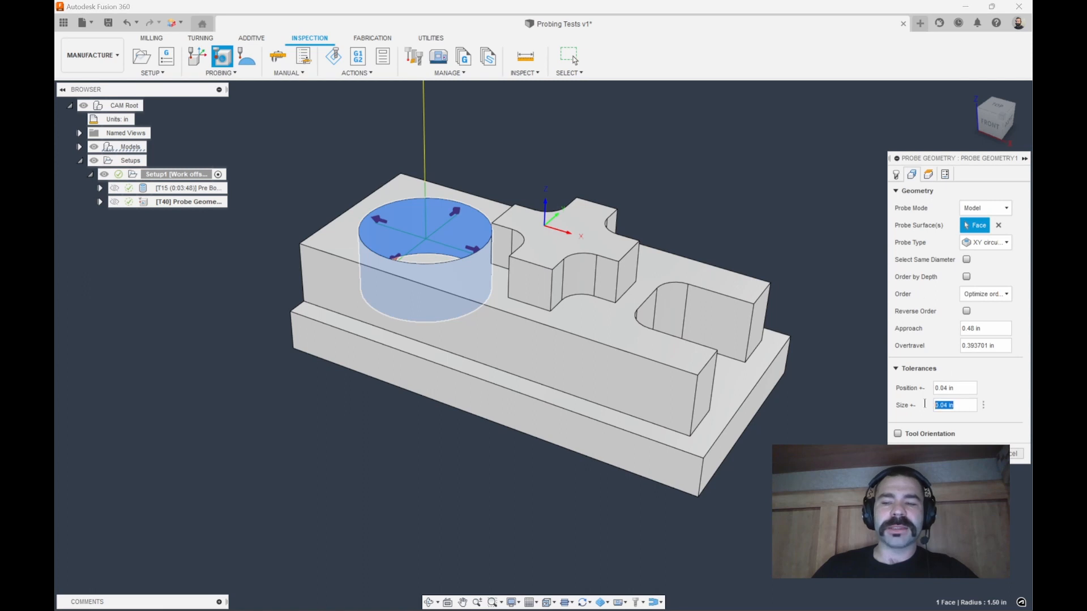
{"action": "type", "text": ".001"}
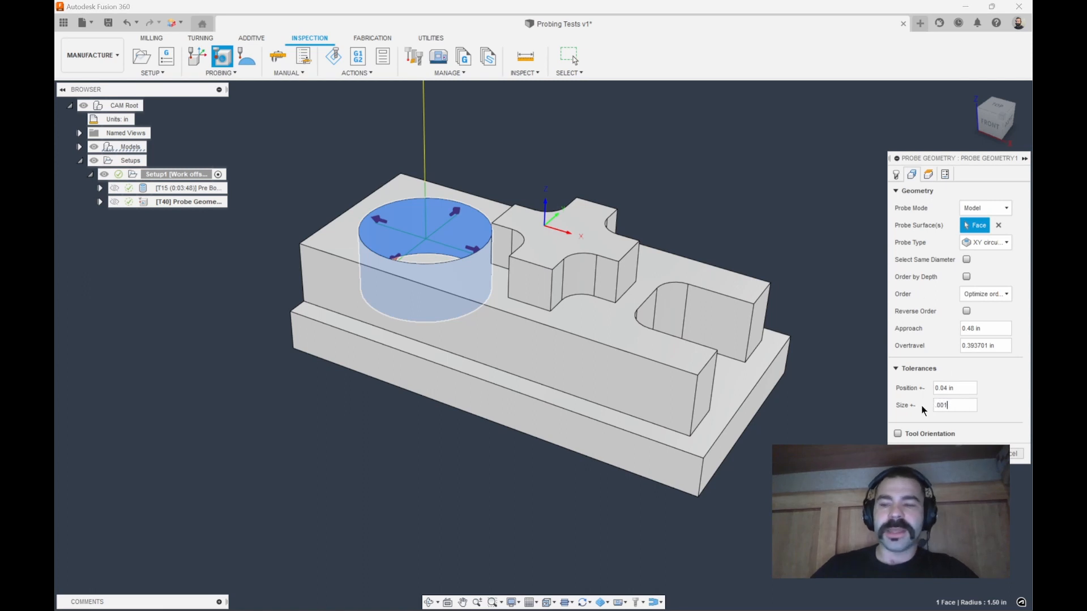
{"action": "left_click", "coordinate": [928, 174]}
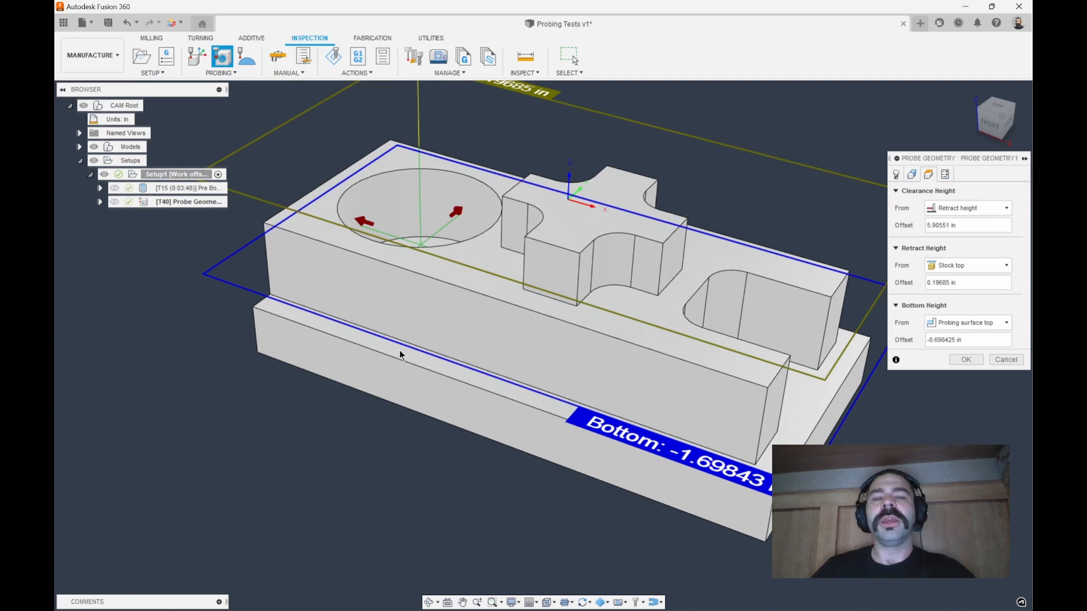
{"action": "mouse_move", "coordinate": [408, 348]}
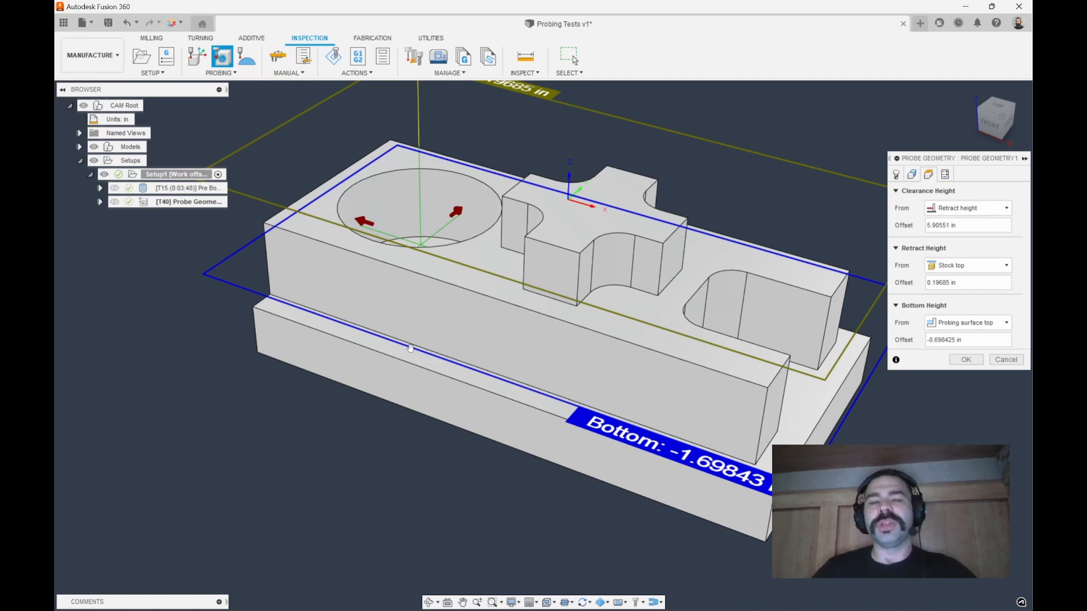
{"action": "mouse_move", "coordinate": [677, 300]}
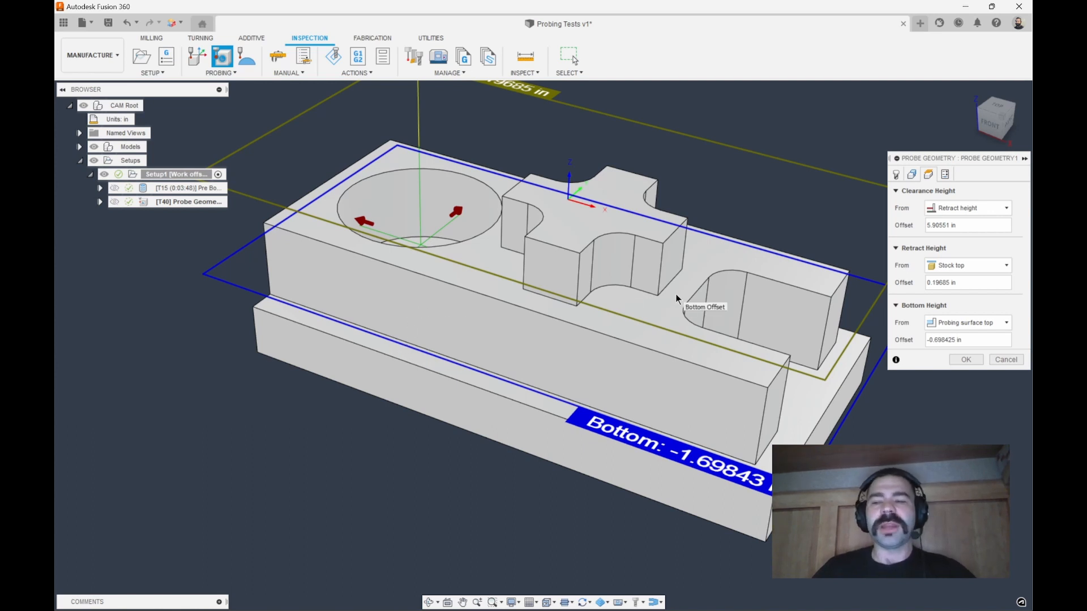
{"action": "mouse_move", "coordinate": [915, 184]}
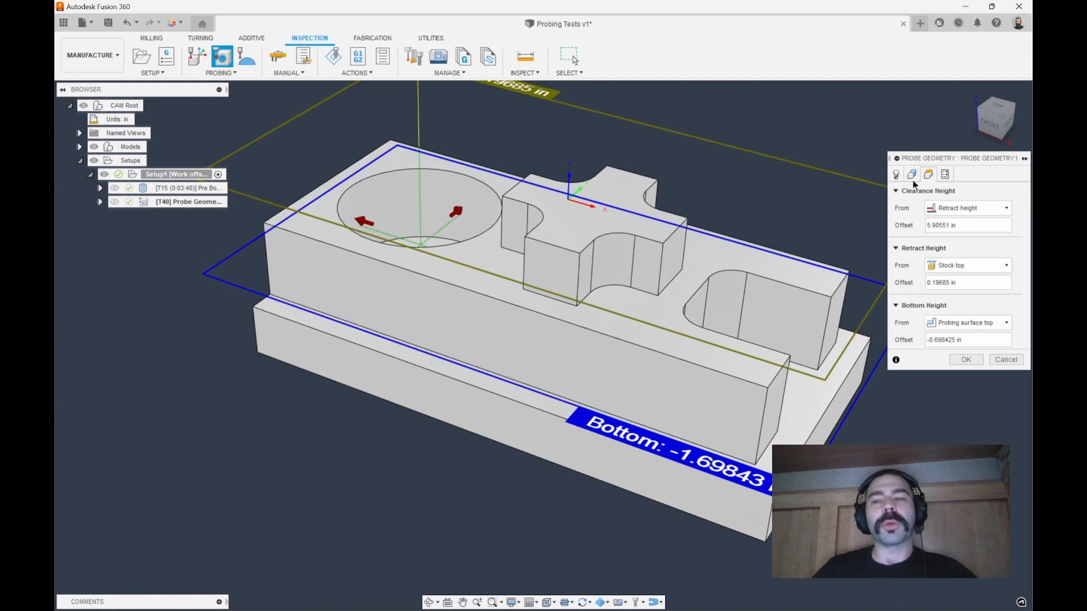
Update Pre Bore tool wear (threshold 0.0005 in, 80% correction), stop on wrong size, and confirm.
{"action": "left_click", "coordinate": [928, 174]}
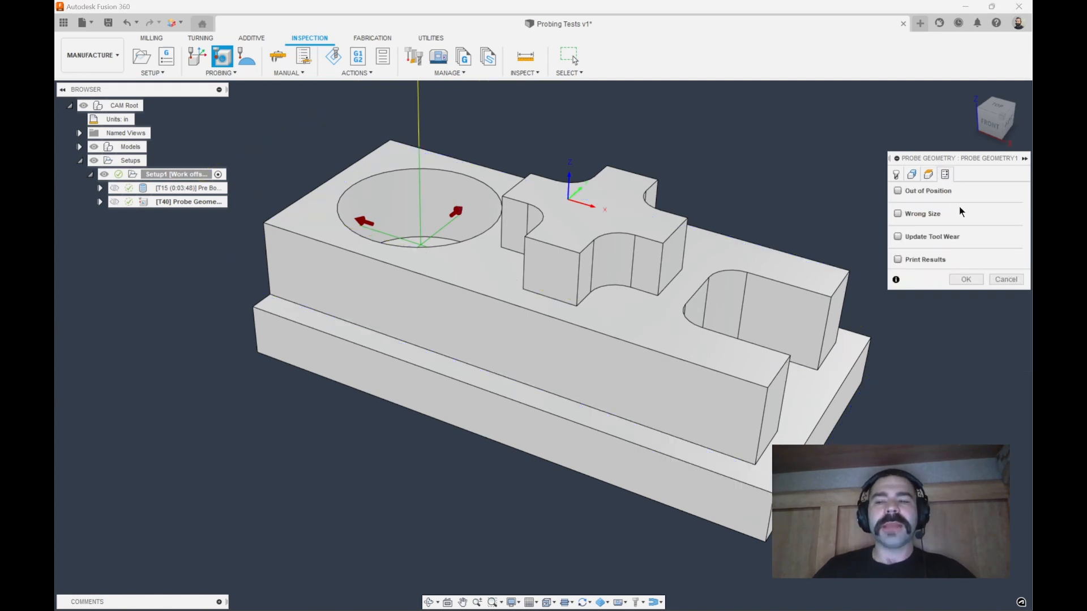
{"action": "mouse_move", "coordinate": [978, 231]}
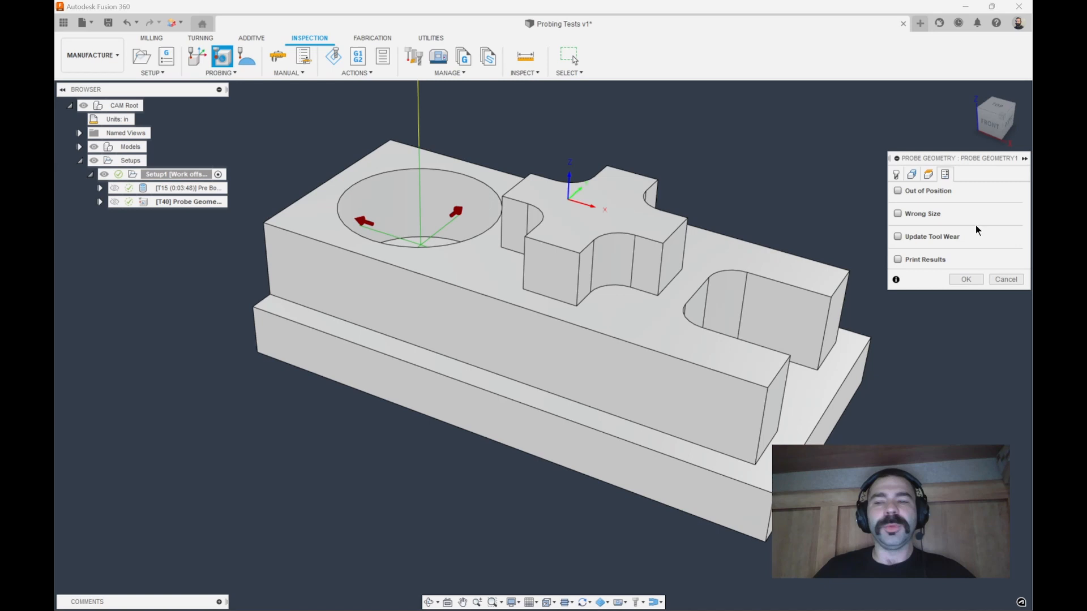
{"action": "left_click", "coordinate": [899, 237]}
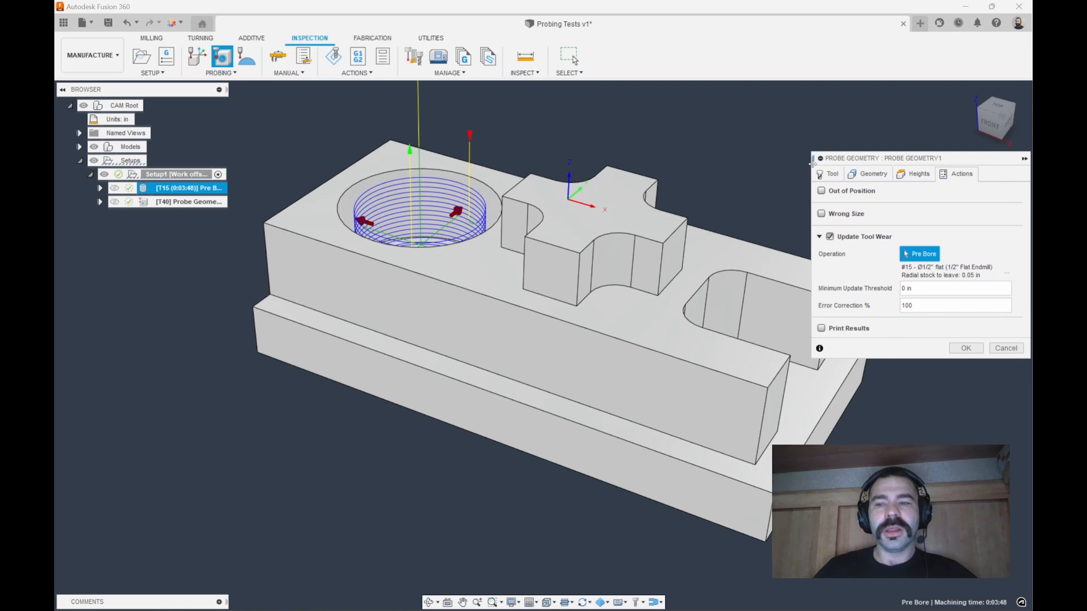
{"action": "mouse_move", "coordinate": [964, 275]}
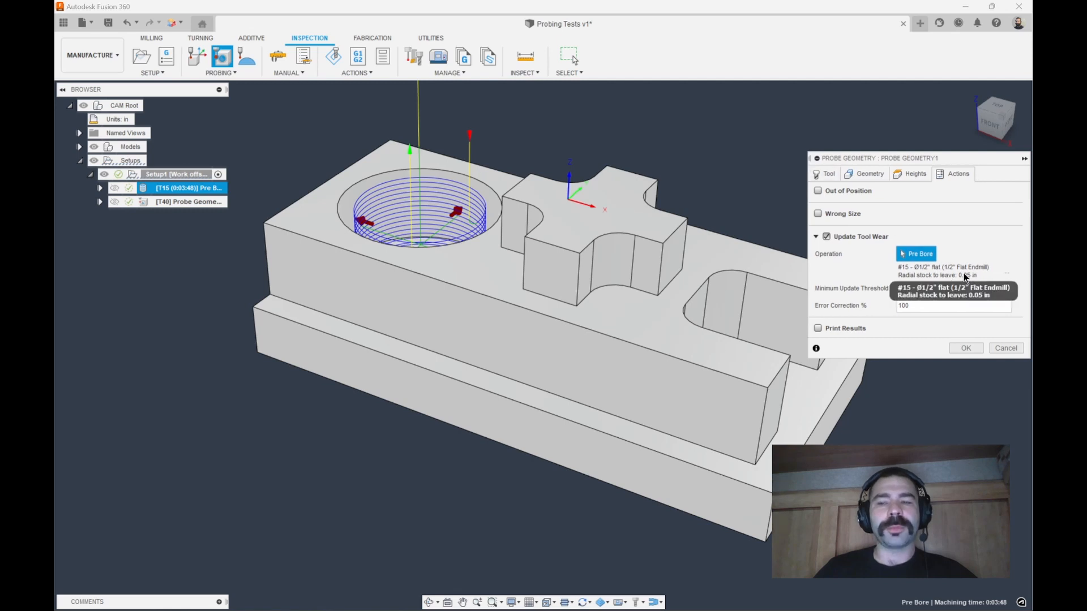
{"action": "mouse_move", "coordinate": [1000, 253]}
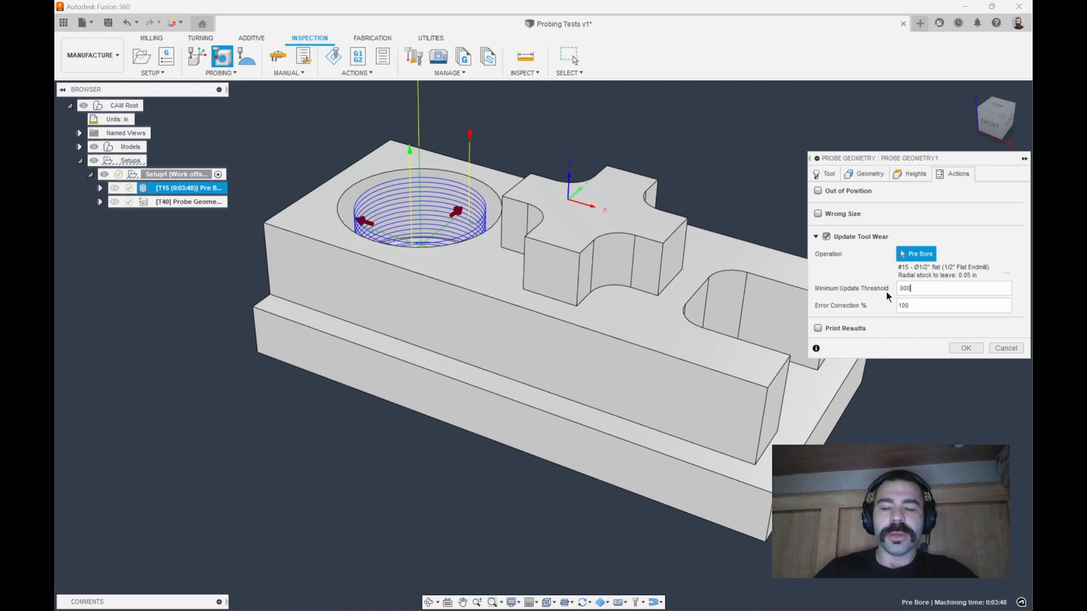
{"action": "type", "text": "5"}
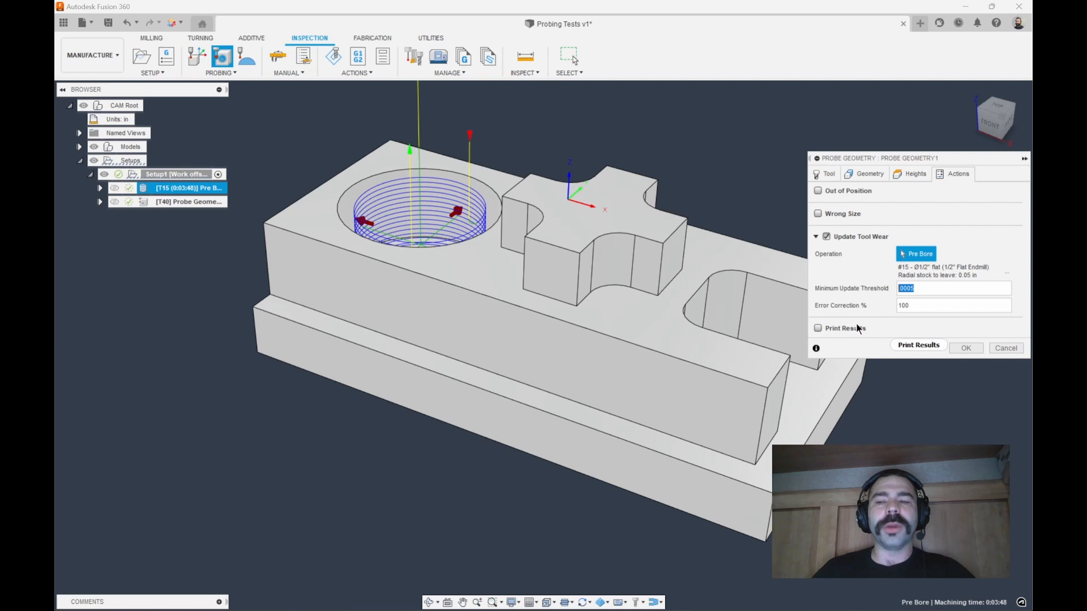
{"action": "mouse_move", "coordinate": [845, 327]}
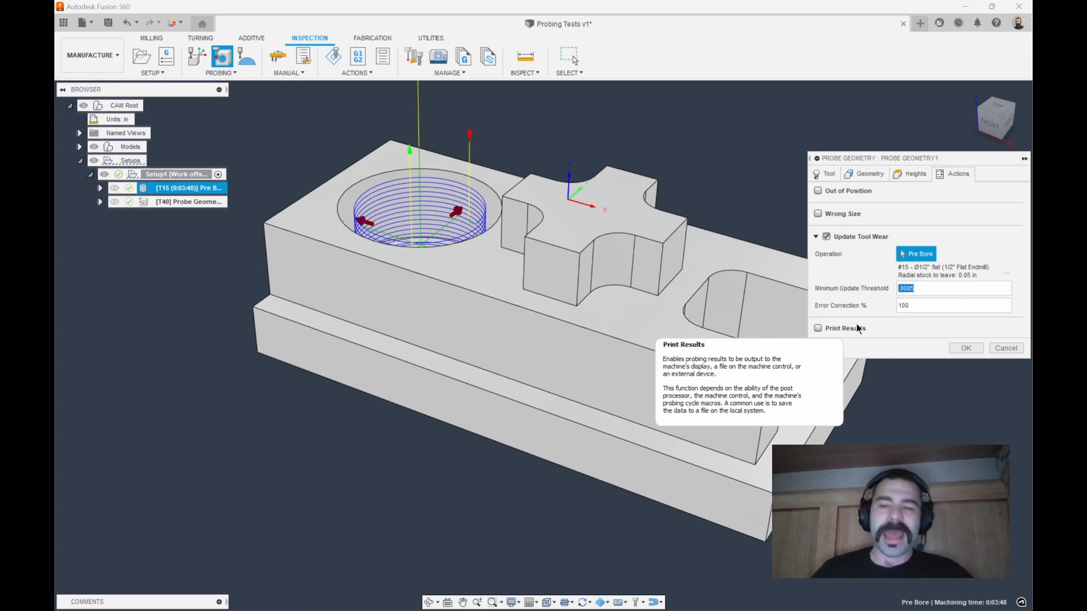
{"action": "mouse_move", "coordinate": [894, 331]}
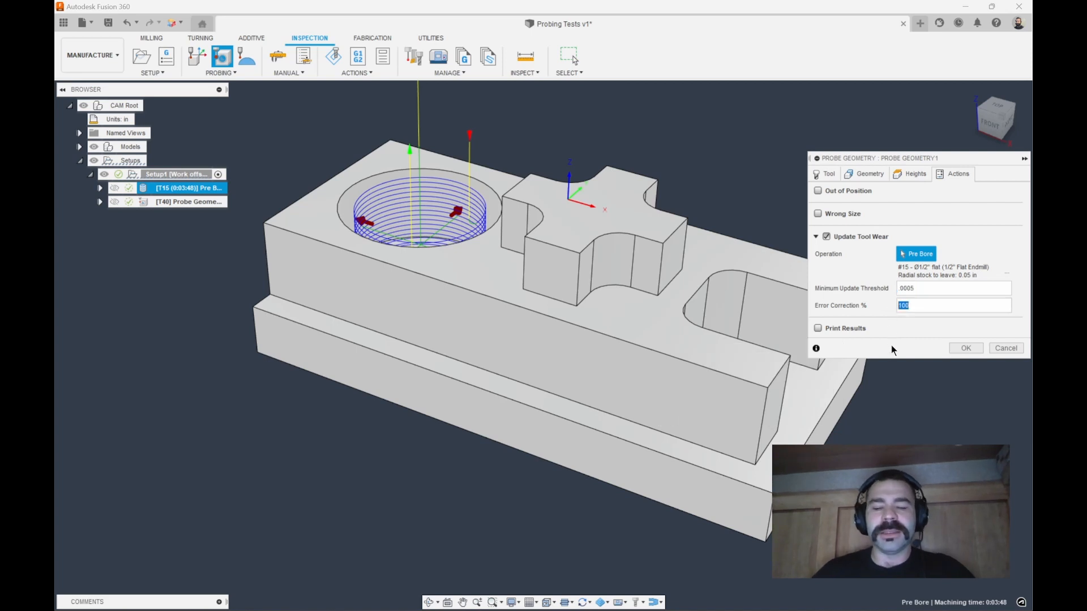
{"action": "type", "text": "80"}
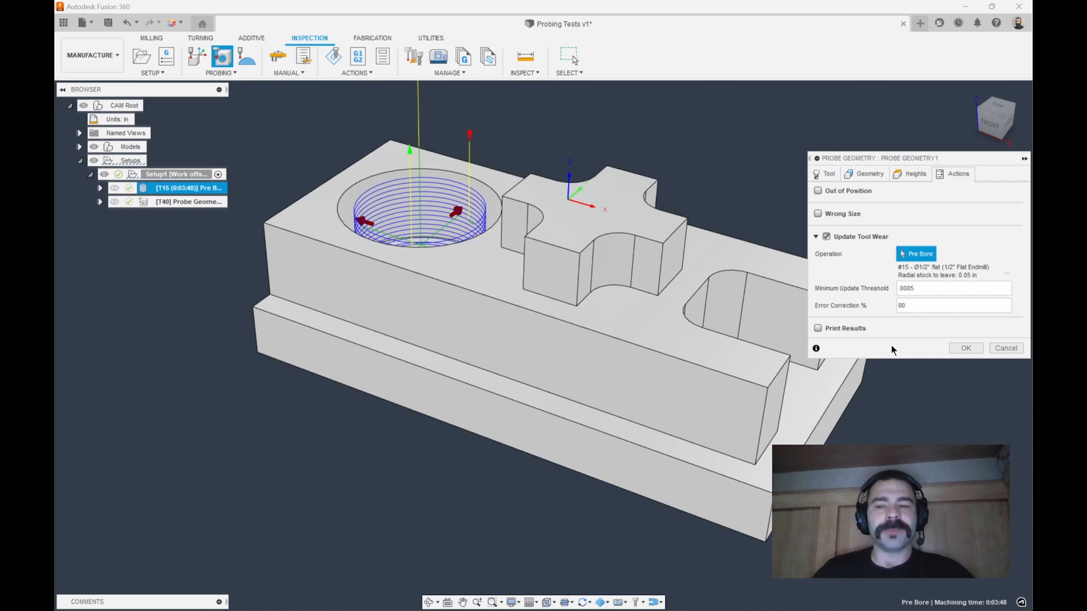
{"action": "mouse_move", "coordinate": [879, 292]}
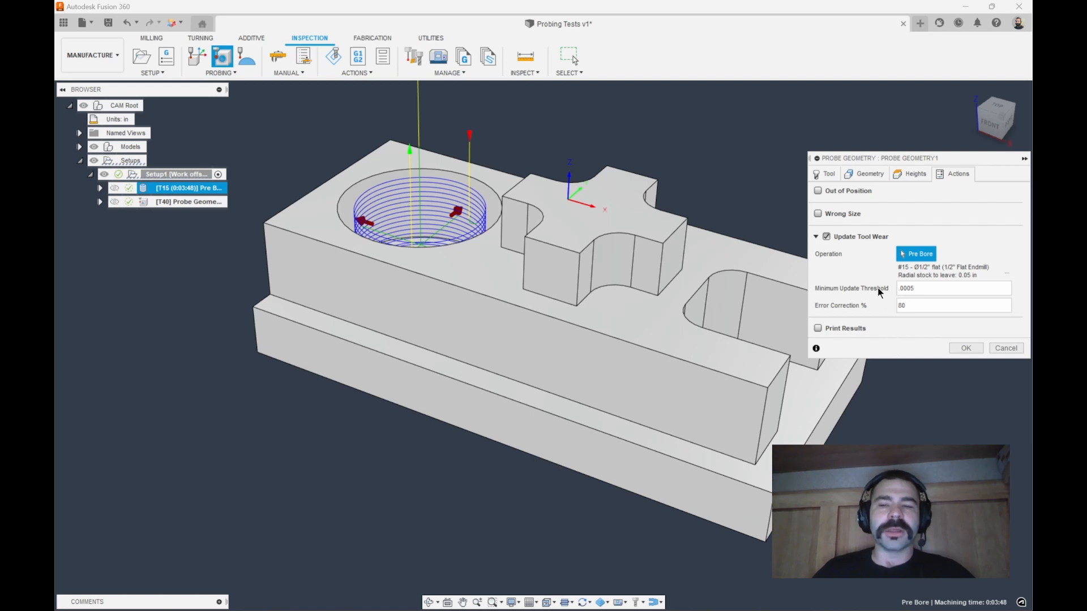
{"action": "left_click", "coordinate": [818, 214]}
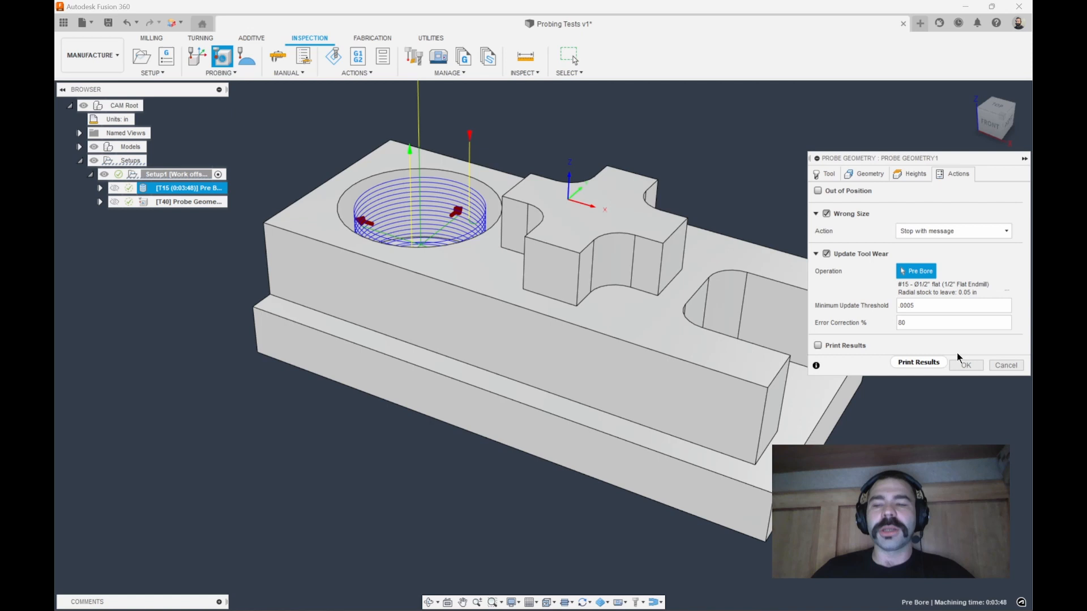
{"action": "left_click", "coordinate": [965, 365]}
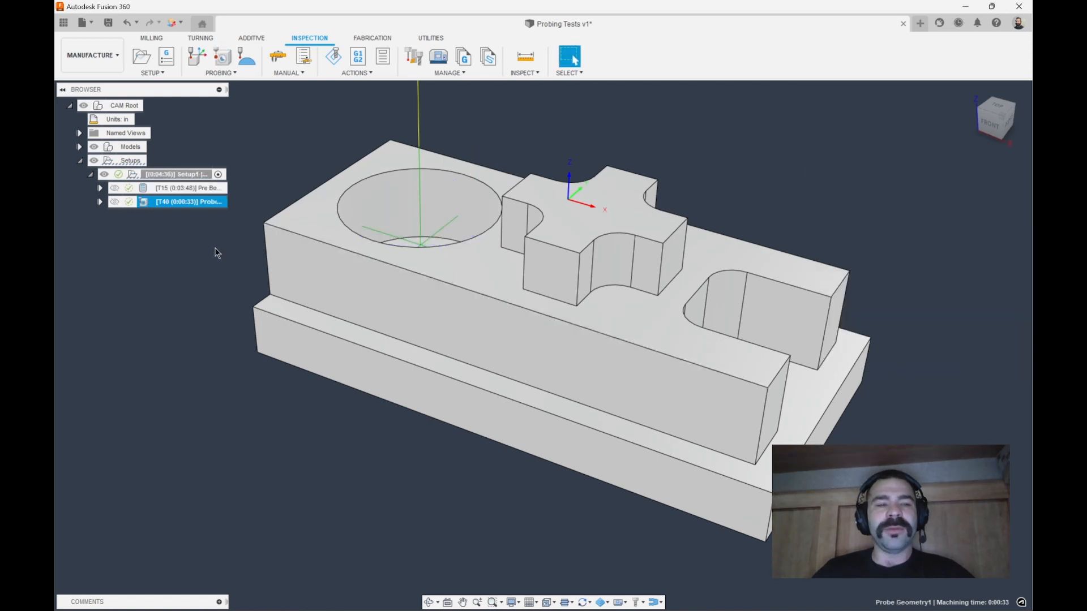
Paste a copy of Pre Bore below the probe geometry, named 'Finish Bore'.
{"action": "left_click", "coordinate": [187, 188]}
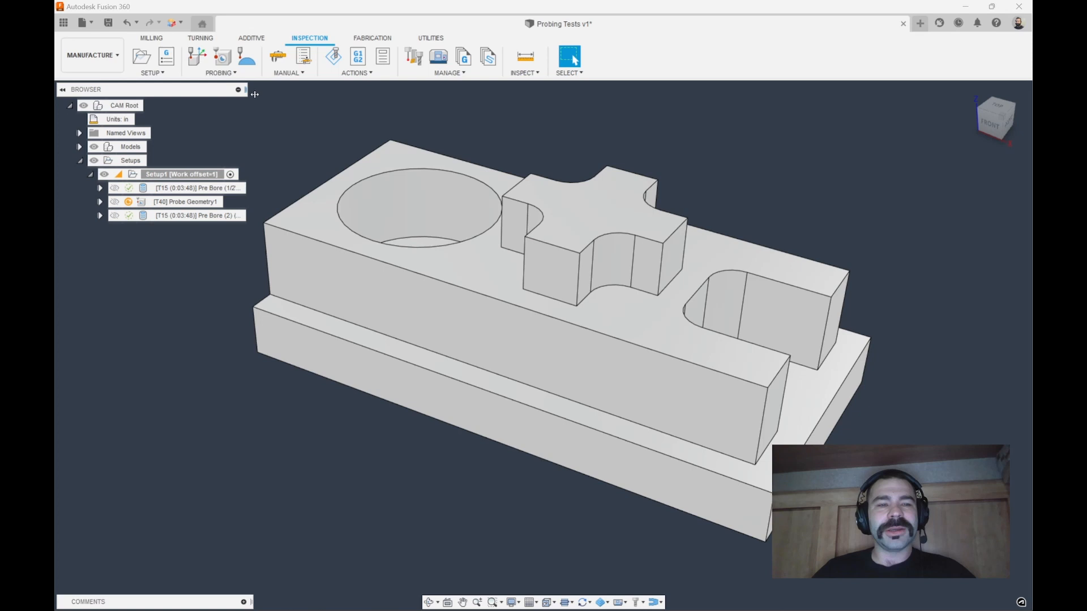
{"action": "left_click", "coordinate": [198, 215]}
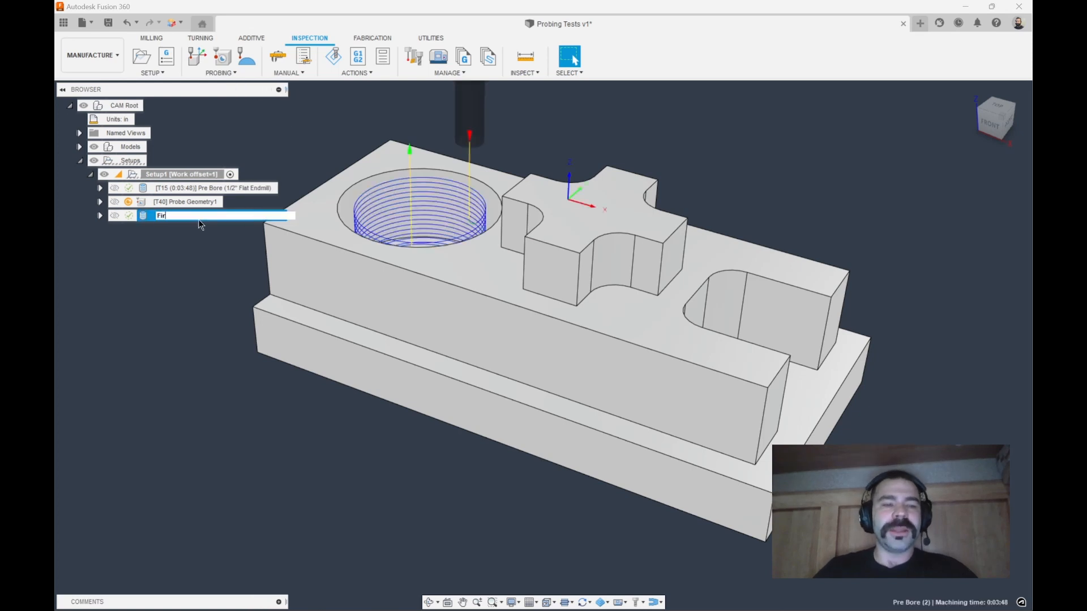
{"action": "type", "text": "Finish Bore (1/2\" Flat Endmill"}
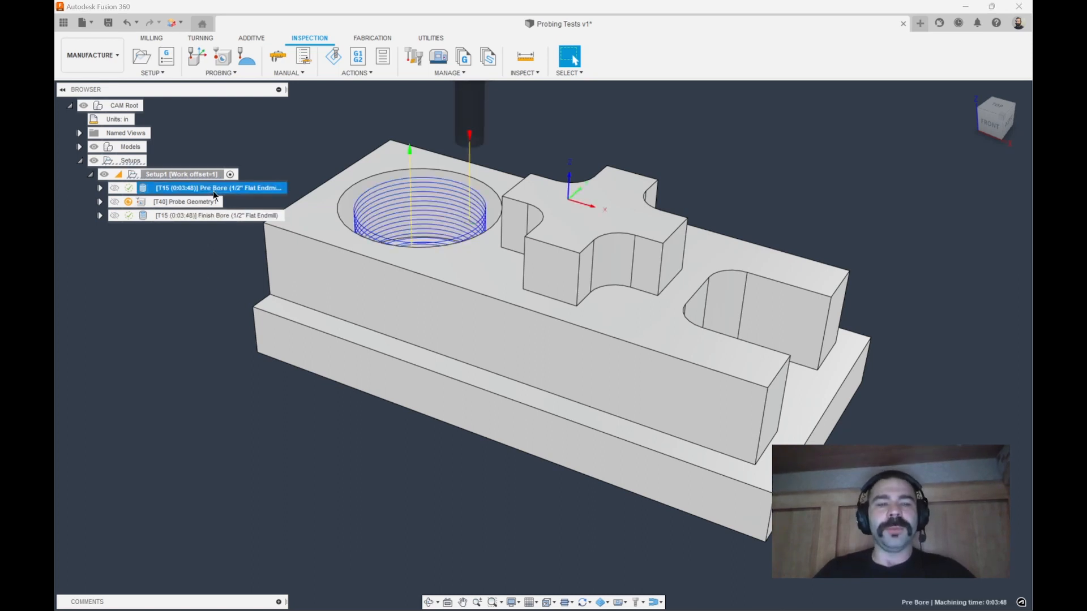
Preview Finish Bore, then reconfirm Probe Geometry1's Actions settings.
{"action": "left_click", "coordinate": [187, 201]}
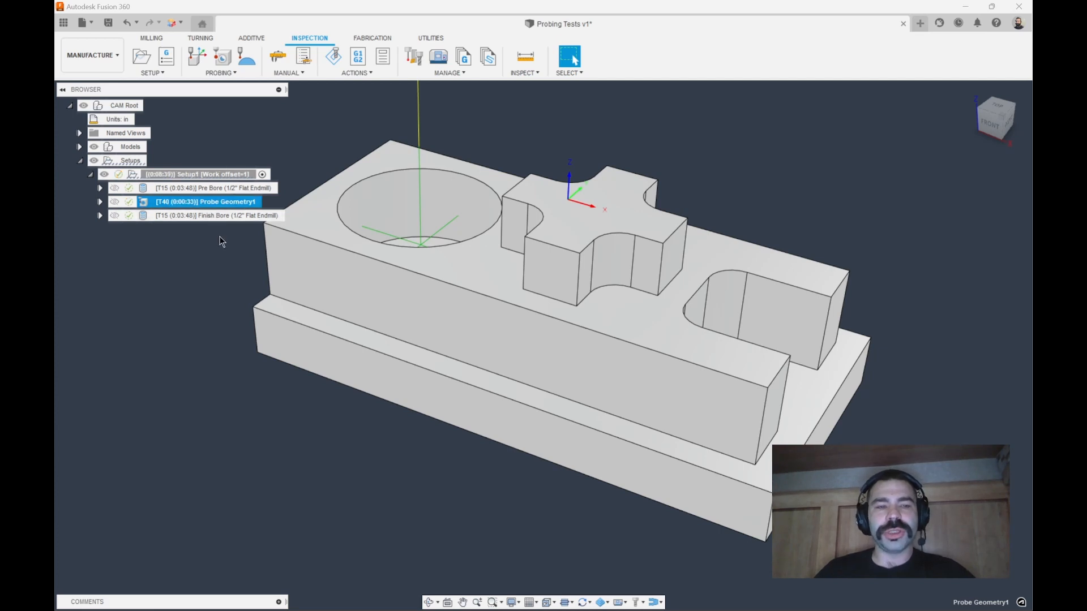
{"action": "left_click", "coordinate": [215, 215]}
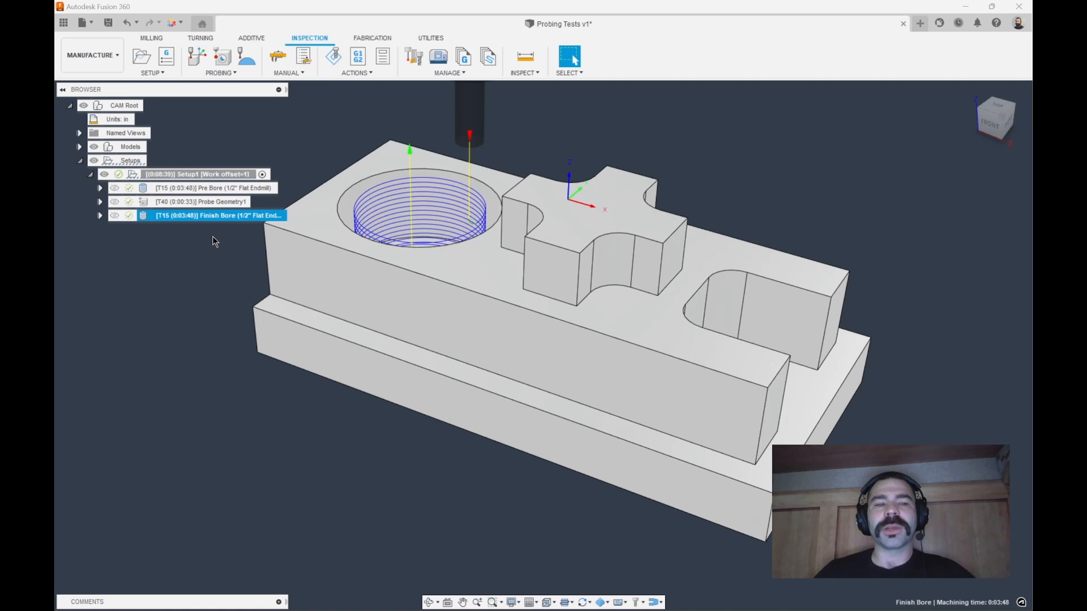
{"action": "mouse_move", "coordinate": [197, 231]}
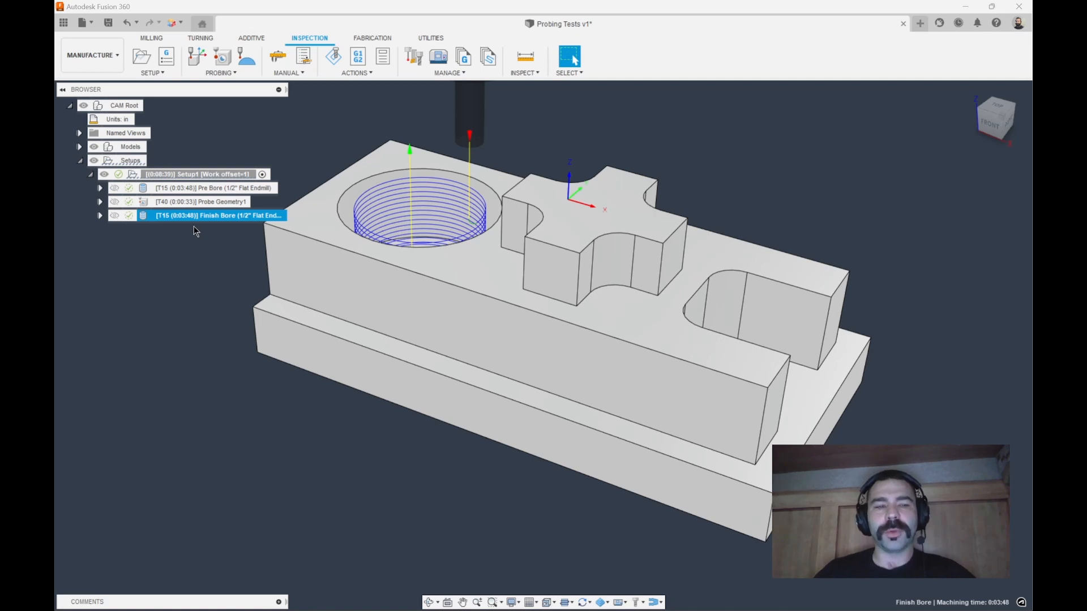
{"action": "double_click", "coordinate": [192, 201]}
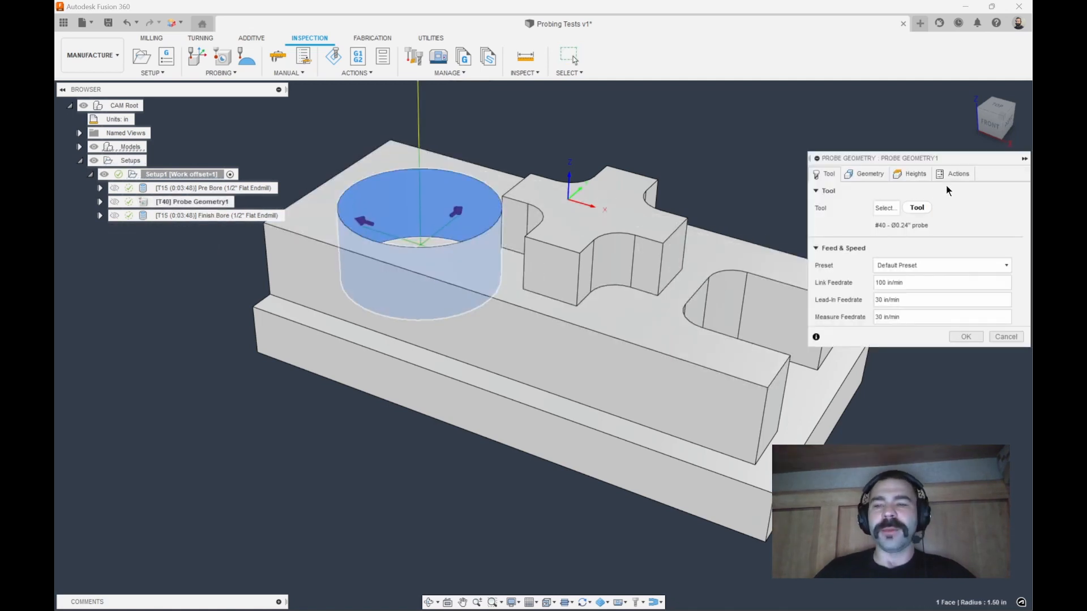
{"action": "left_click", "coordinate": [957, 174]}
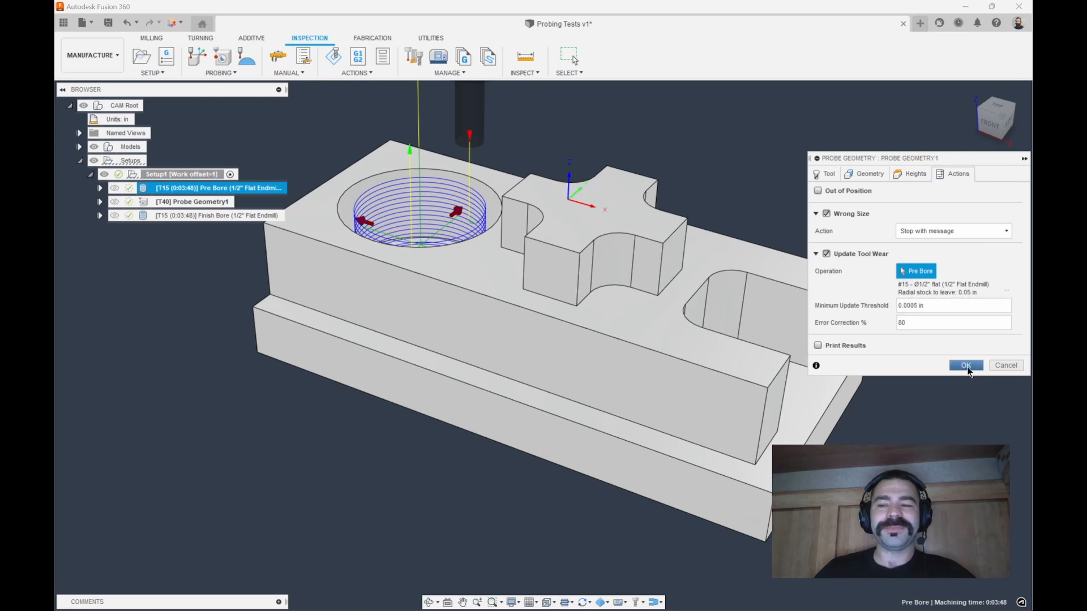
{"action": "left_click", "coordinate": [965, 365]}
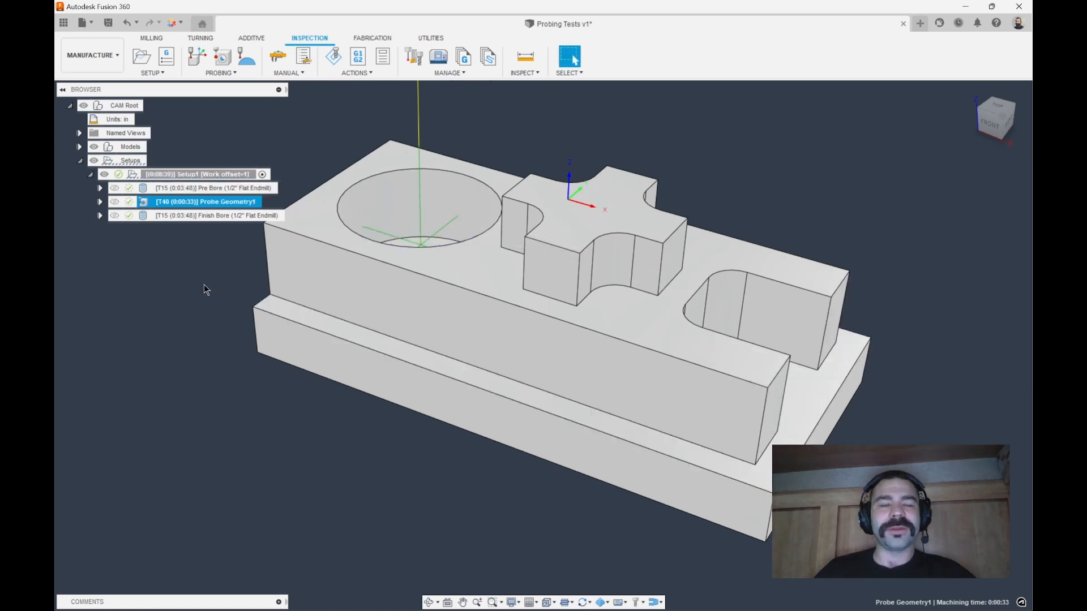
{"action": "mouse_move", "coordinate": [209, 262]}
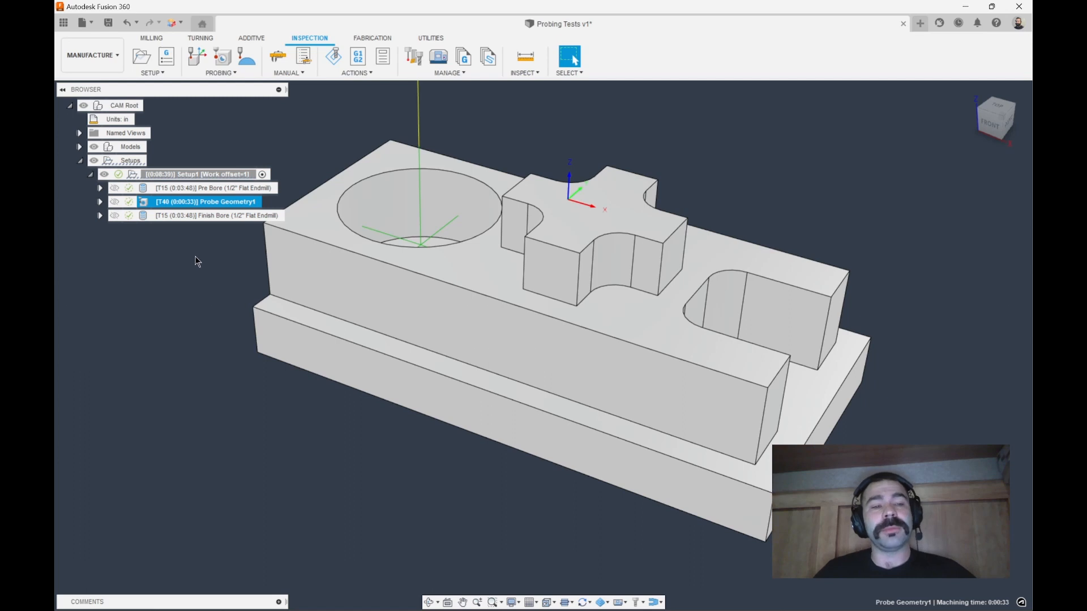
Preview the Pre Bore and Finish Bore toolpaths, then switch to the Milling toolbar.
{"action": "left_click", "coordinate": [211, 188]}
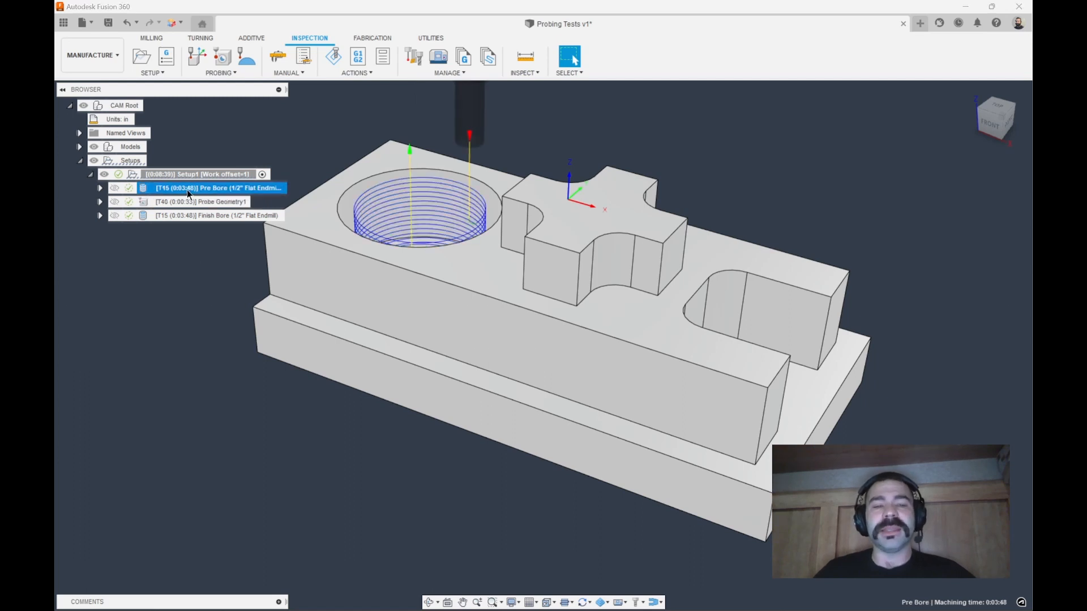
{"action": "left_click", "coordinate": [206, 201]}
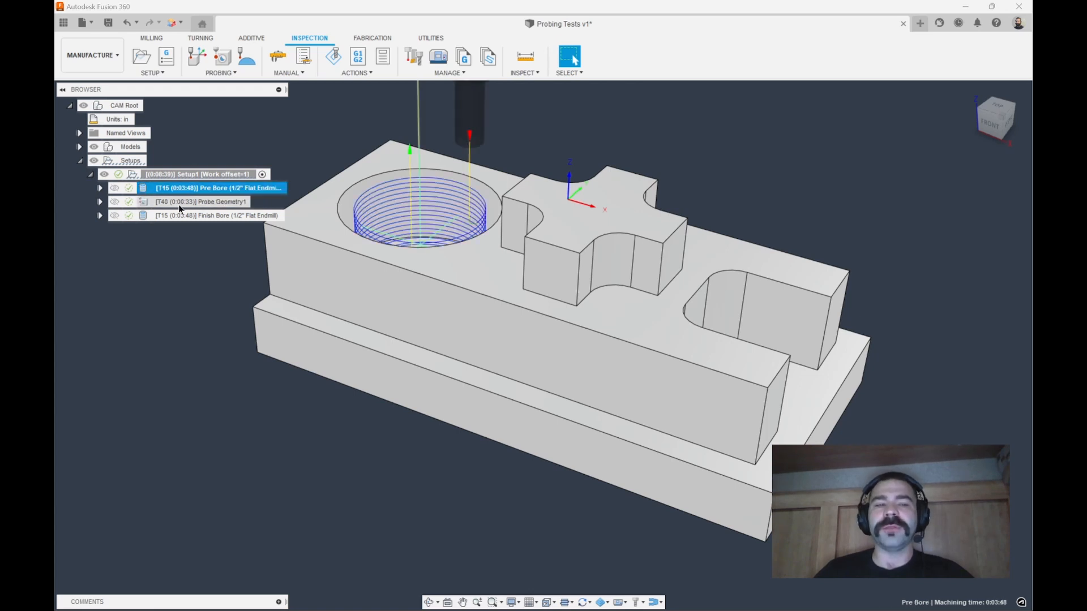
{"action": "left_click", "coordinate": [215, 215]}
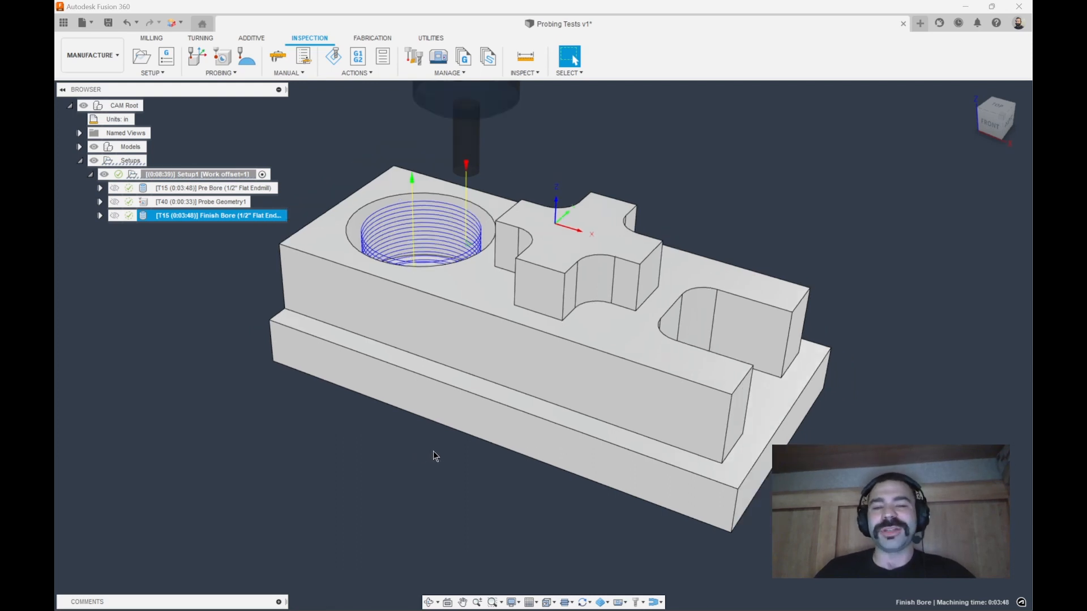
{"action": "mouse_move", "coordinate": [179, 303]}
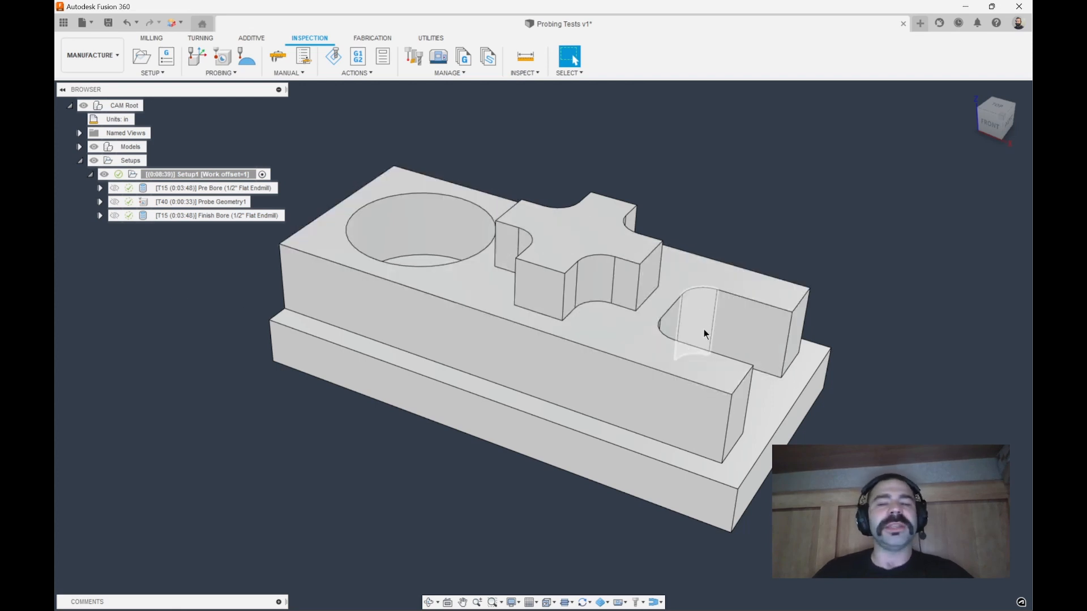
{"action": "left_click", "coordinate": [216, 370]}
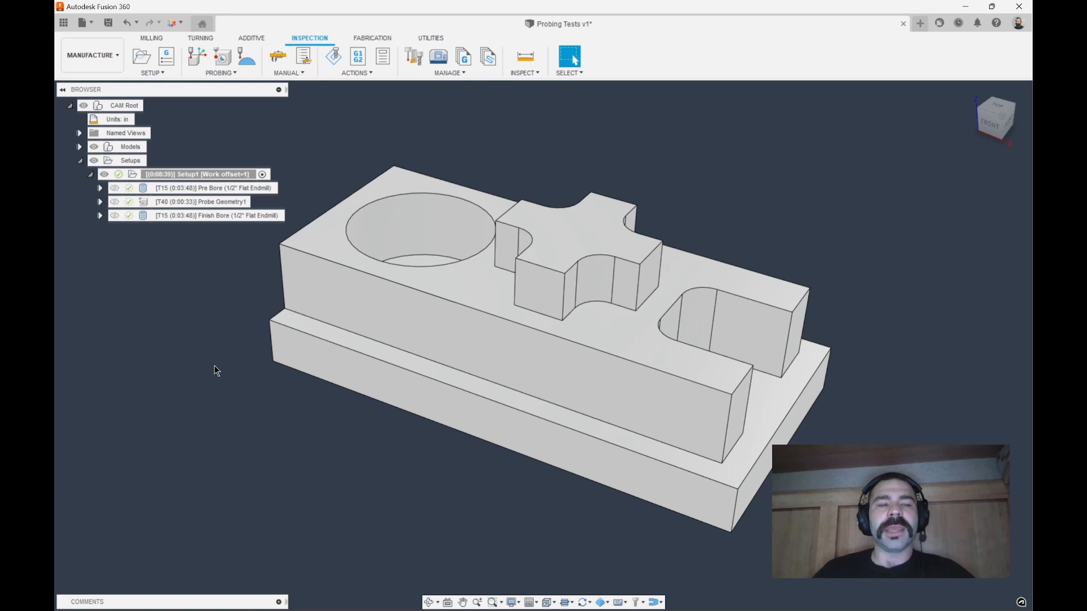
{"action": "mouse_move", "coordinate": [225, 257]}
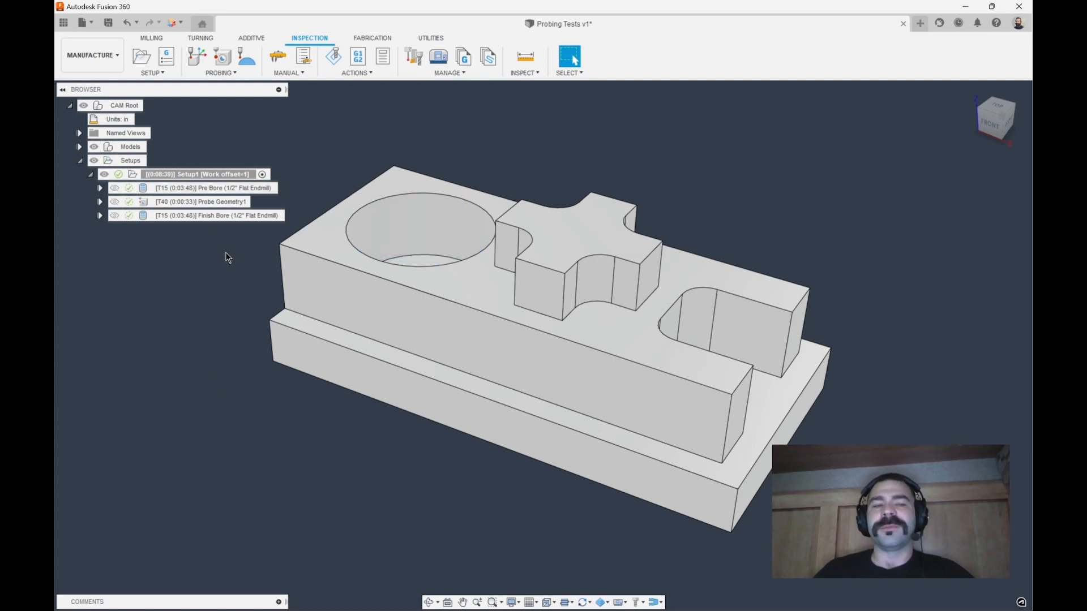
{"action": "mouse_move", "coordinate": [259, 136]}
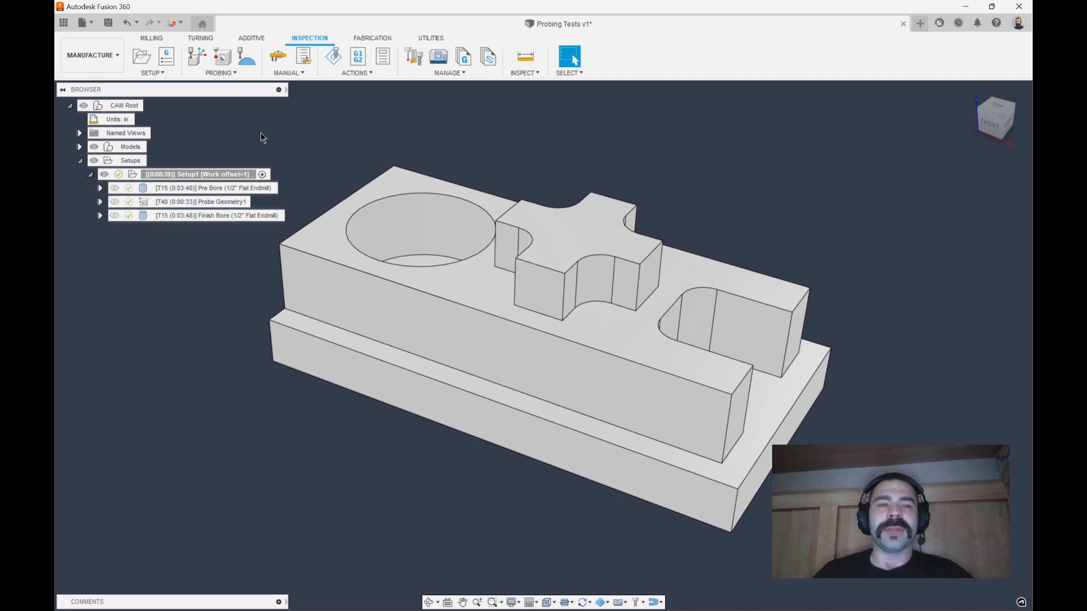
{"action": "mouse_move", "coordinate": [193, 43]}
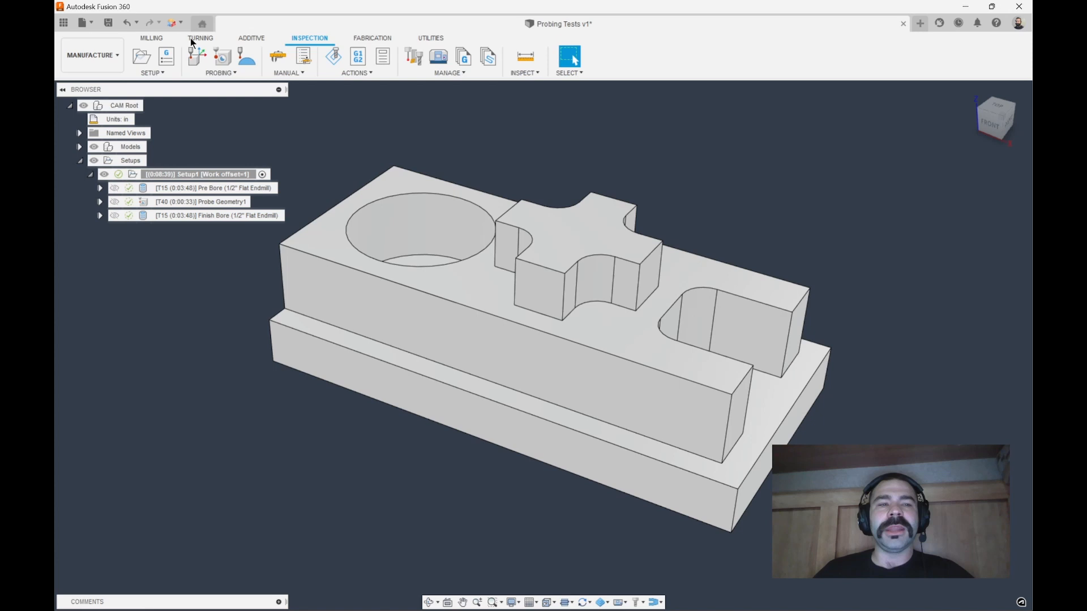
{"action": "left_click", "coordinate": [152, 37]}
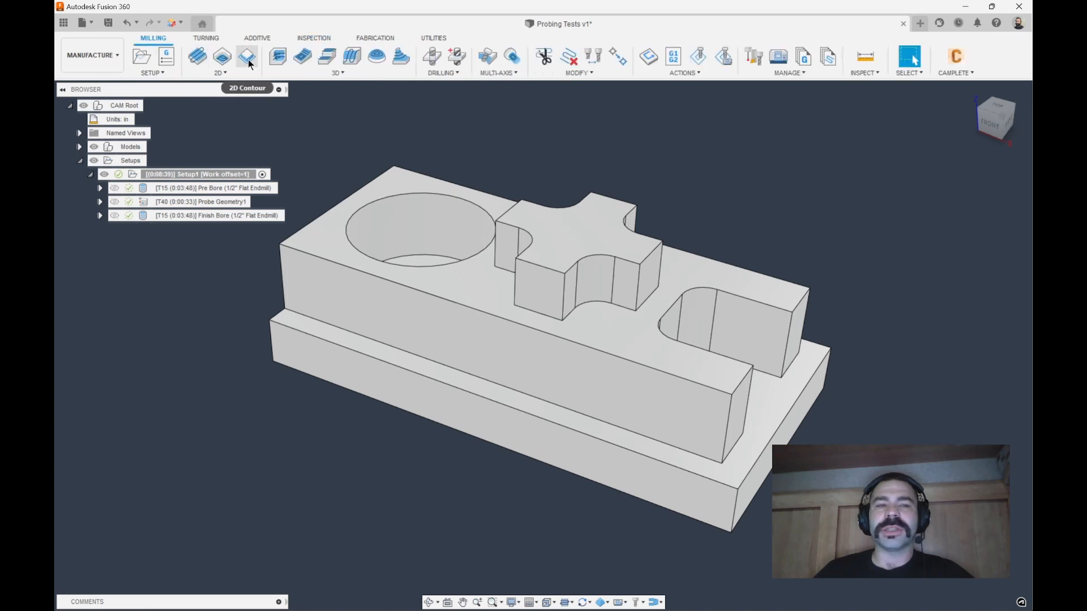
Create and generate a 2D Contour on the slot with wear cutter compensation.
{"action": "left_click", "coordinate": [247, 56]}
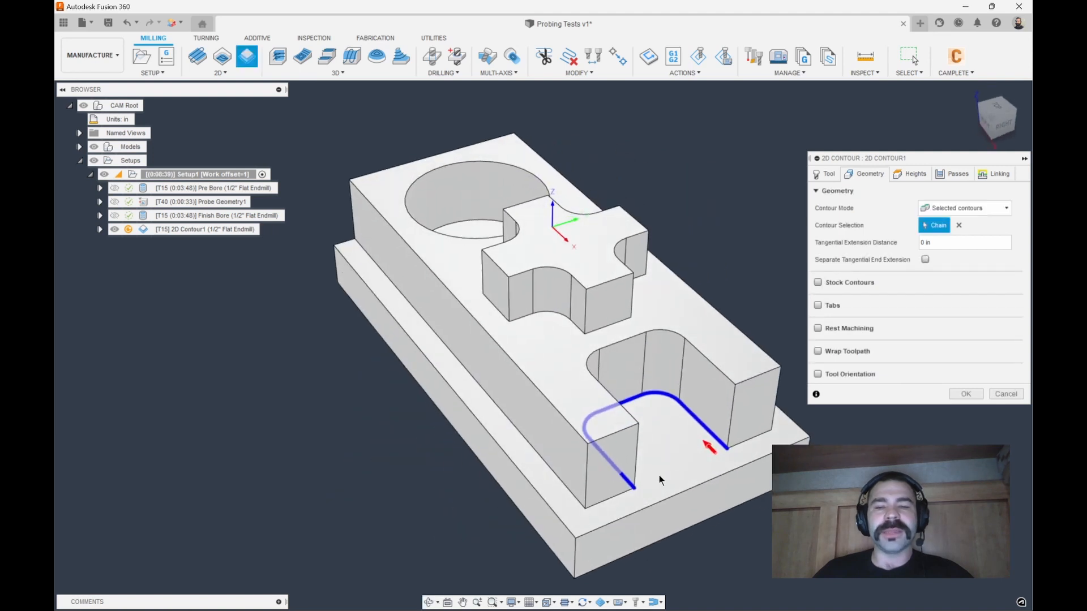
{"action": "left_click", "coordinate": [828, 174]}
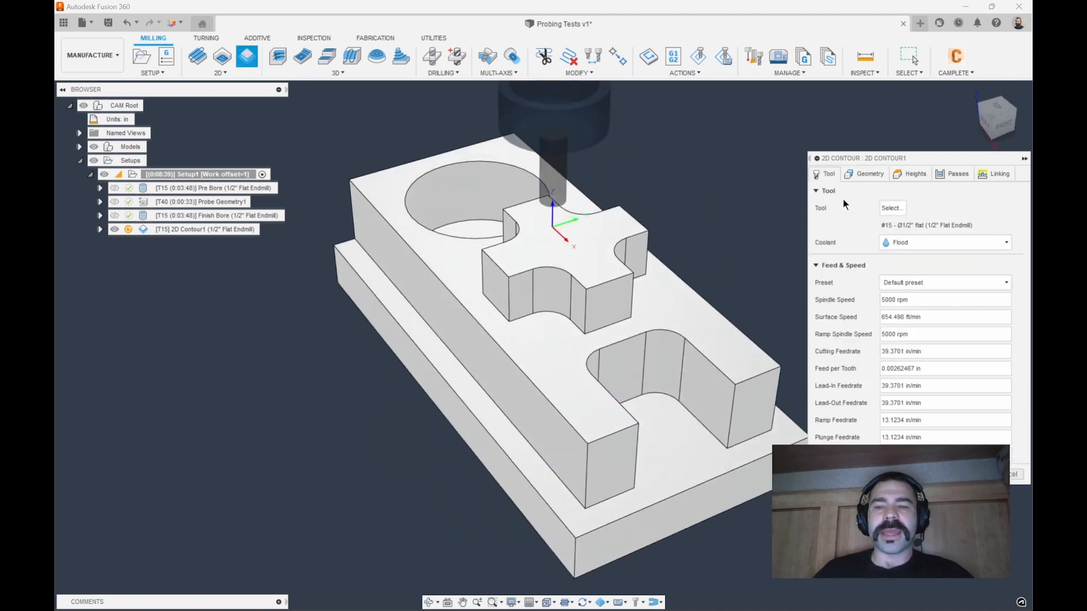
{"action": "left_click", "coordinate": [957, 174]}
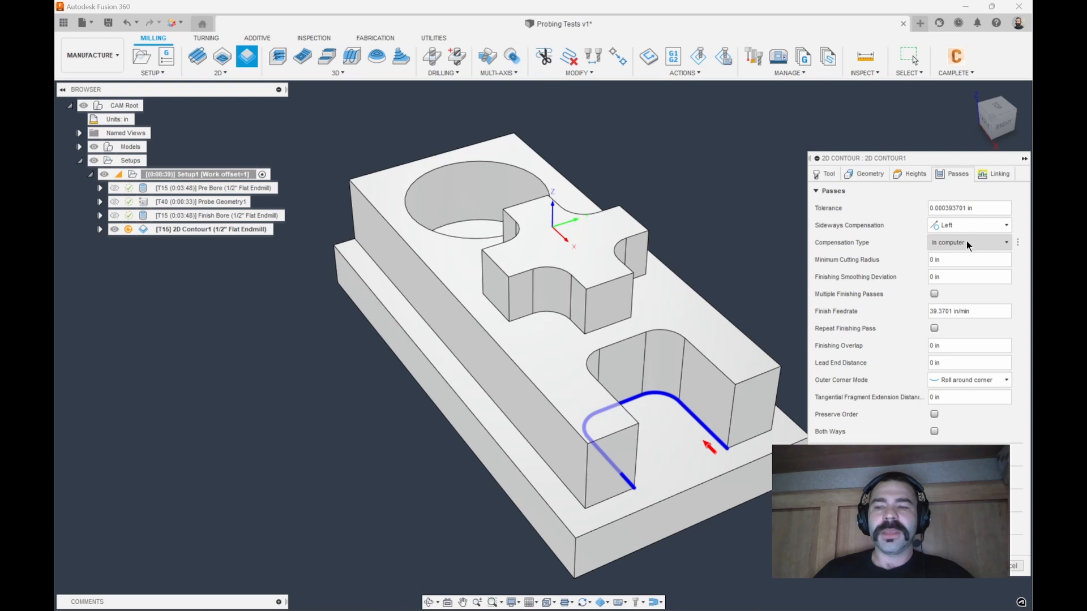
{"action": "left_click", "coordinate": [967, 242]}
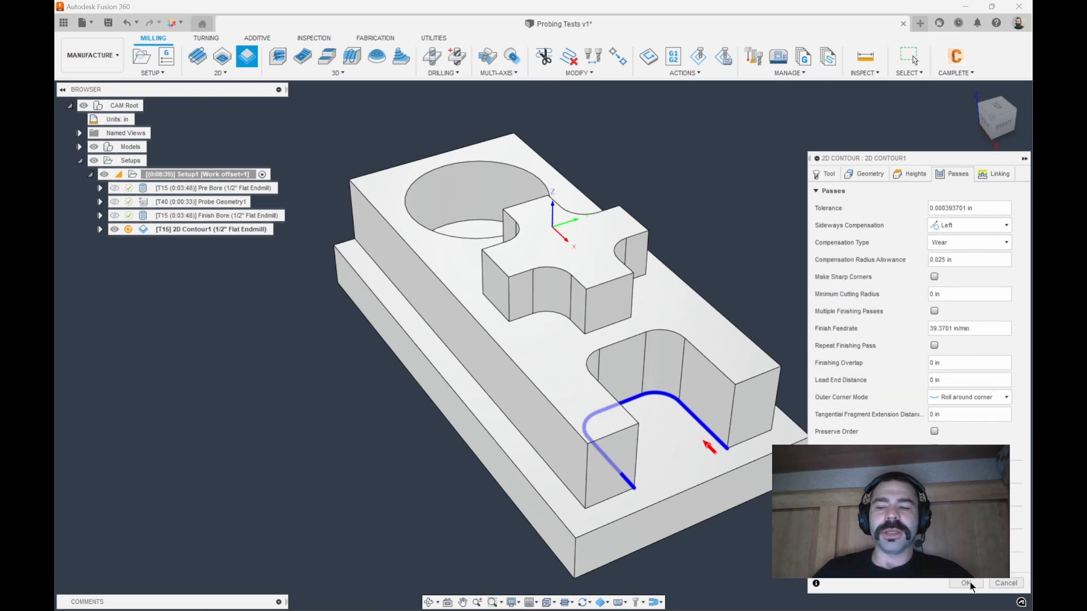
{"action": "left_click", "coordinate": [966, 583]}
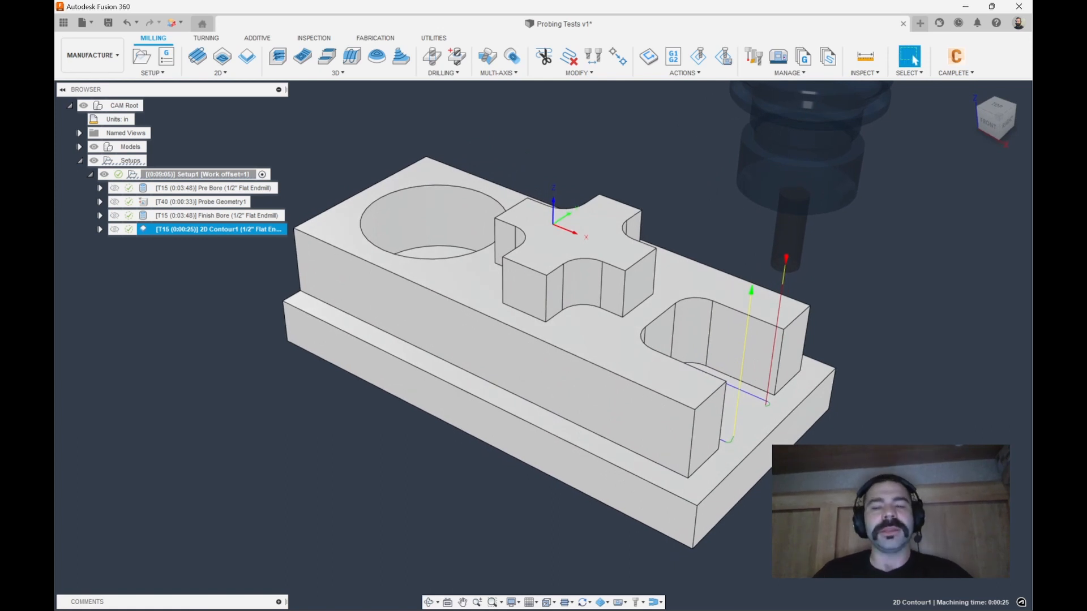
Start Probe Geometry2 as a Y-channel probe with bottom height offset -0.62 in.
{"action": "left_click", "coordinate": [313, 38]}
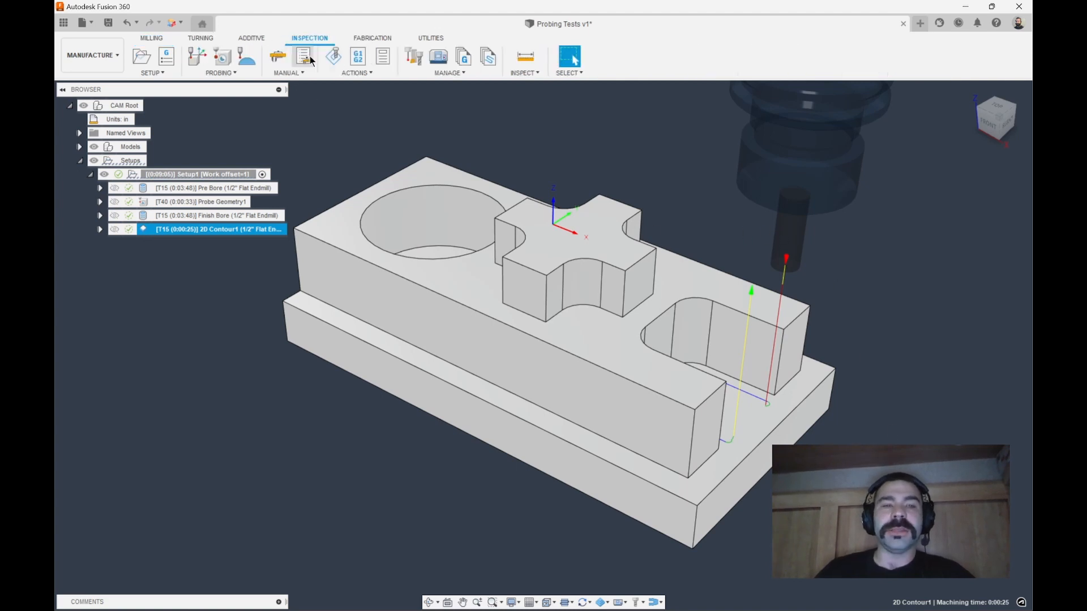
{"action": "left_click", "coordinate": [220, 55]}
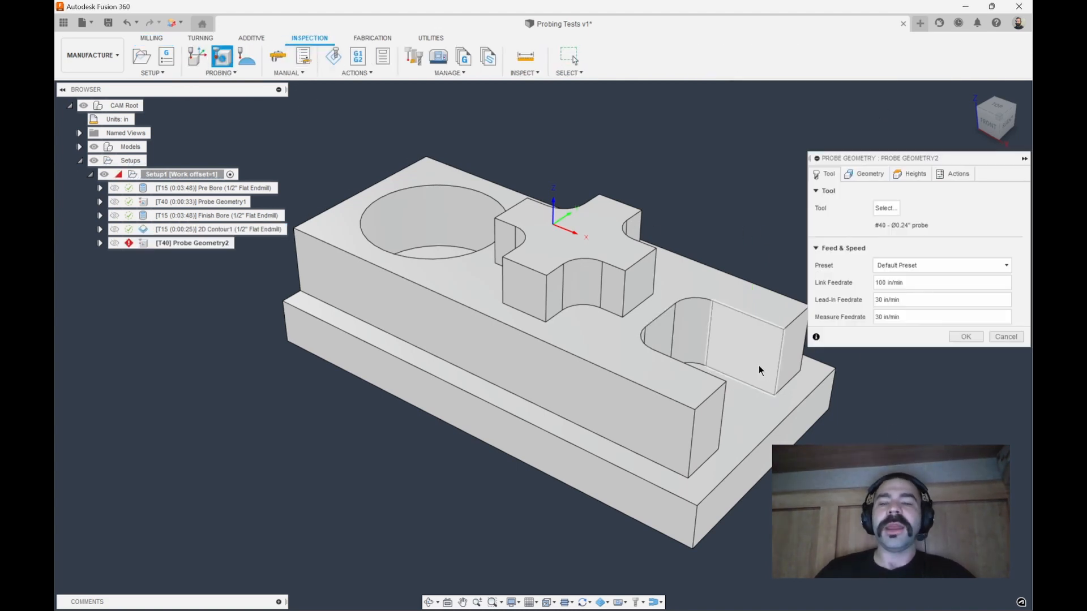
{"action": "left_click", "coordinate": [869, 173]}
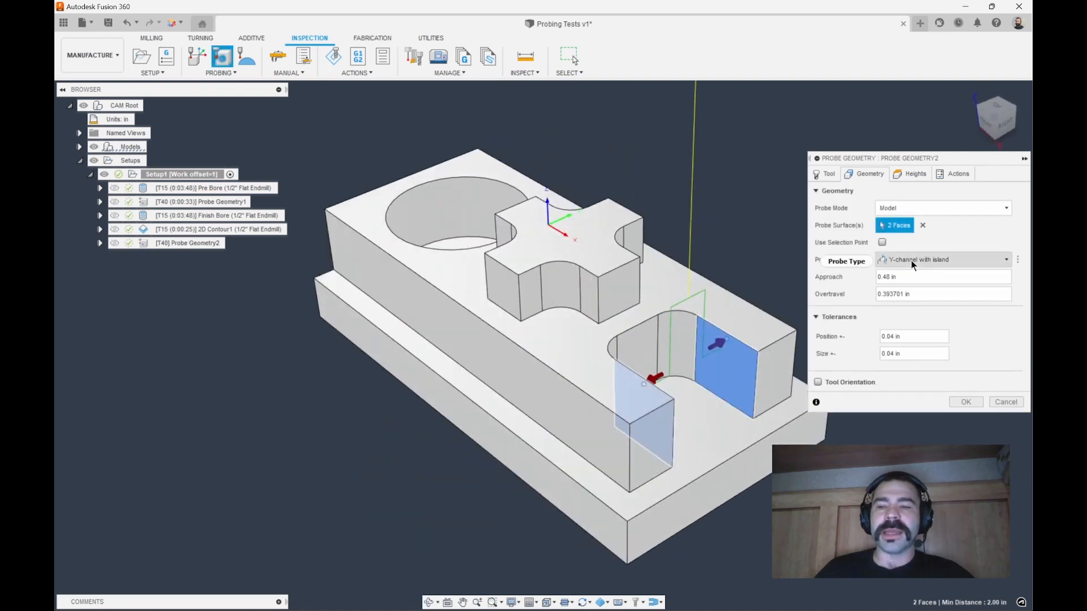
{"action": "left_click", "coordinate": [942, 259]}
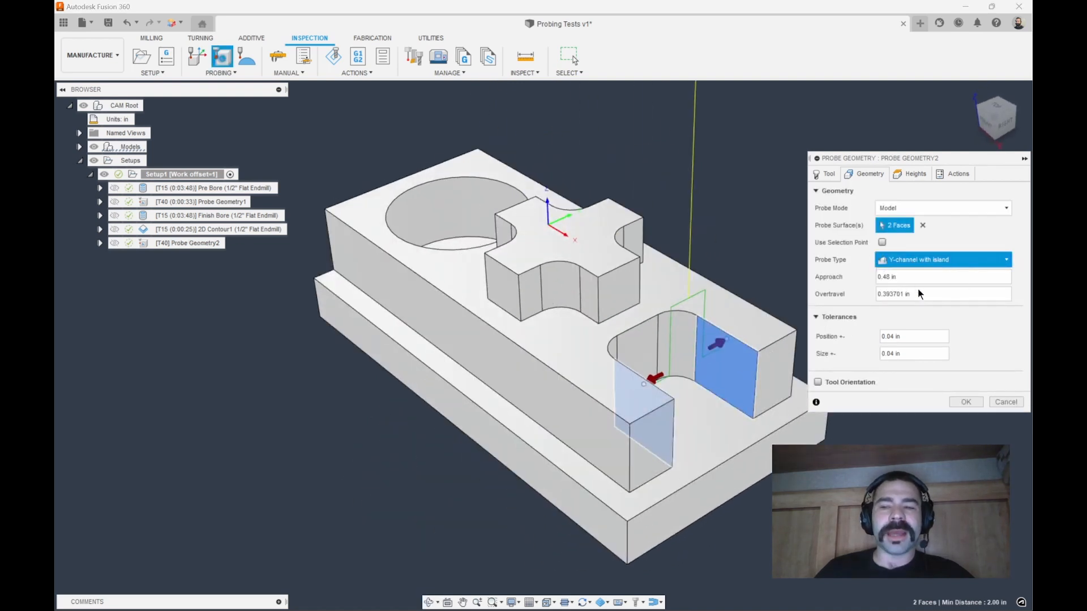
{"action": "left_click", "coordinate": [943, 259]}
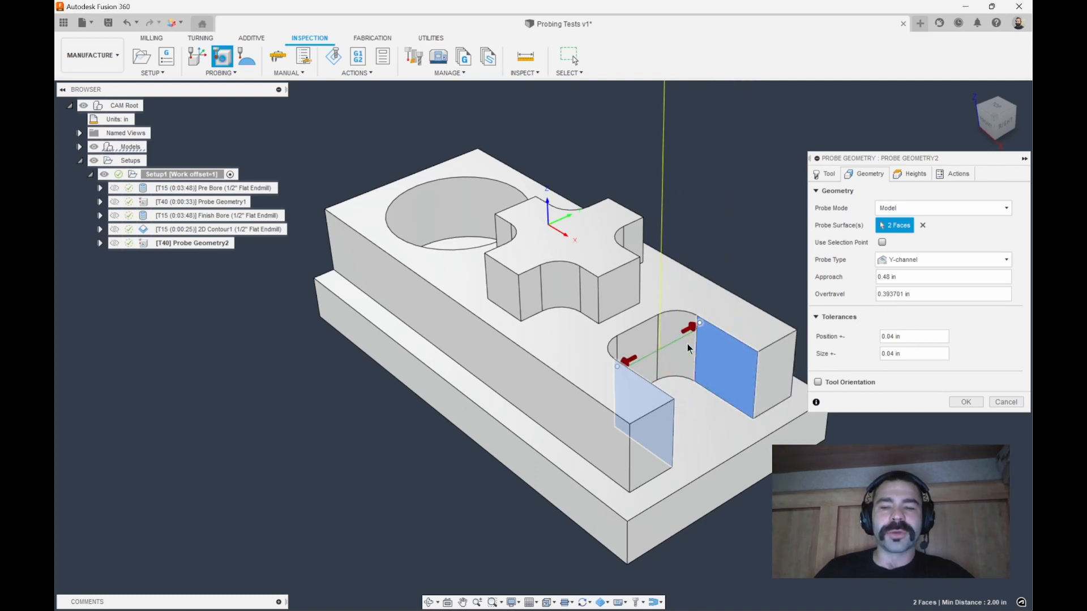
{"action": "left_click", "coordinate": [914, 174]}
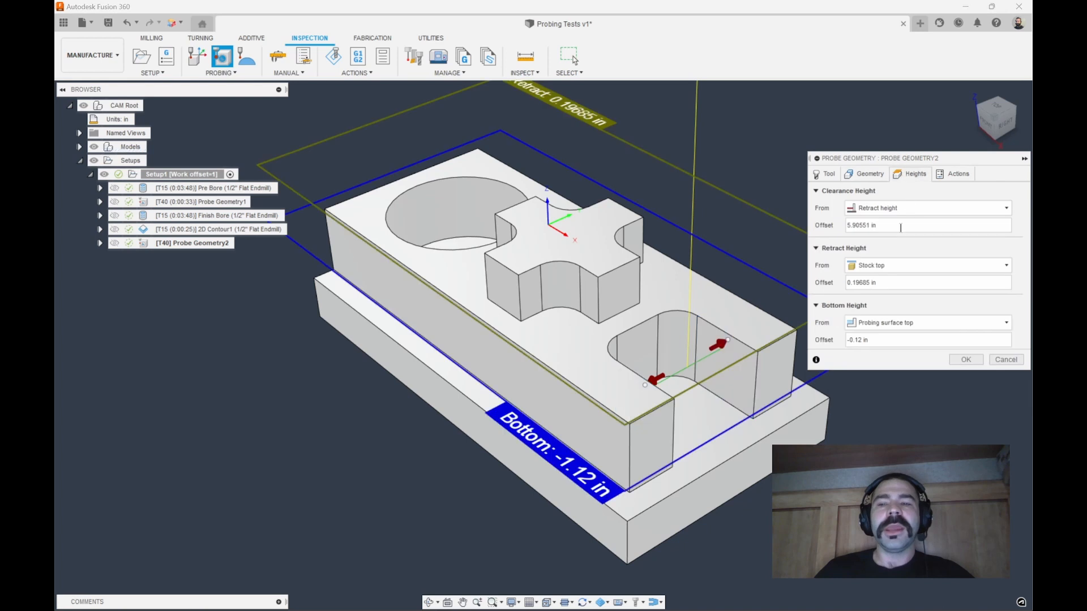
{"action": "type", "text": "-0.62 in"}
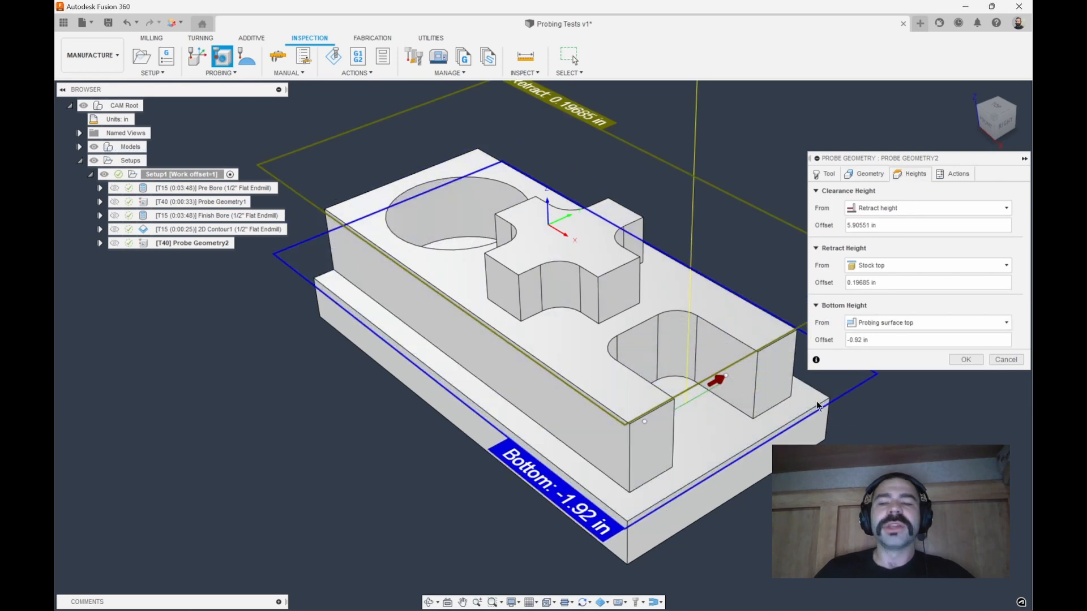
{"action": "mouse_move", "coordinate": [818, 405]}
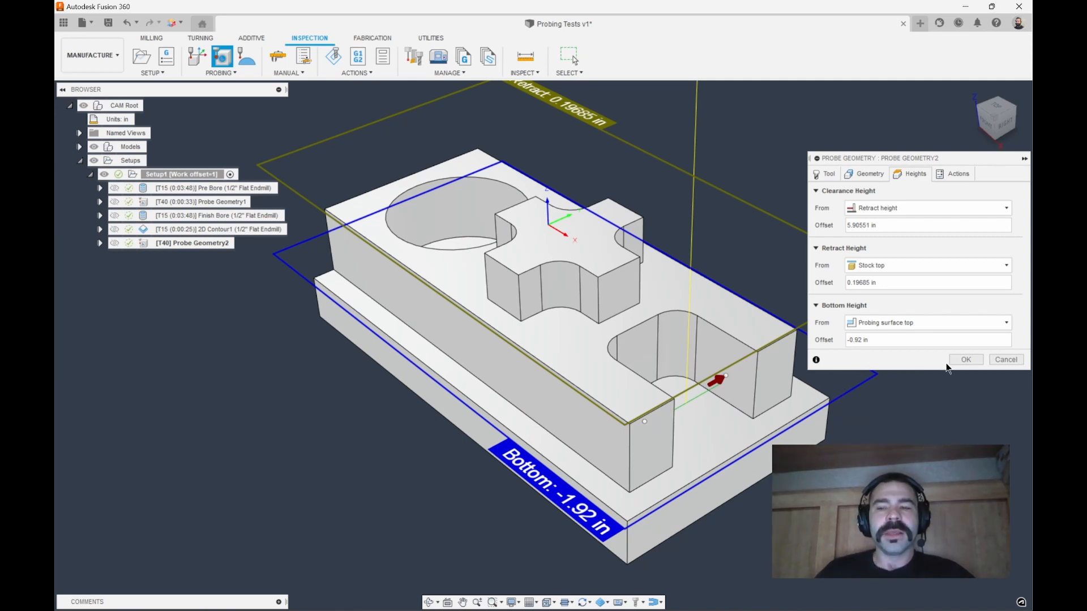
Make Probe Geometry2 update 2D Contour1 tool wear at a 0.0015 threshold, and confirm.
{"action": "left_click", "coordinate": [957, 173]}
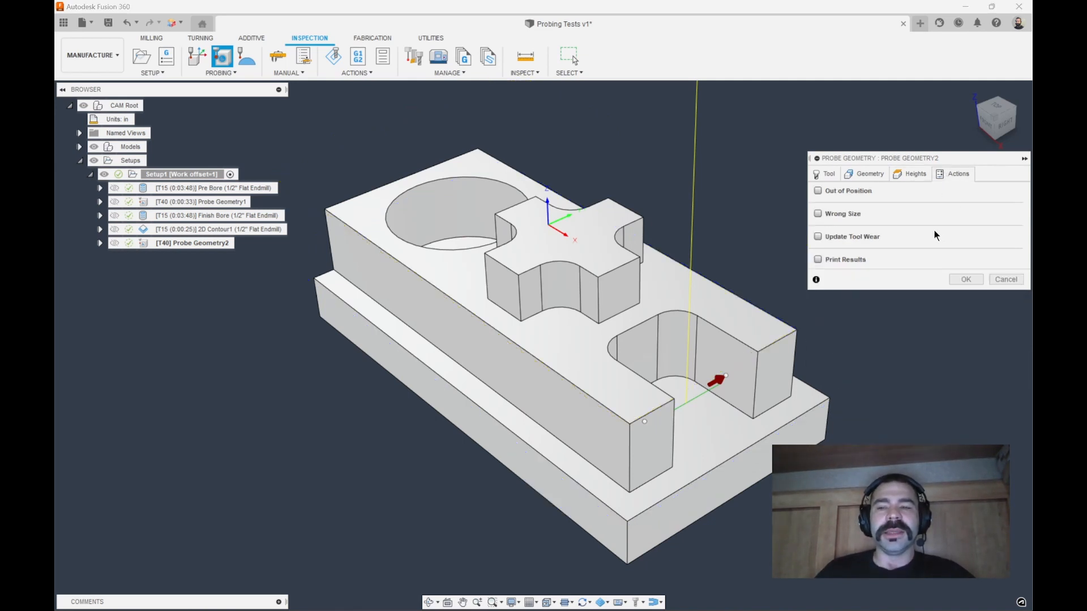
{"action": "left_click", "coordinate": [817, 237]}
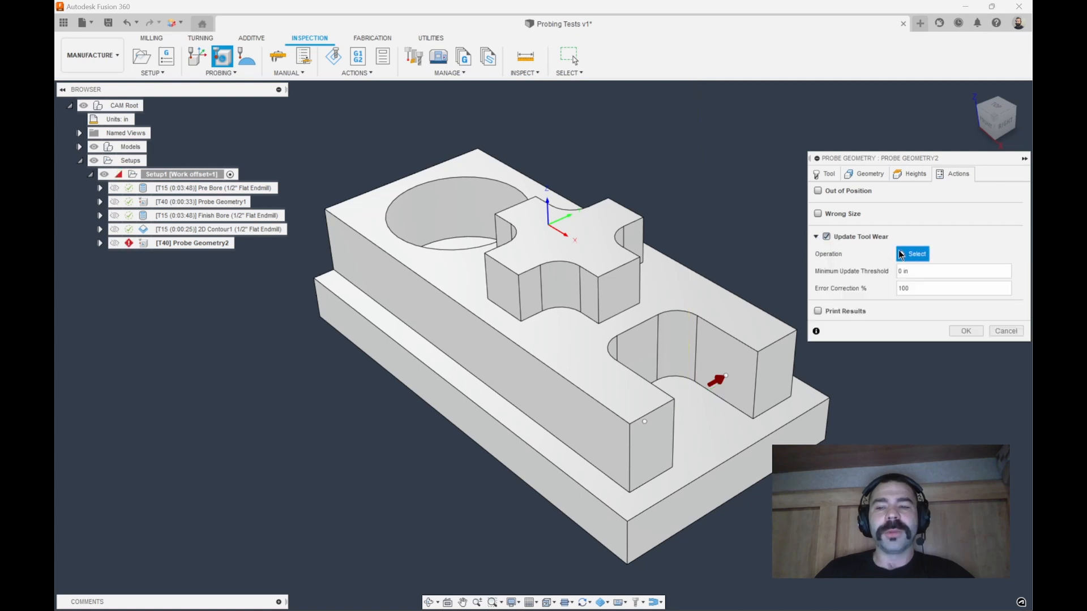
{"action": "left_click", "coordinate": [219, 229]}
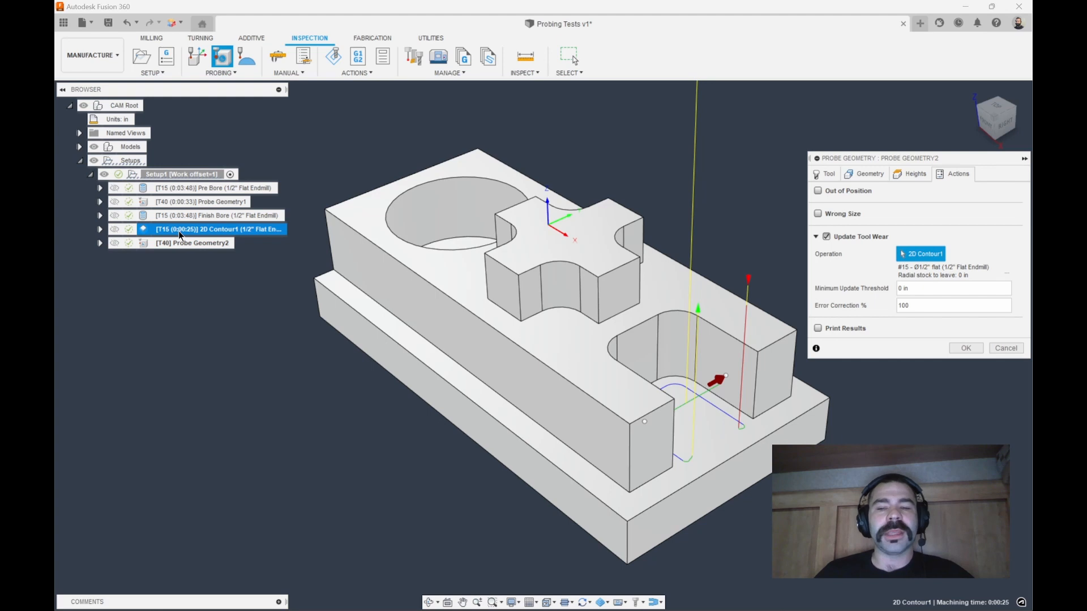
{"action": "left_click", "coordinate": [950, 288]}
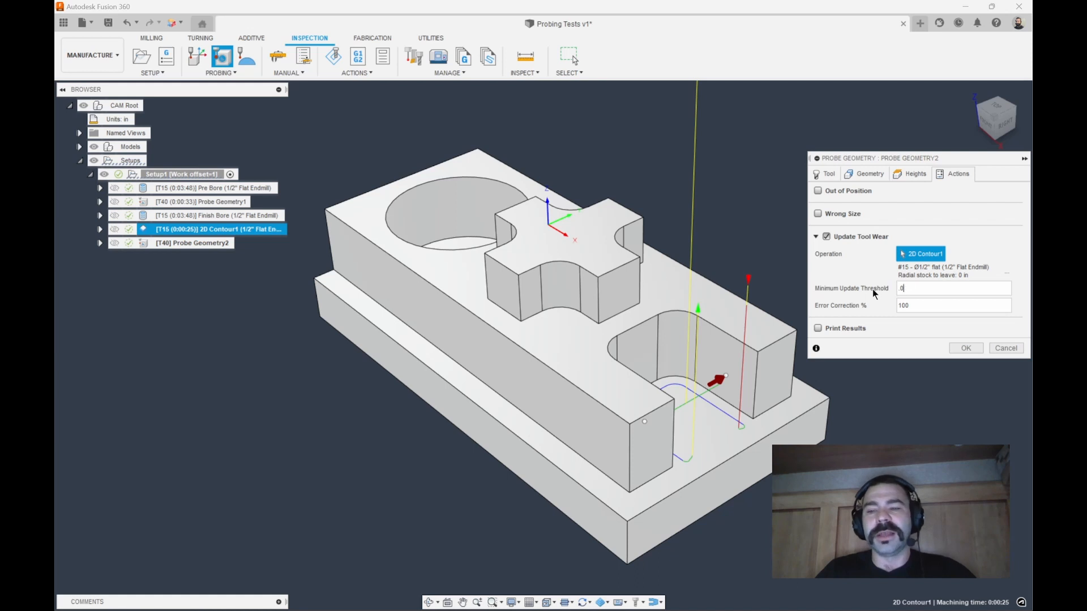
{"action": "type", "text": "015"}
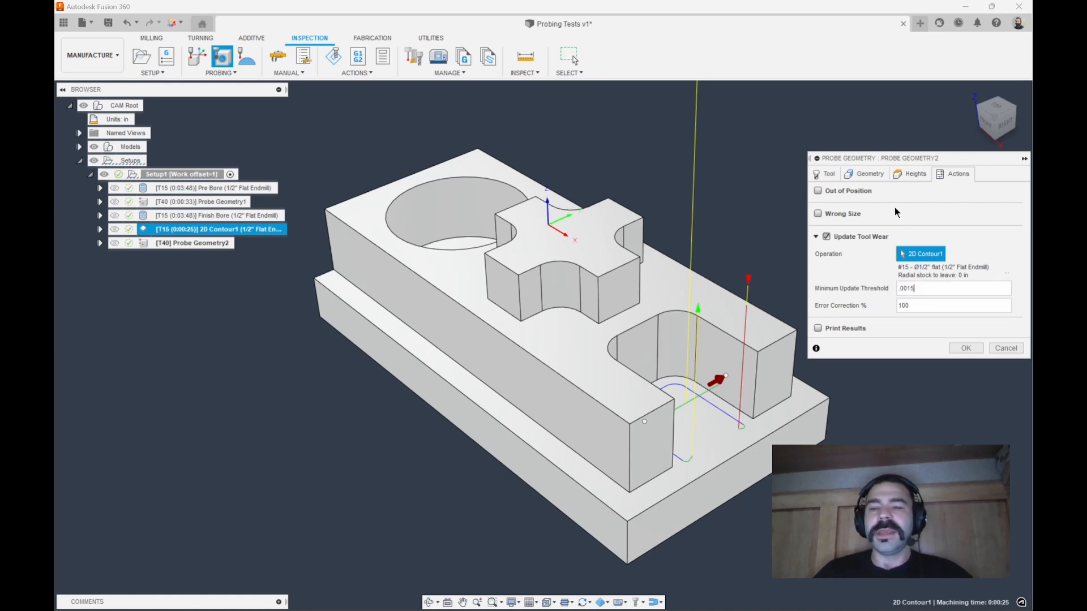
{"action": "left_click", "coordinate": [870, 174]}
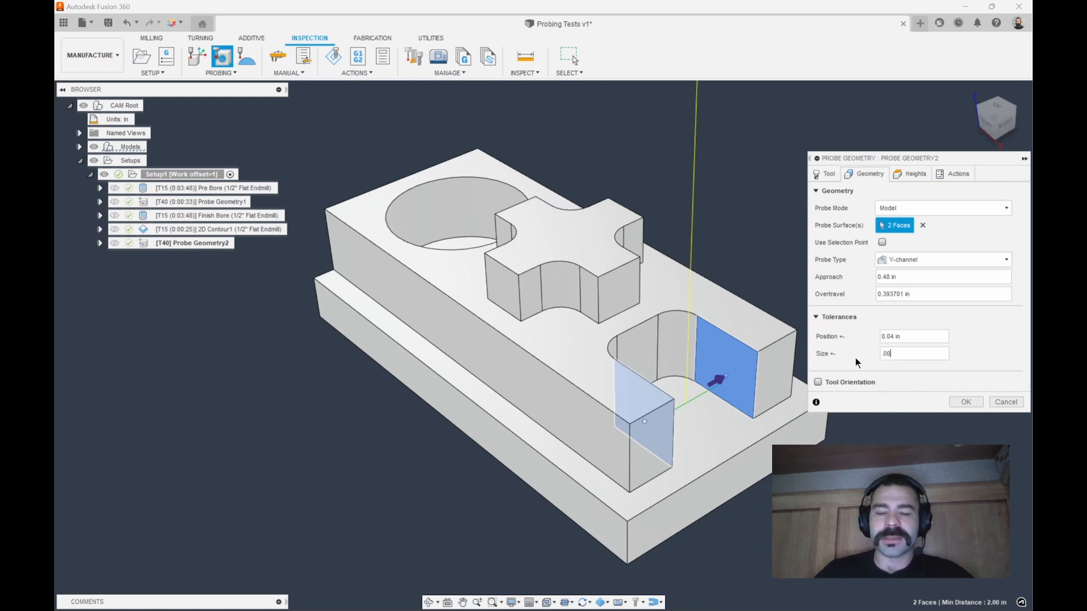
{"action": "left_click", "coordinate": [964, 402]}
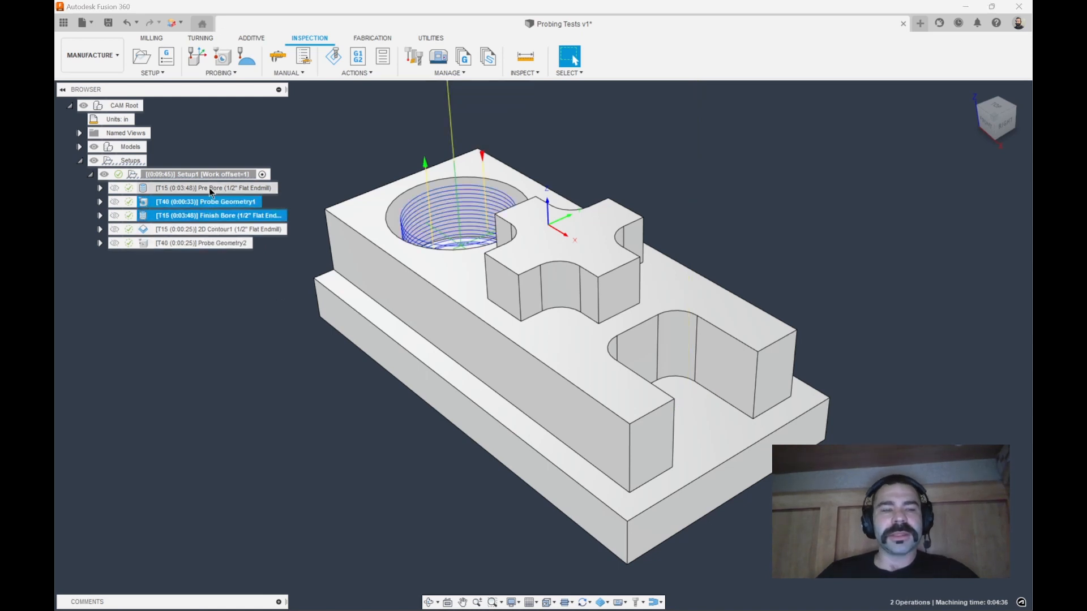
Add a new folder to Setup1 named 'Precision'.
{"action": "left_click", "coordinate": [151, 73]}
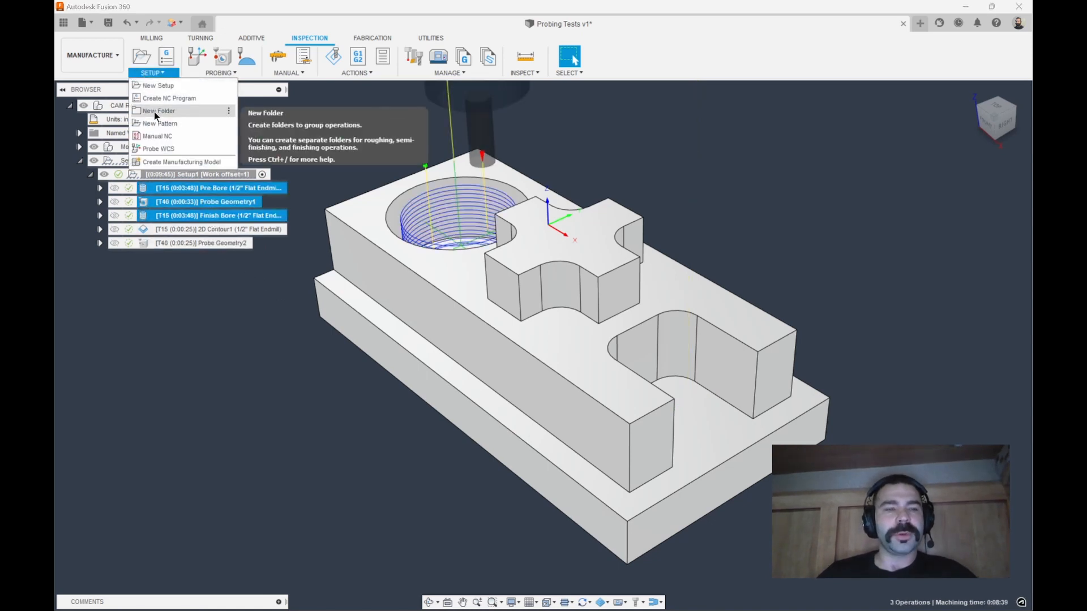
{"action": "left_click", "coordinate": [157, 111]}
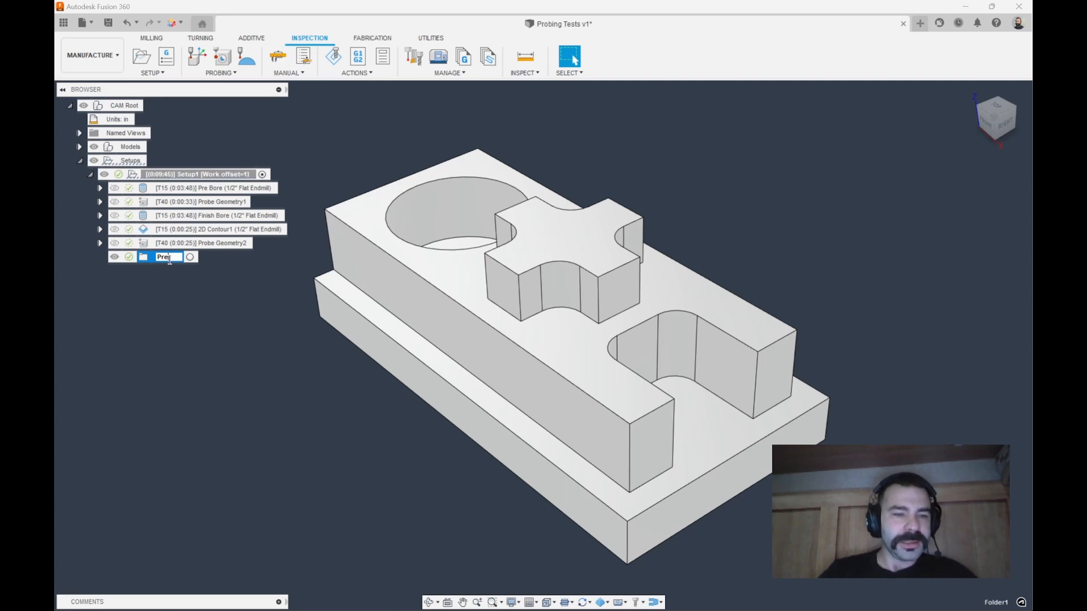
{"action": "type", "text": "Precision"}
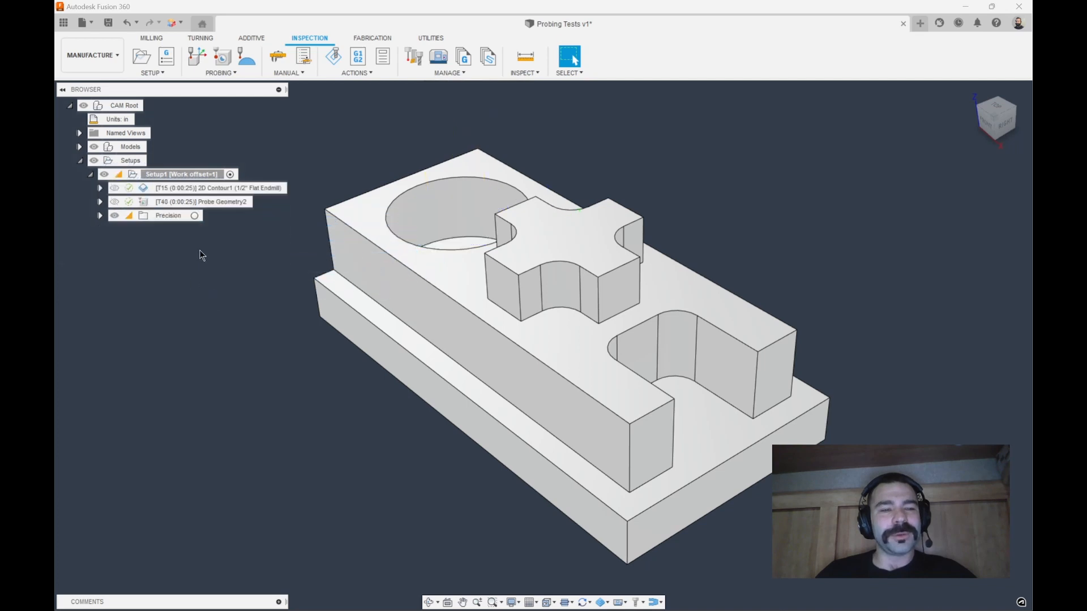
Add a second folder to Setup1 named 'Spot Check'.
{"action": "left_click", "coordinate": [152, 73]}
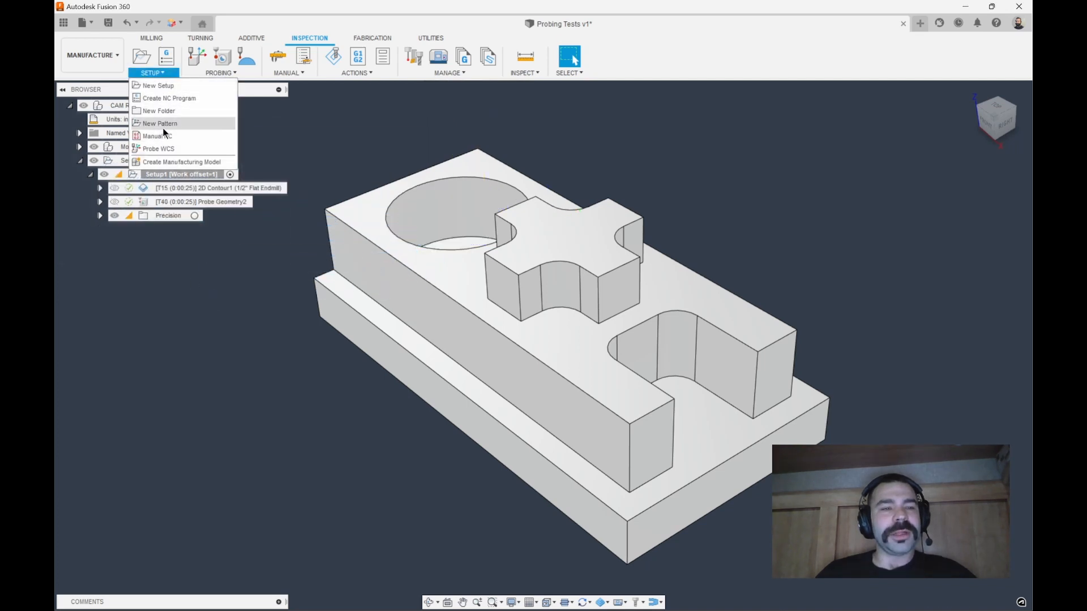
{"action": "left_click", "coordinate": [158, 111]}
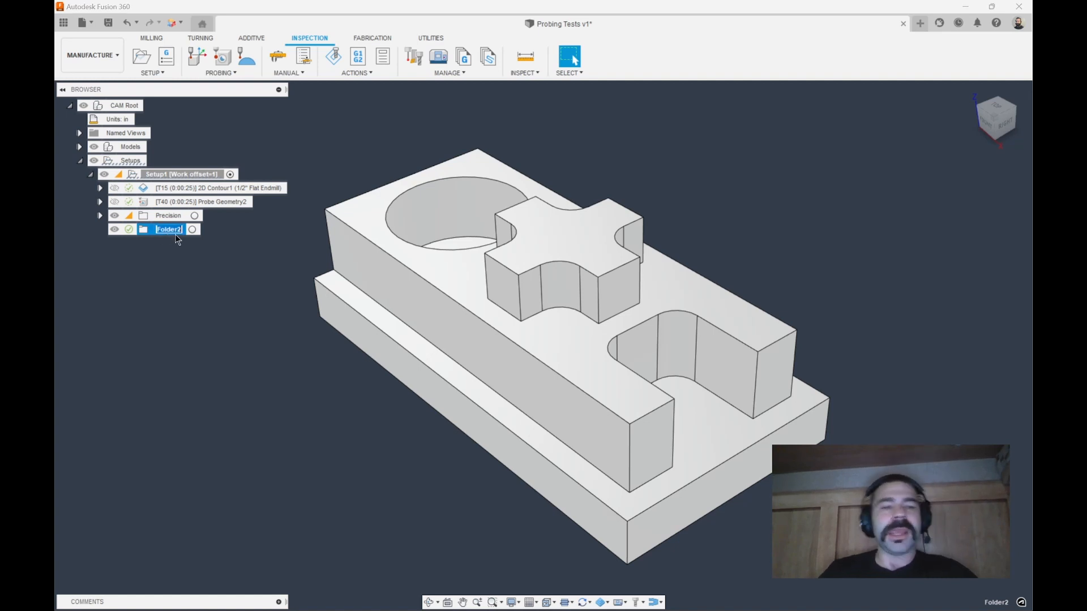
{"action": "type", "text": "Spot Check"}
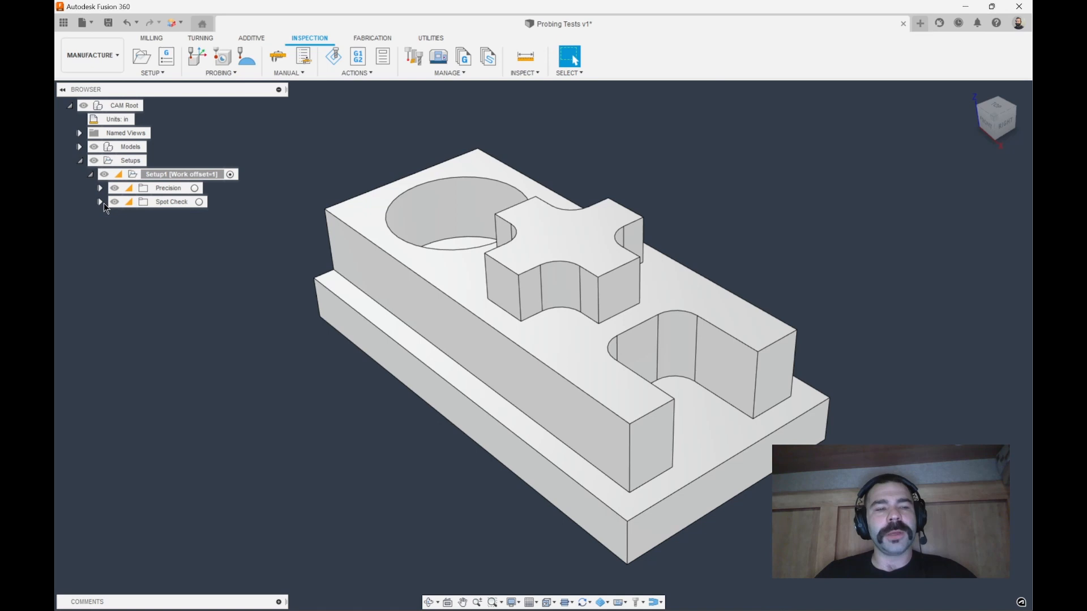
{"action": "left_click", "coordinate": [99, 202]}
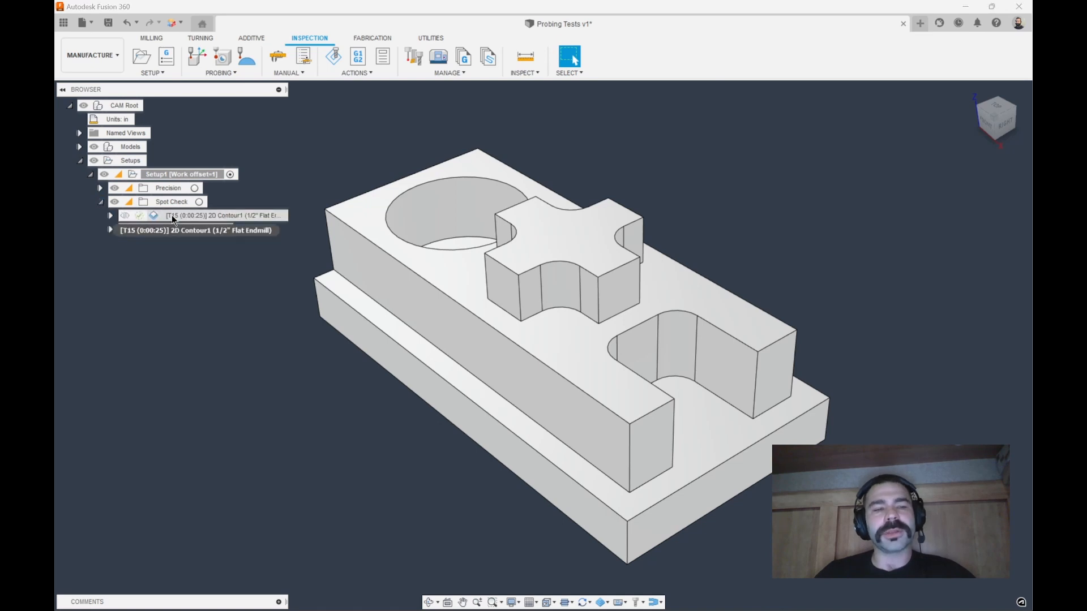
{"action": "left_click", "coordinate": [168, 188]}
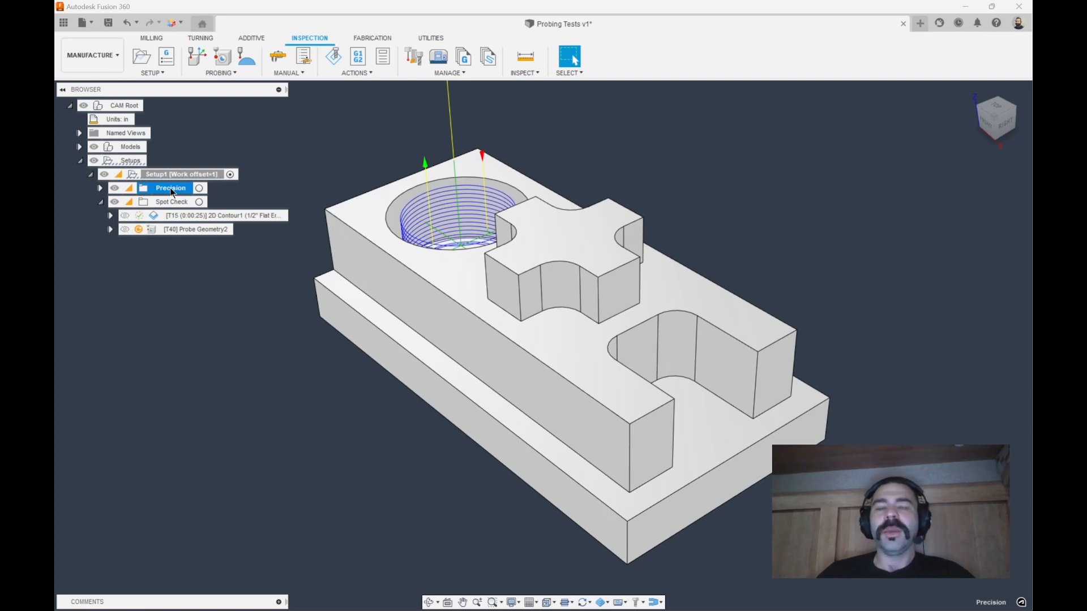
{"action": "left_click", "coordinate": [173, 201]}
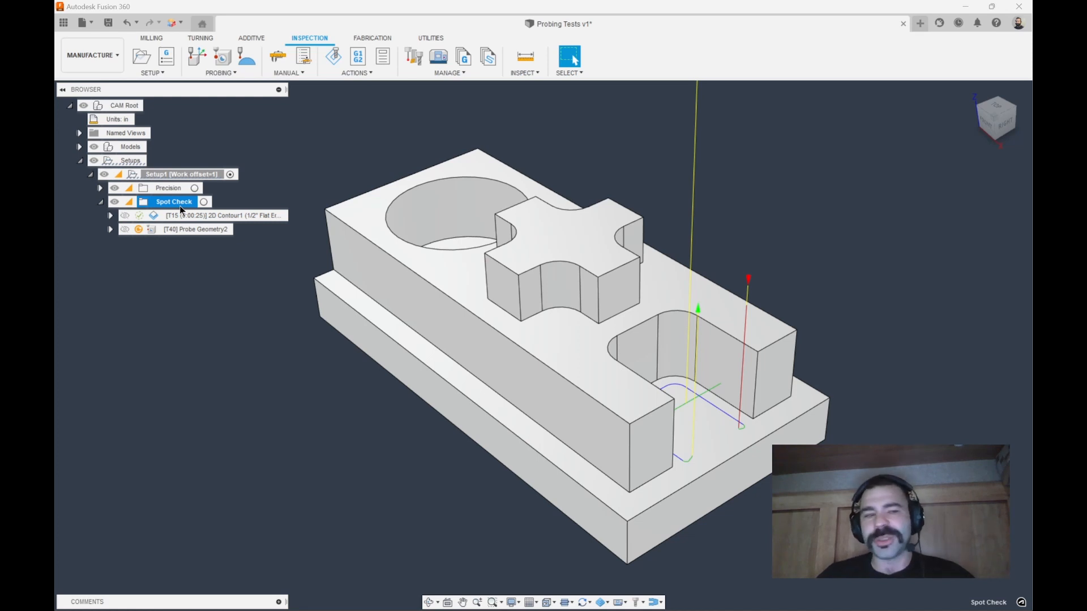
{"action": "left_click", "coordinate": [201, 229]}
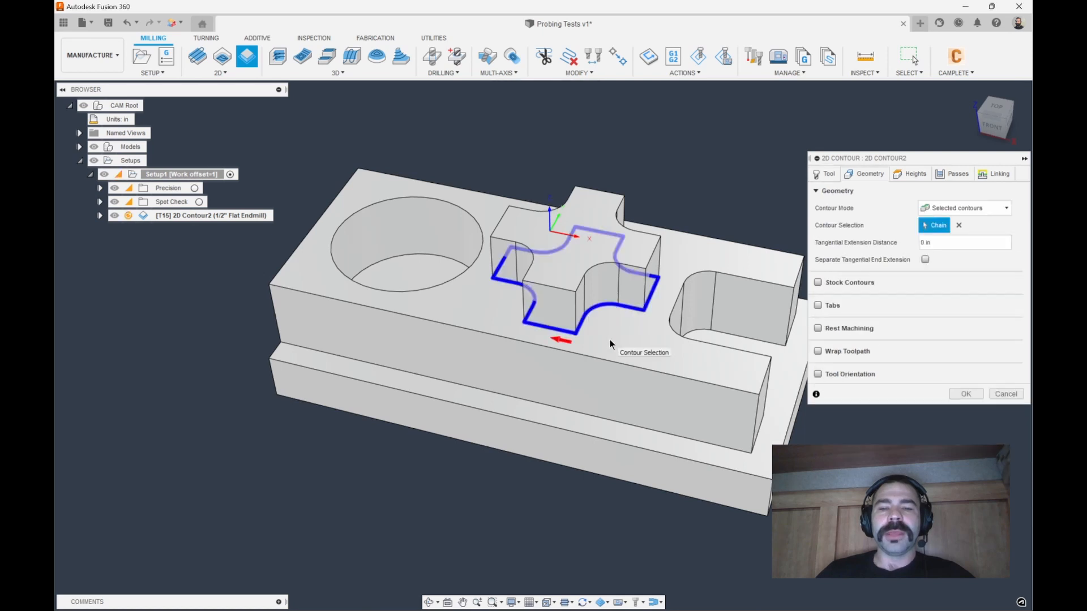
{"action": "mouse_move", "coordinate": [894, 231]}
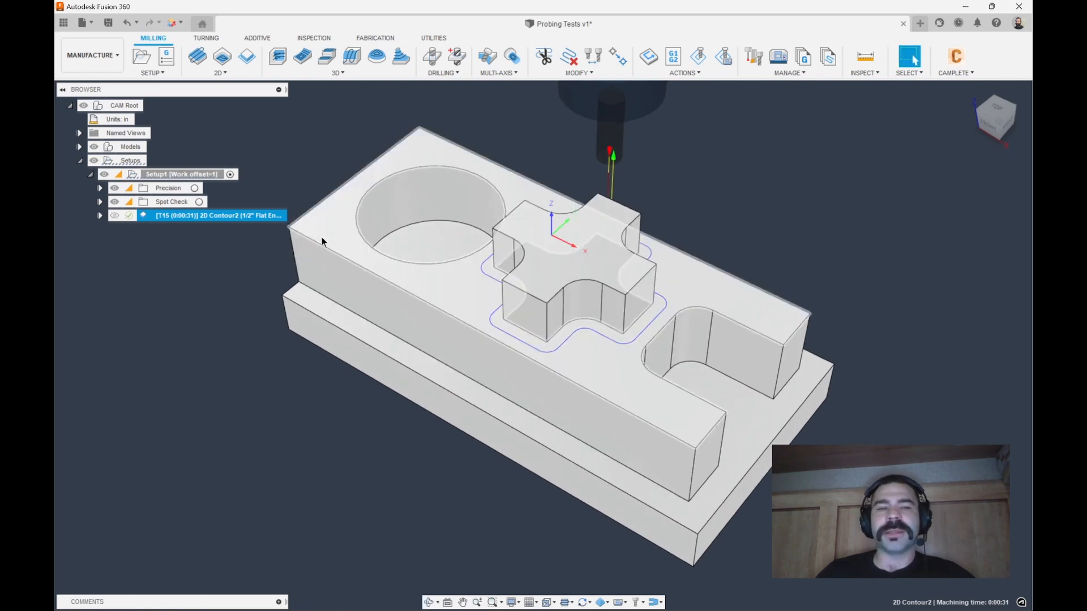
Create Probe Geometry3 probing the two cross arm faces as a Y-wall, size tolerance .003.
{"action": "left_click", "coordinate": [309, 38]}
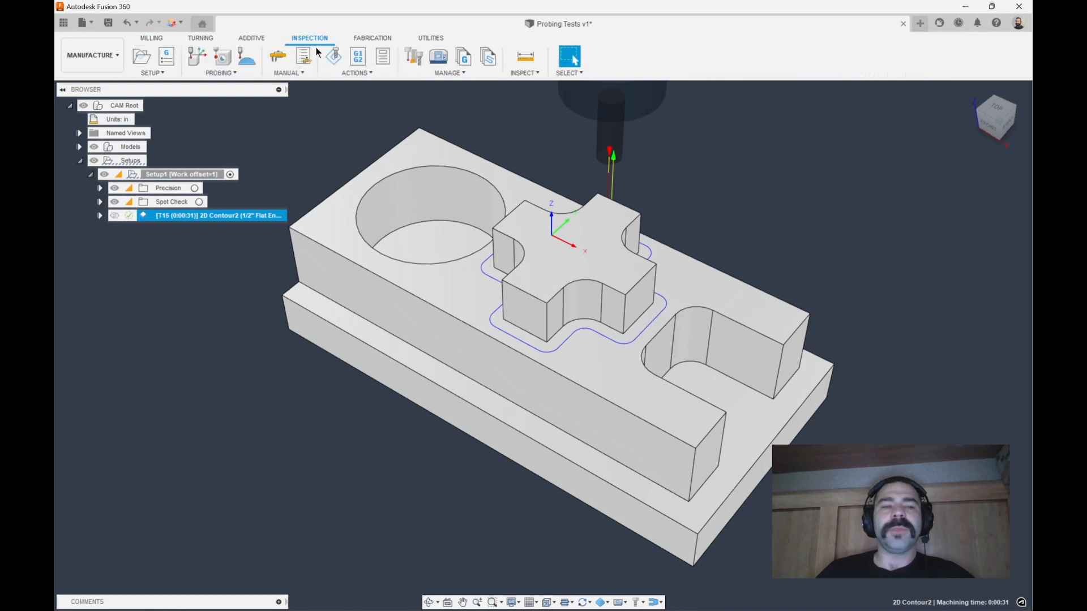
{"action": "left_click", "coordinate": [221, 55]}
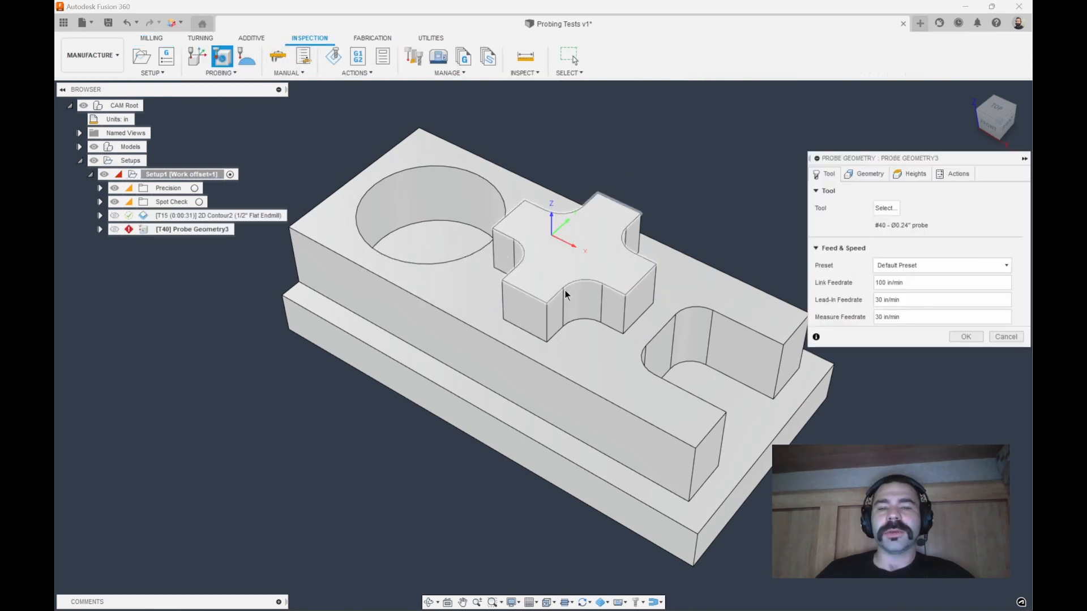
{"action": "left_click", "coordinate": [868, 173]}
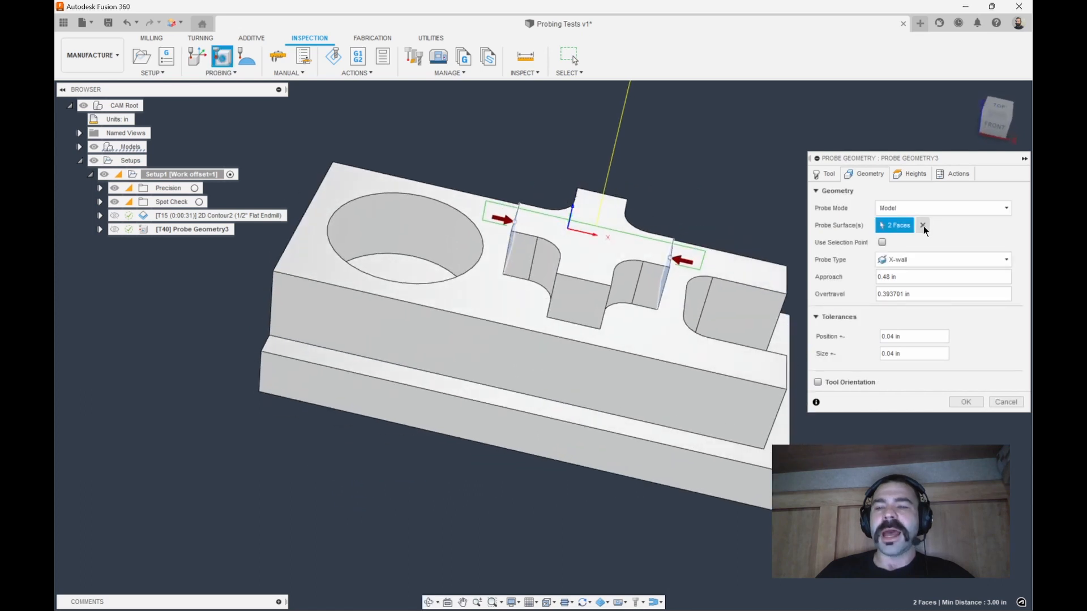
{"action": "left_click", "coordinate": [923, 225]}
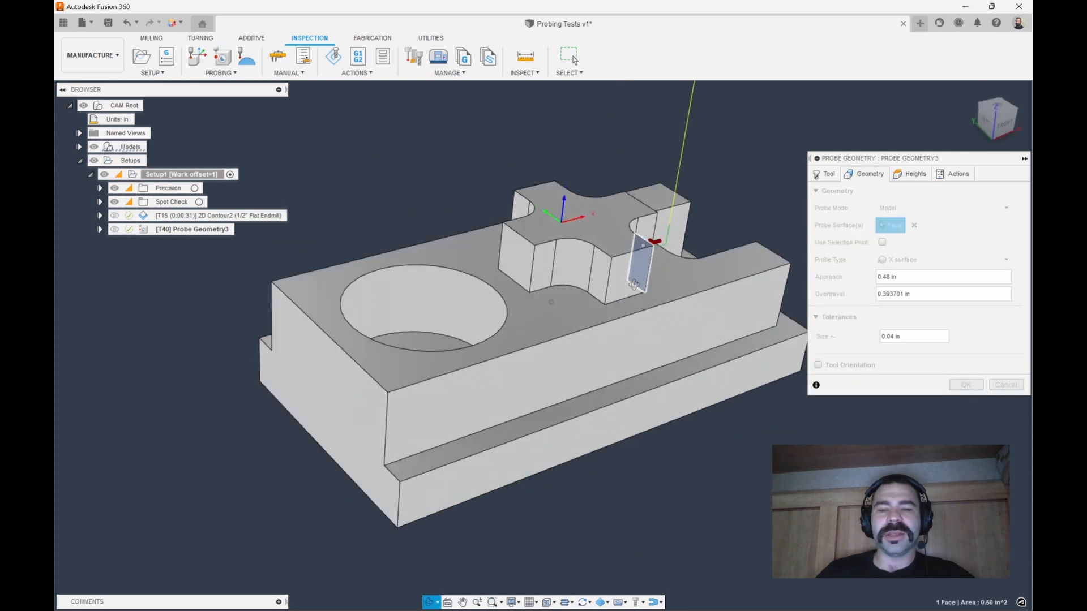
{"action": "left_click", "coordinate": [596, 291]}
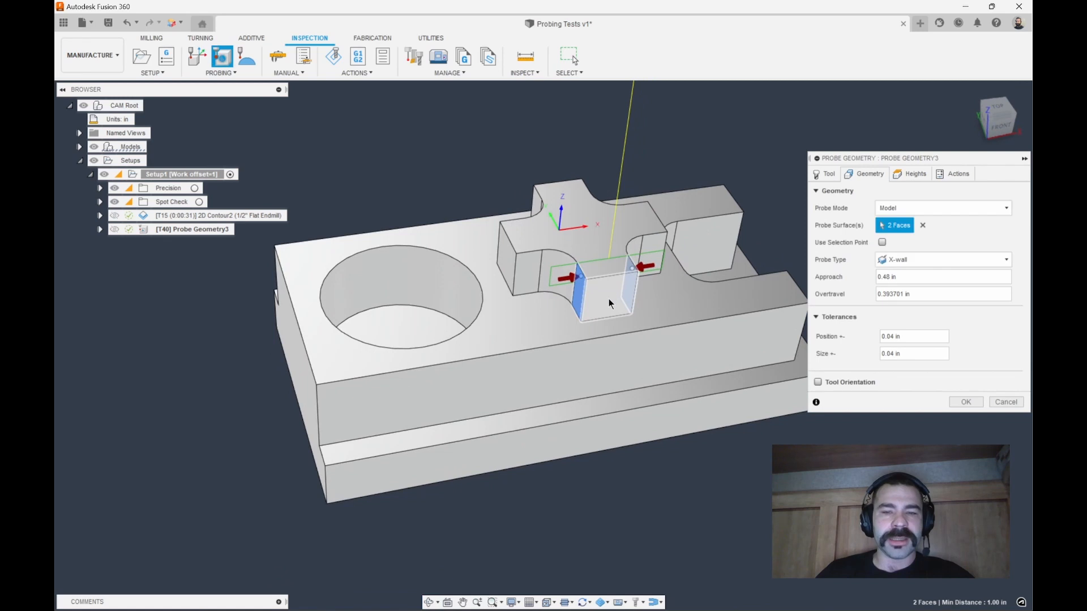
{"action": "mouse_move", "coordinate": [922, 225]}
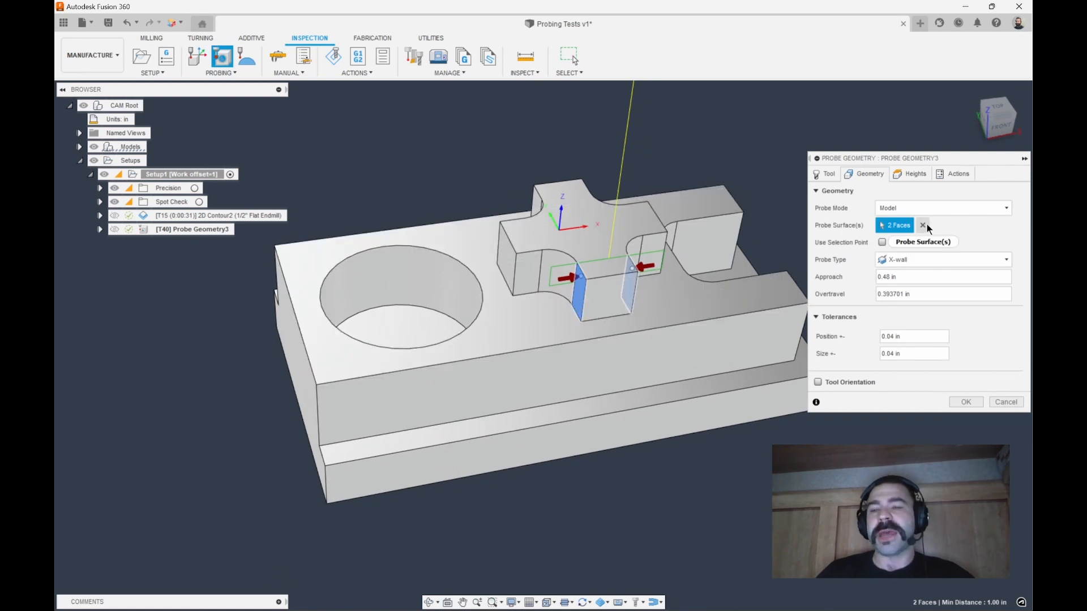
{"action": "left_click", "coordinate": [922, 226]}
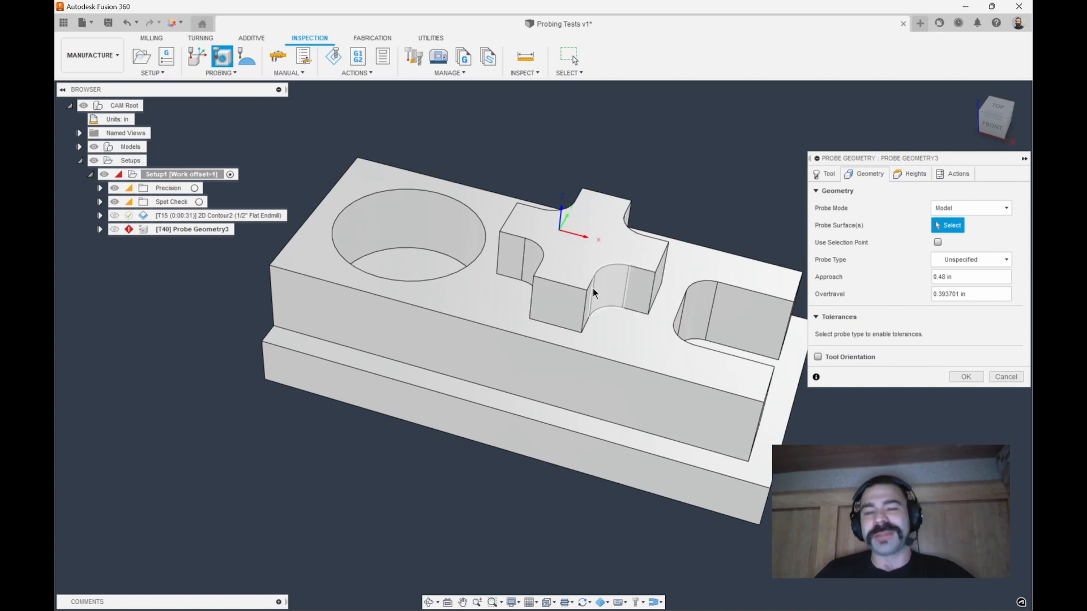
{"action": "left_click", "coordinate": [464, 239]}
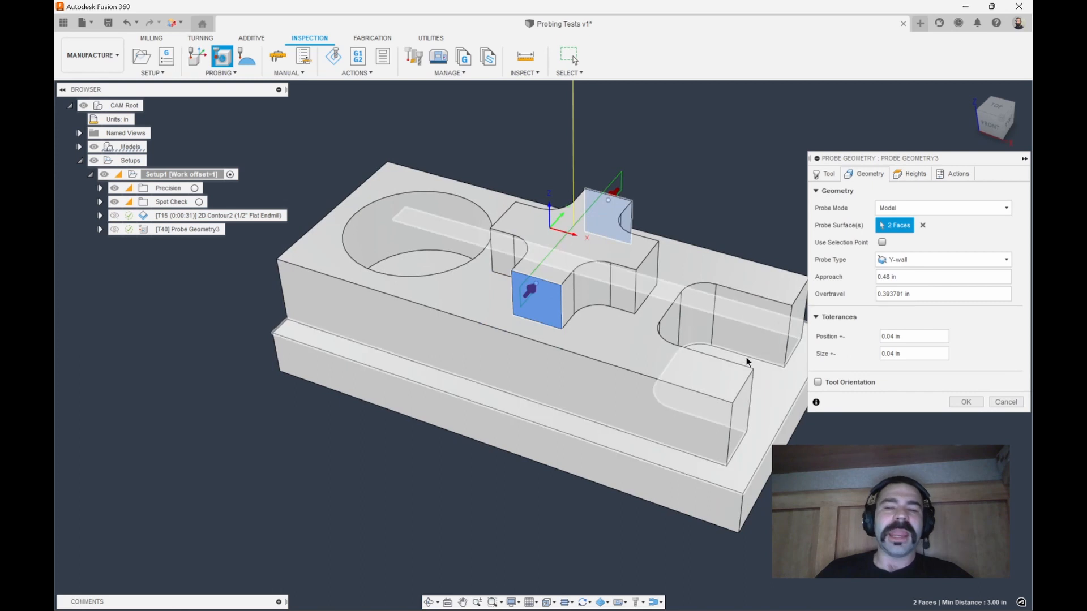
{"action": "mouse_move", "coordinate": [747, 362]}
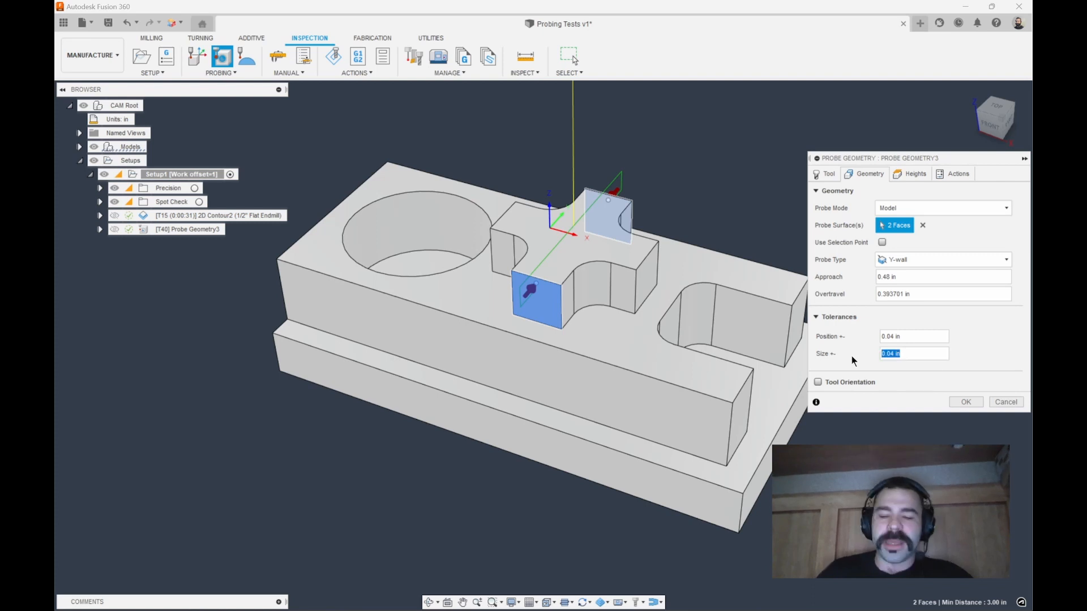
{"action": "type", "text": ".003"}
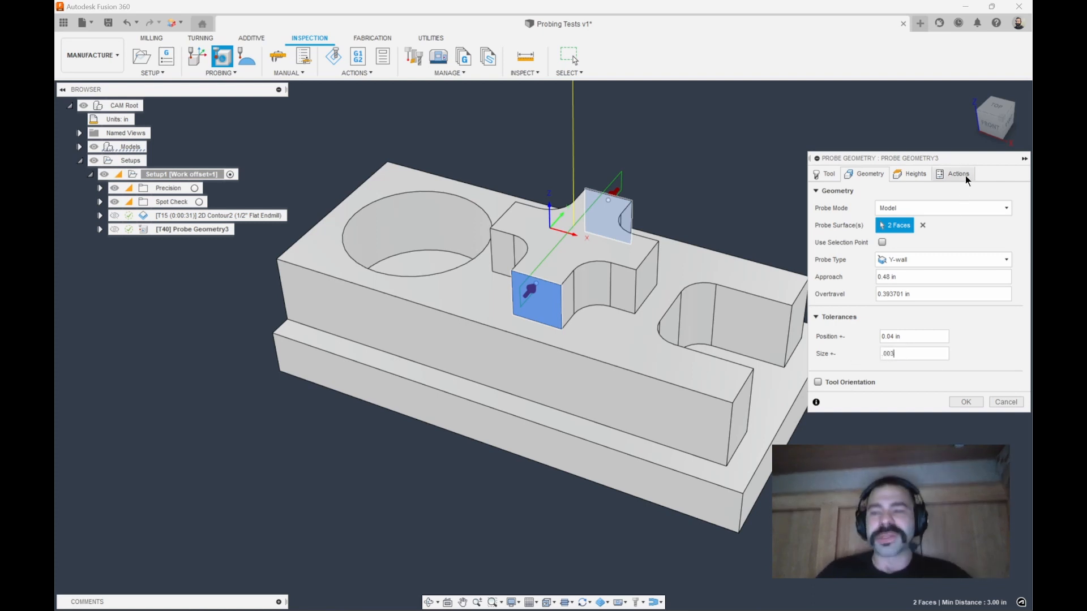
Enable stop on wrong size, tool wear update (0.0015 threshold, 80% correction) and print results.
{"action": "left_click", "coordinate": [957, 173]}
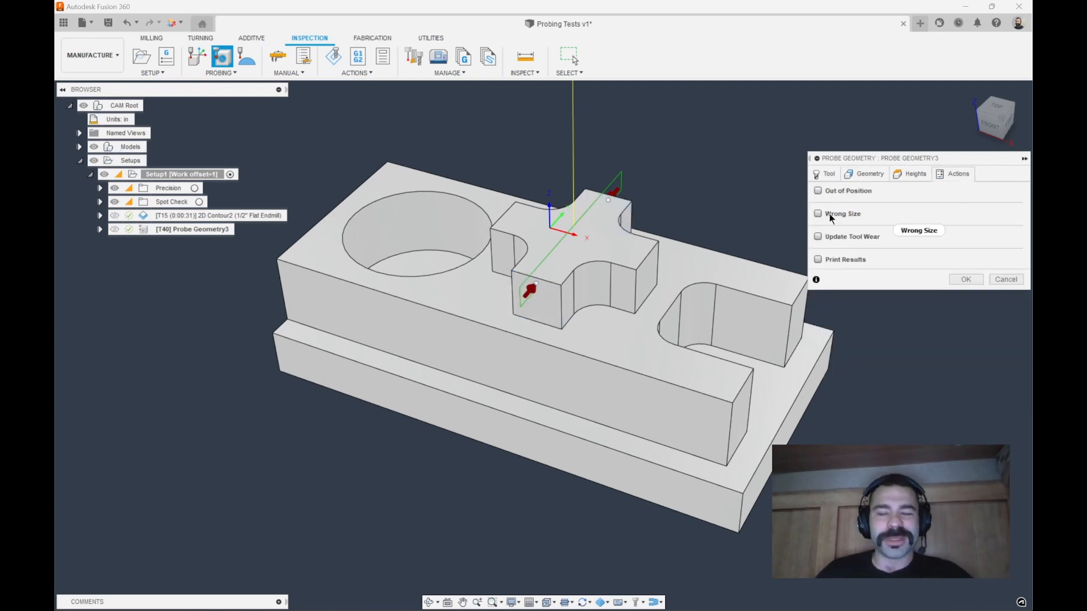
{"action": "left_click", "coordinate": [818, 214]}
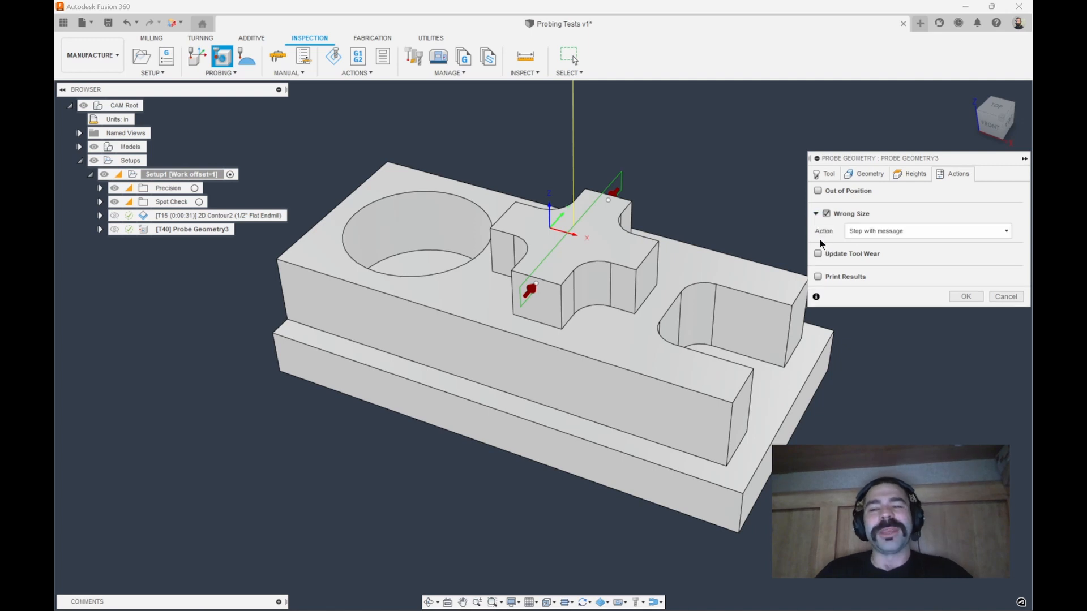
{"action": "left_click", "coordinate": [818, 253]}
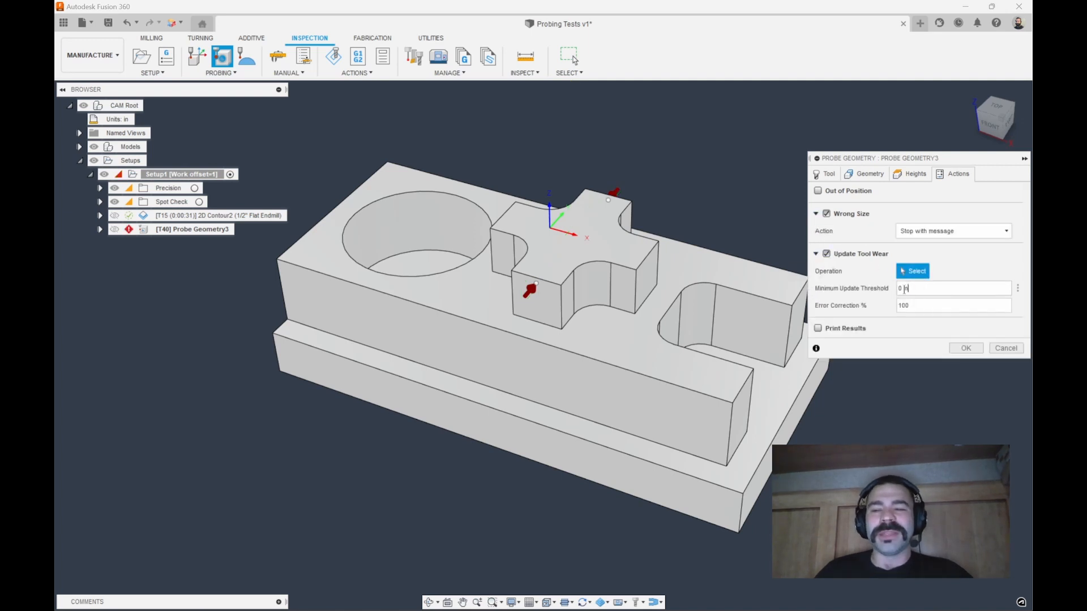
{"action": "type", "text": ".0015"}
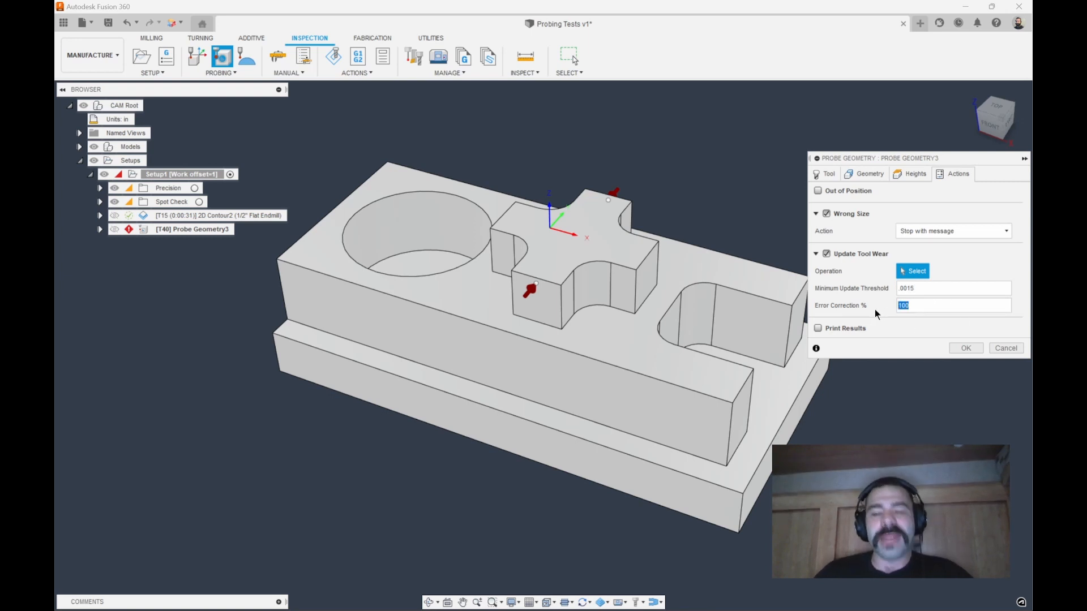
{"action": "type", "text": "80"}
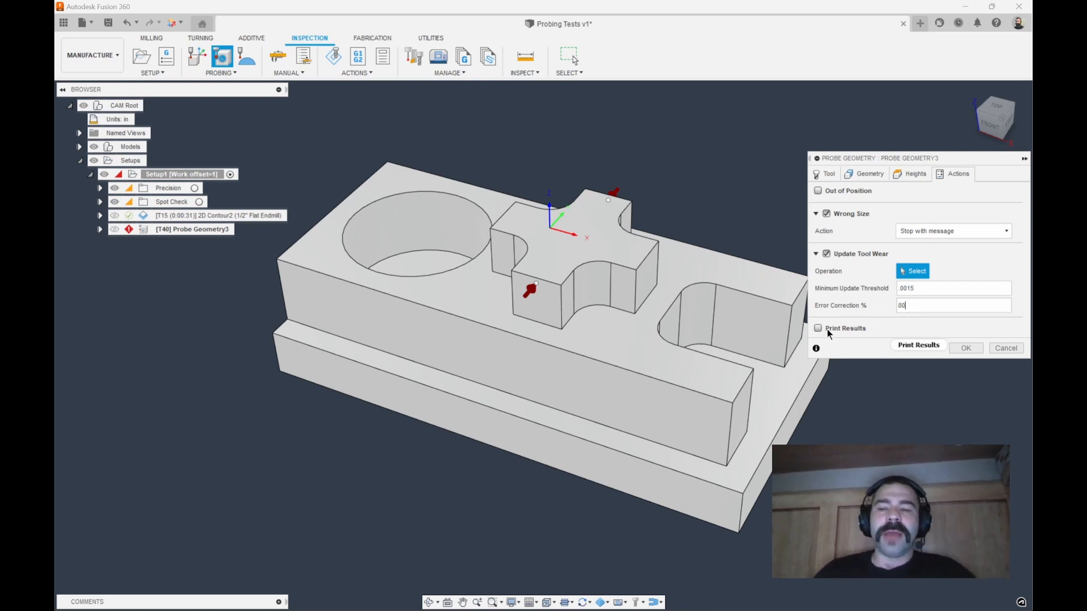
{"action": "left_click", "coordinate": [819, 328]}
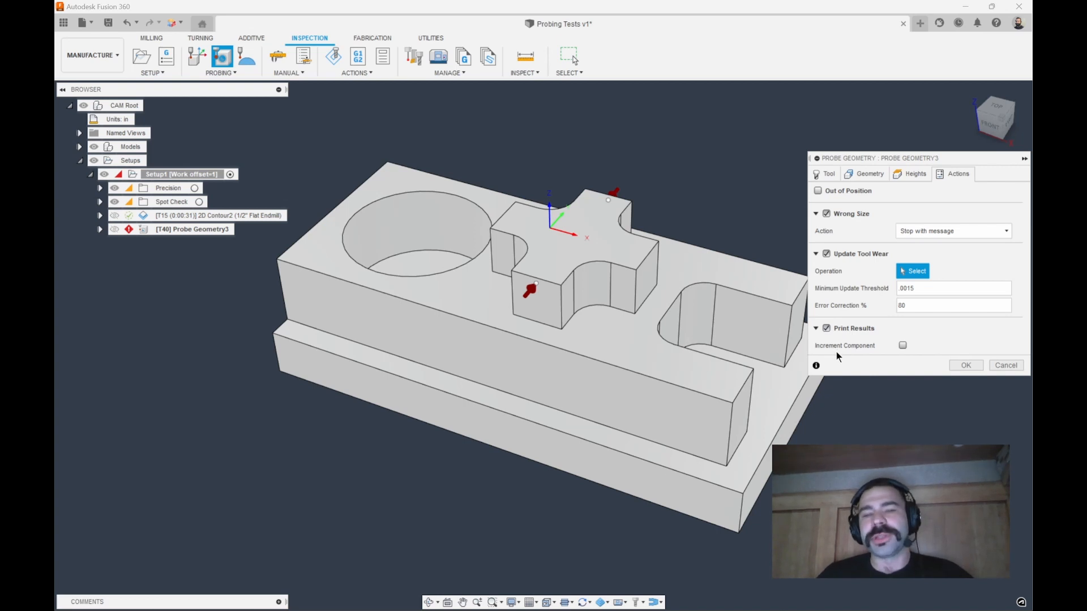
{"action": "mouse_move", "coordinate": [843, 356]}
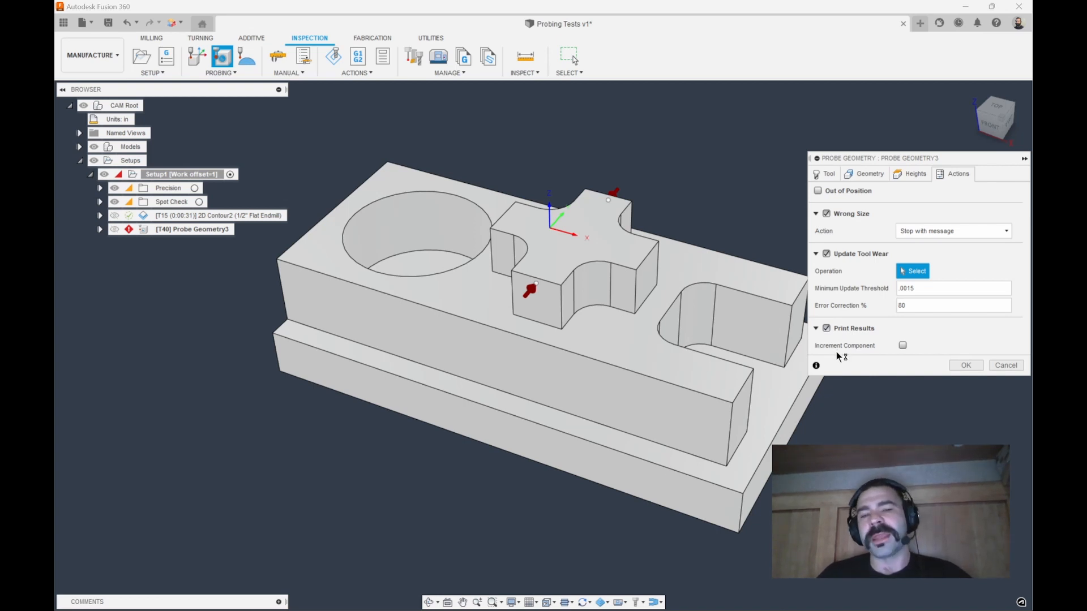